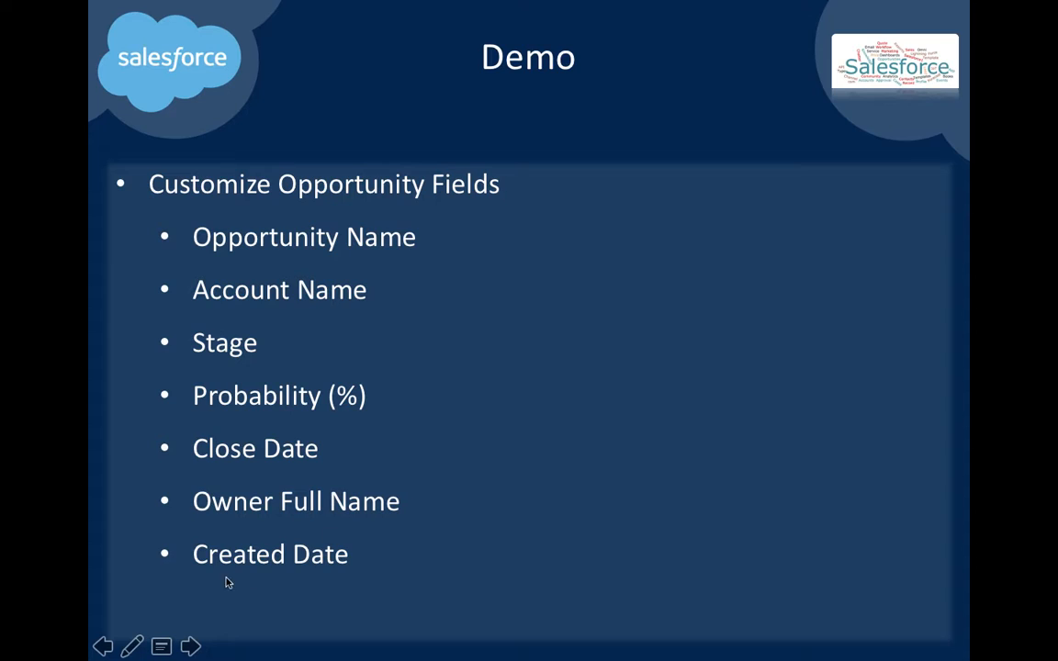
pyautogui.moveTo(353, 553)
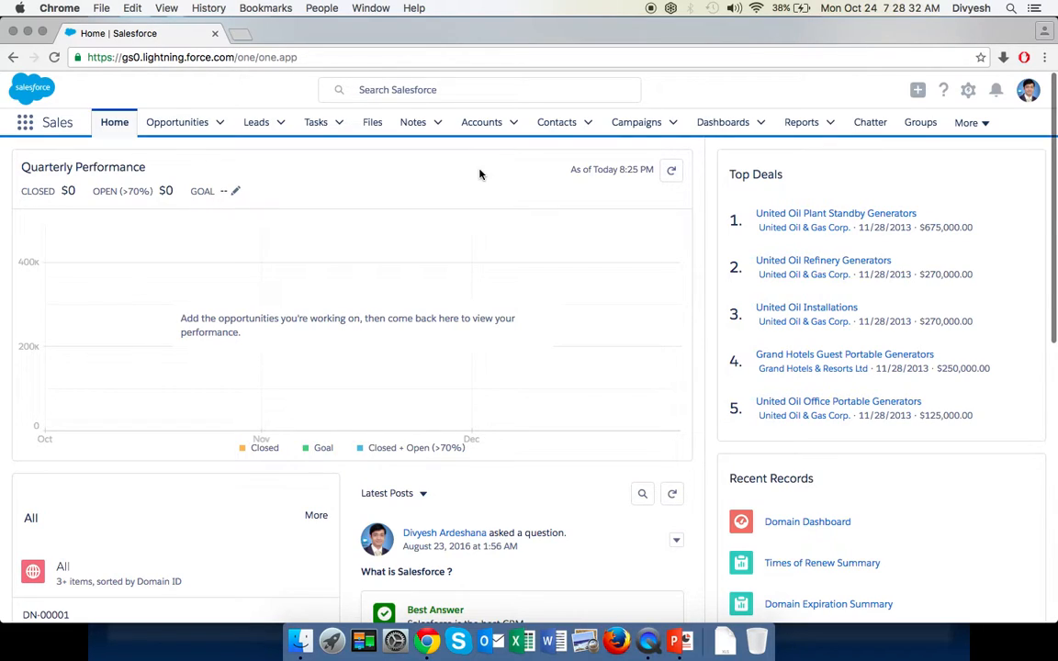
pyautogui.moveTo(801, 121)
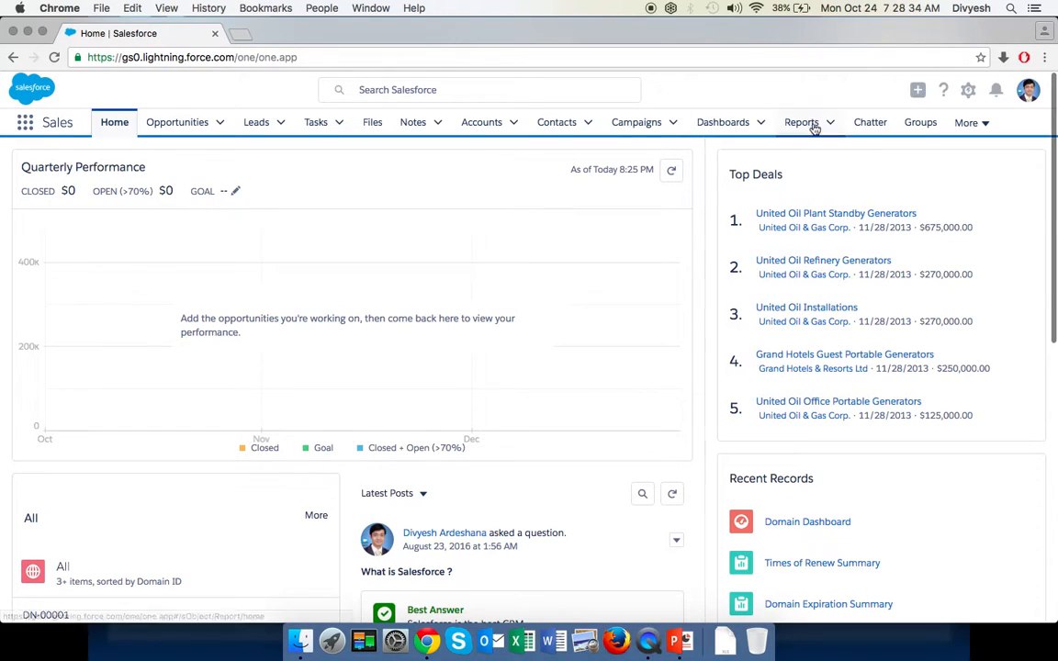
# Step: Go into Setup and reach Object Manager via the Quick Find search 'object'
pyautogui.click(966, 90)
pyautogui.write('o')
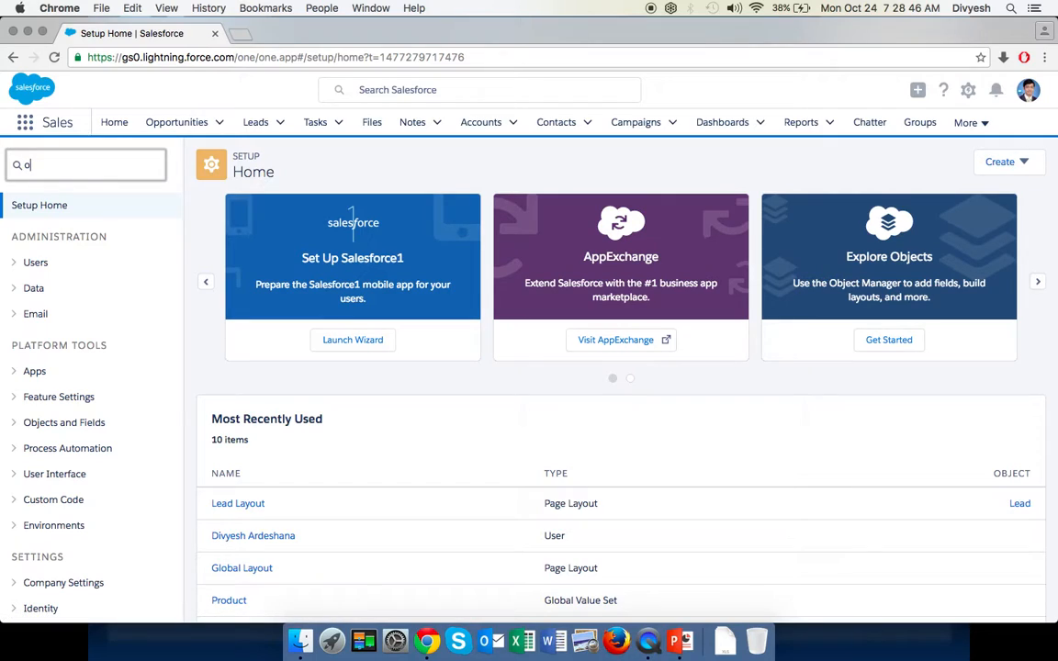
pyautogui.write('bject')
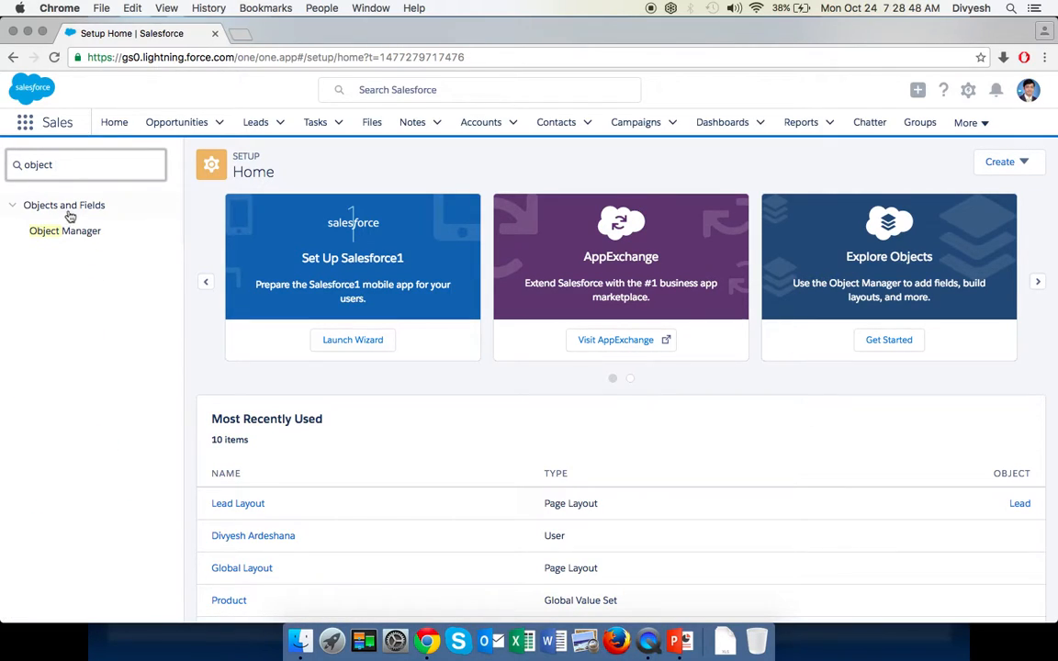
pyautogui.click(64, 231)
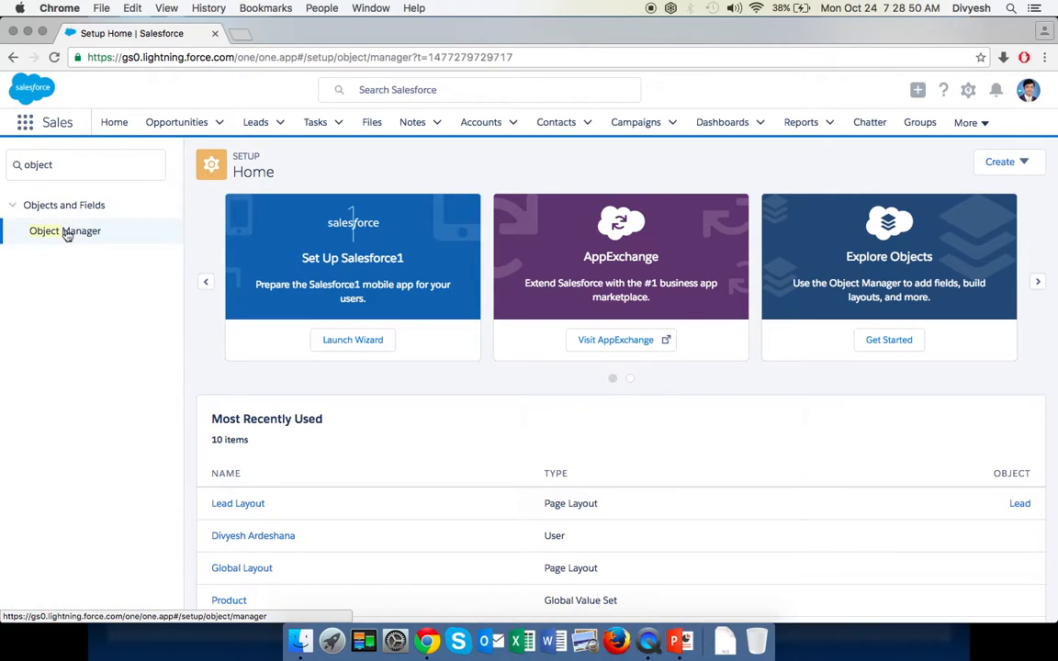
pyautogui.click(64, 231)
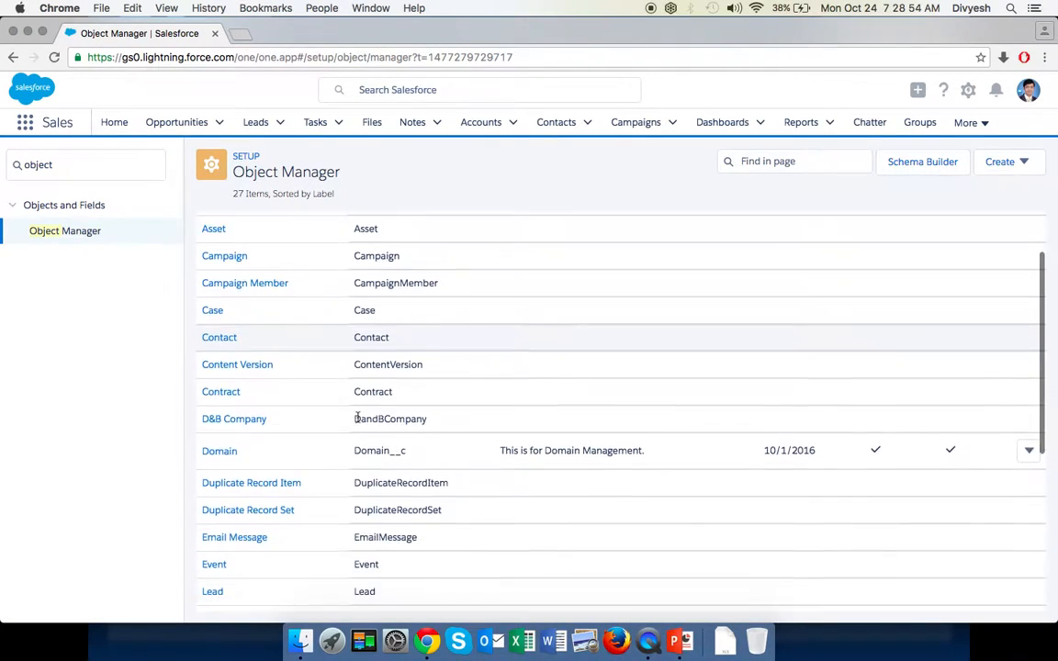
# Step: Locate and select the Opportunity object in the Object Manager list
pyautogui.scroll(-3)
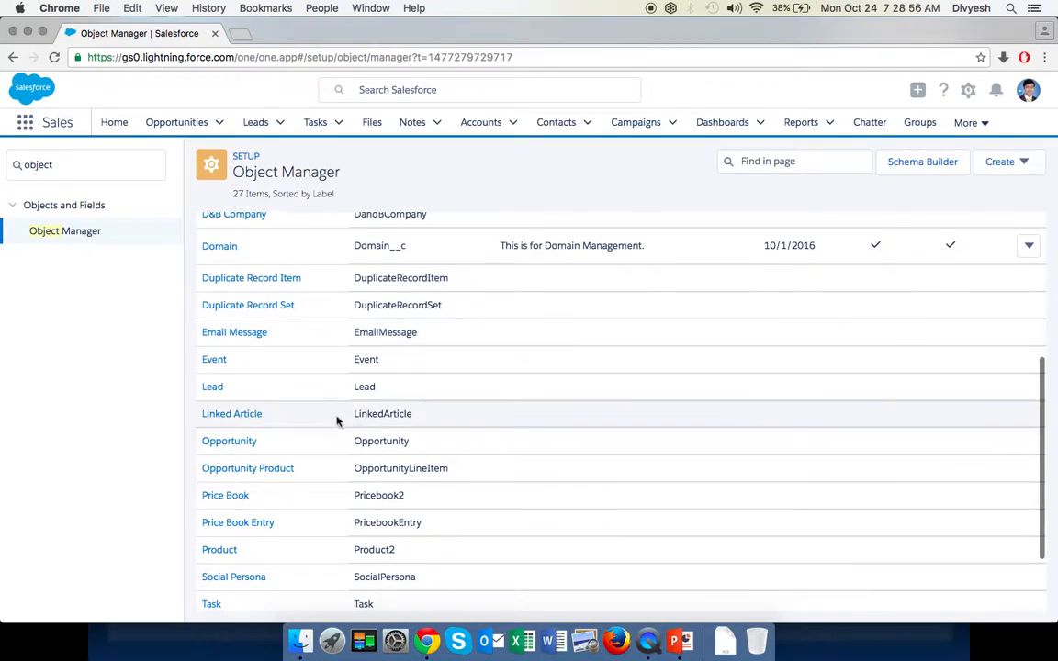
pyautogui.click(228, 441)
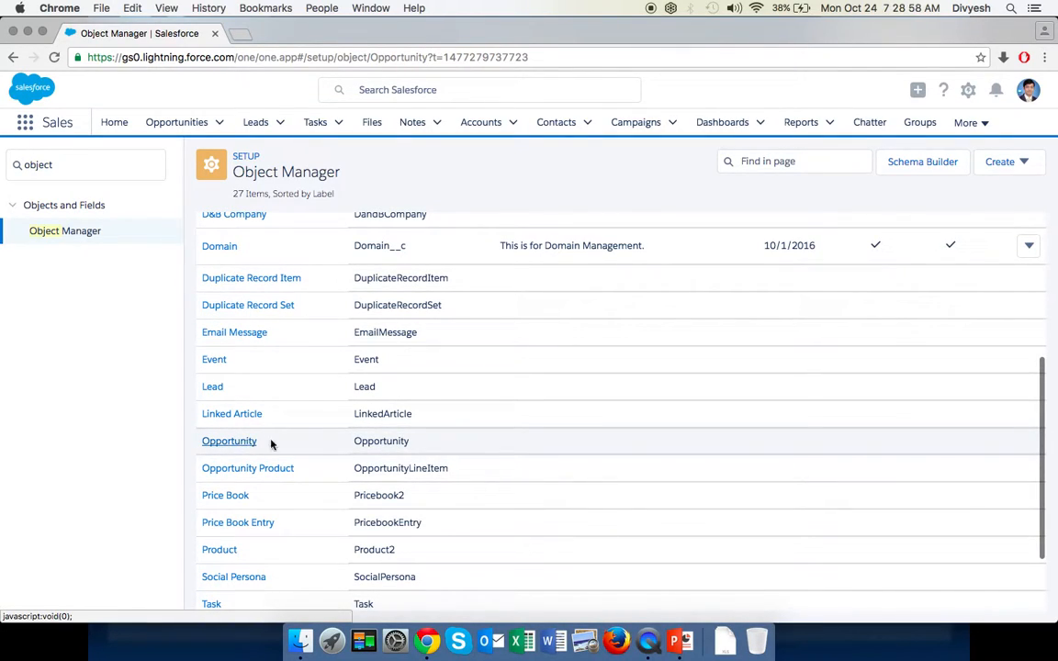
# Step: Bring up the Opportunity object's detail page with its Search Layouts
pyautogui.click(228, 441)
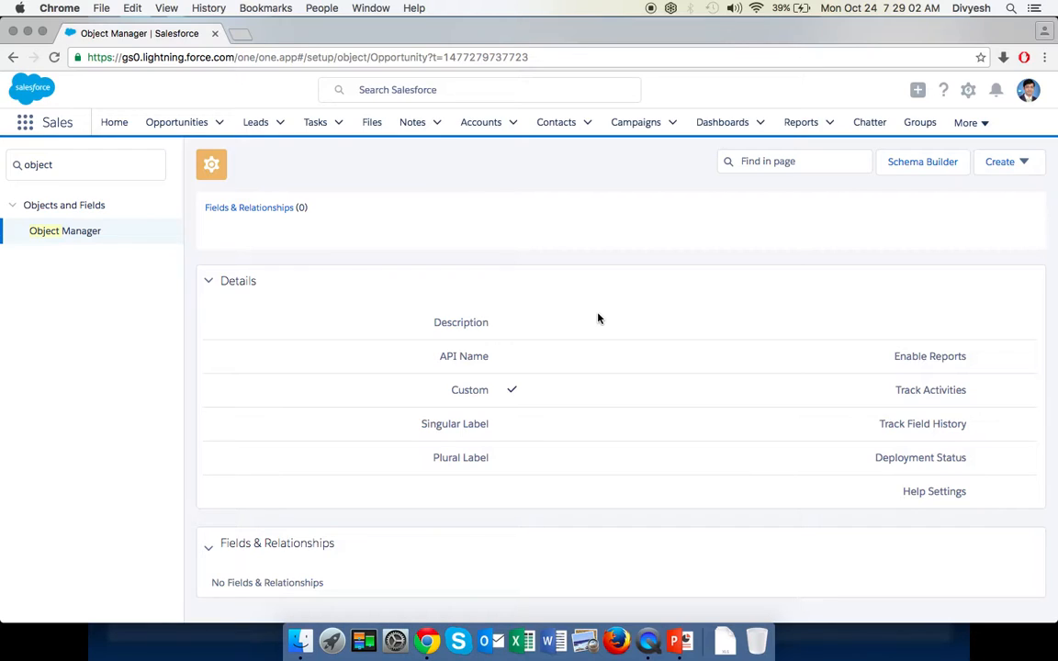
pyautogui.moveTo(650, 270)
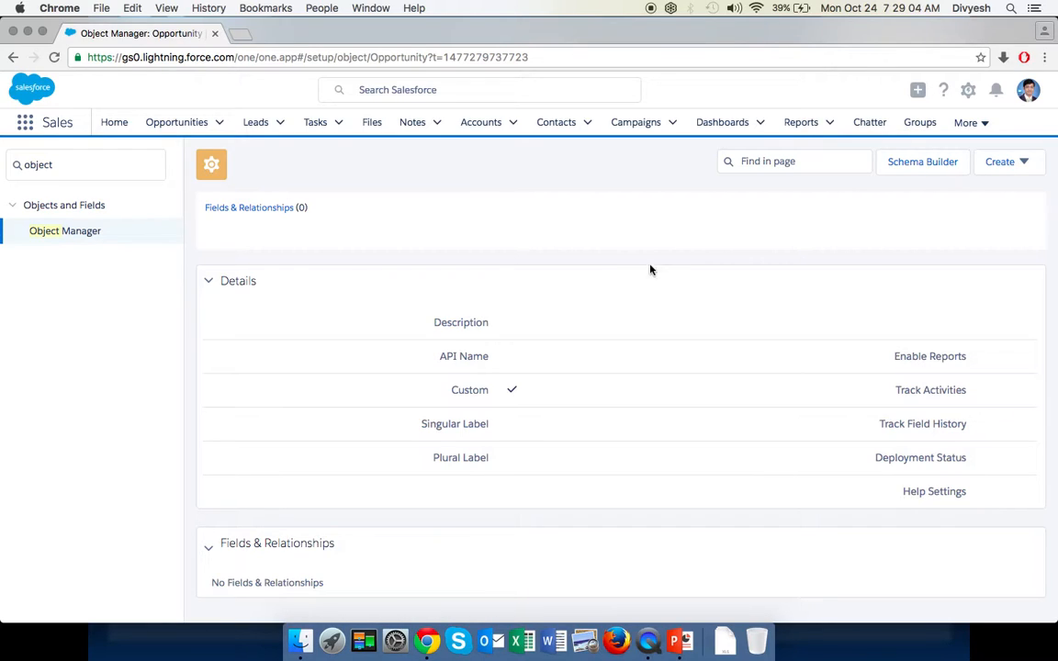
pyautogui.moveTo(606, 287)
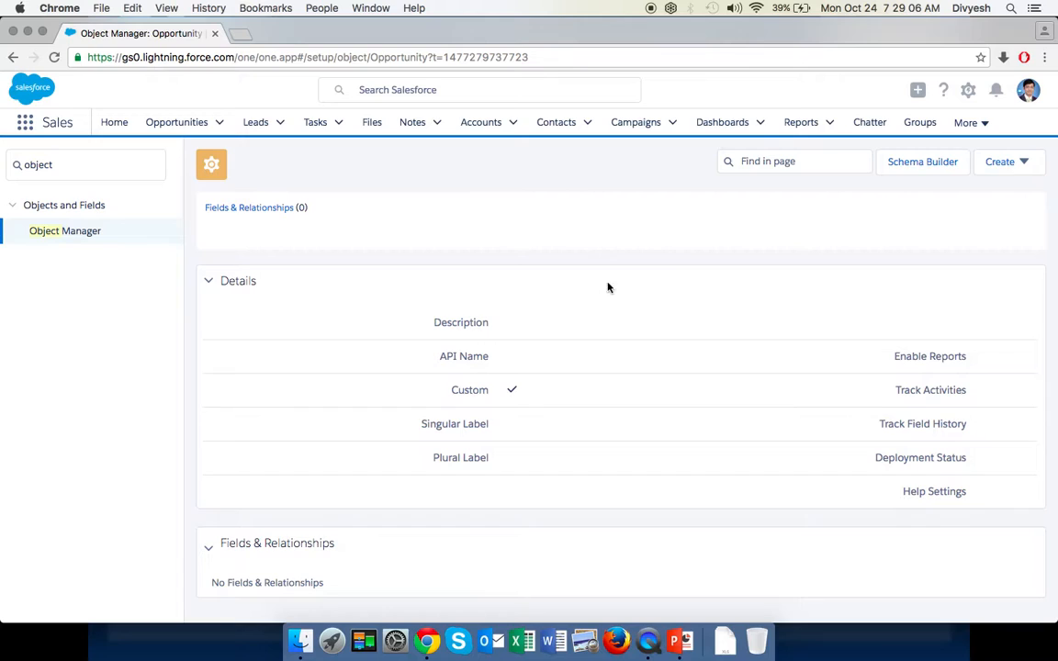
pyautogui.moveTo(573, 242)
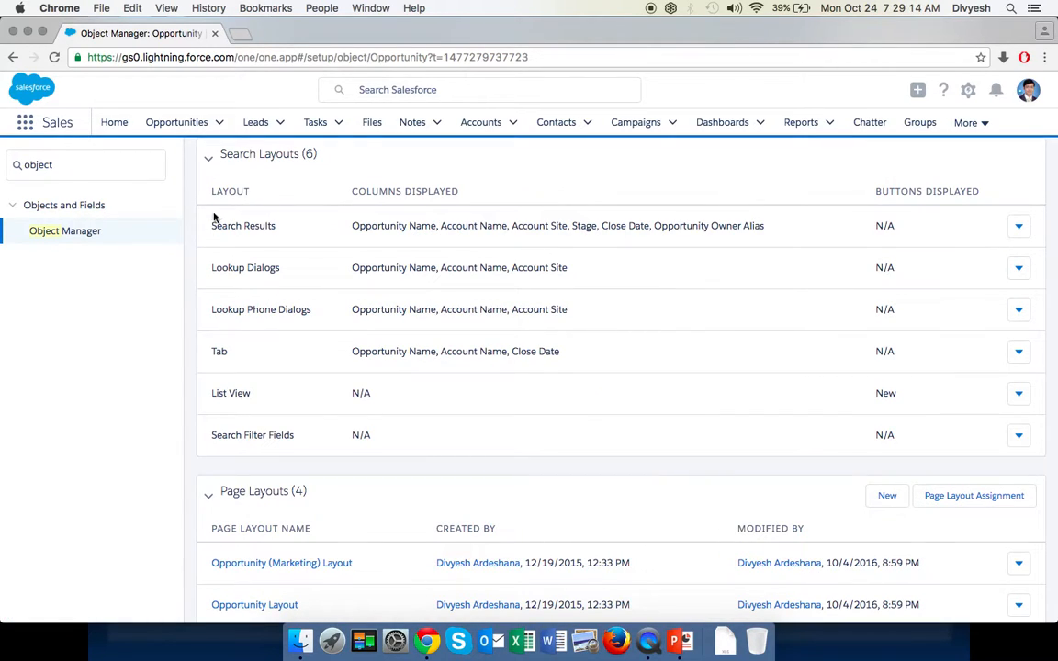
pyautogui.moveTo(277, 228)
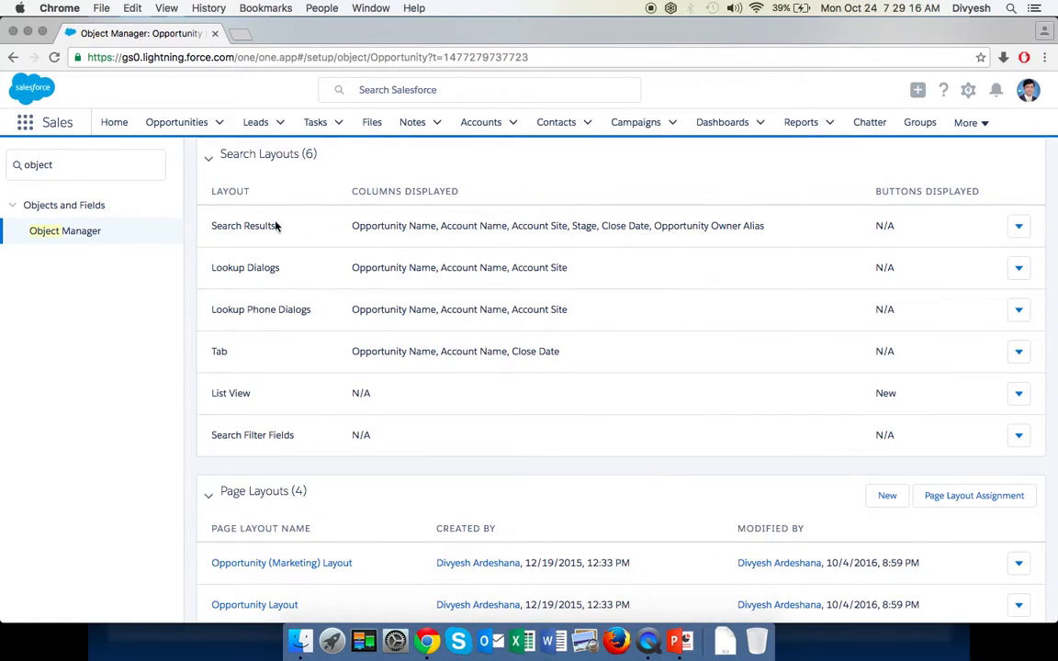
pyautogui.moveTo(926, 227)
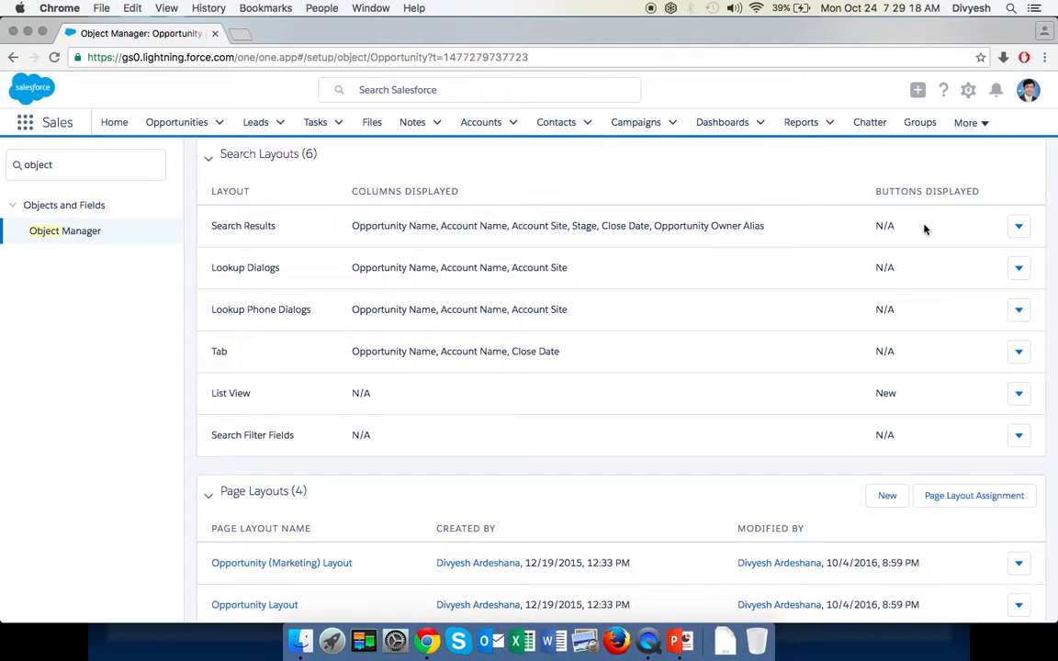
# Step: Edit the Search Results layout and remove Account Site and Opportunity Owner Alias
pyautogui.click(1018, 224)
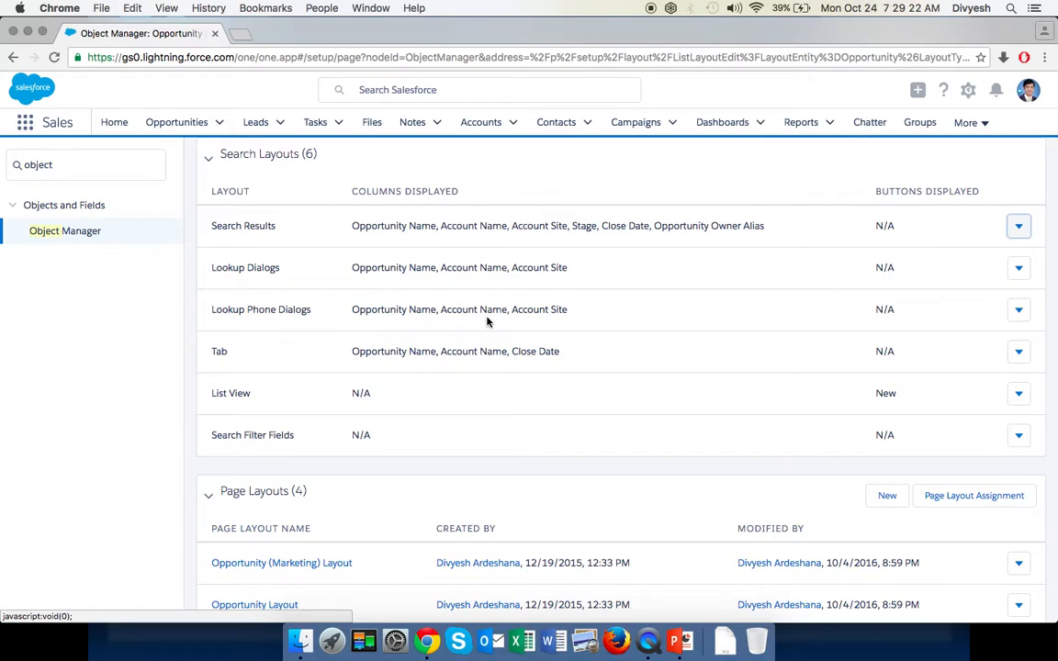
pyautogui.moveTo(459, 308)
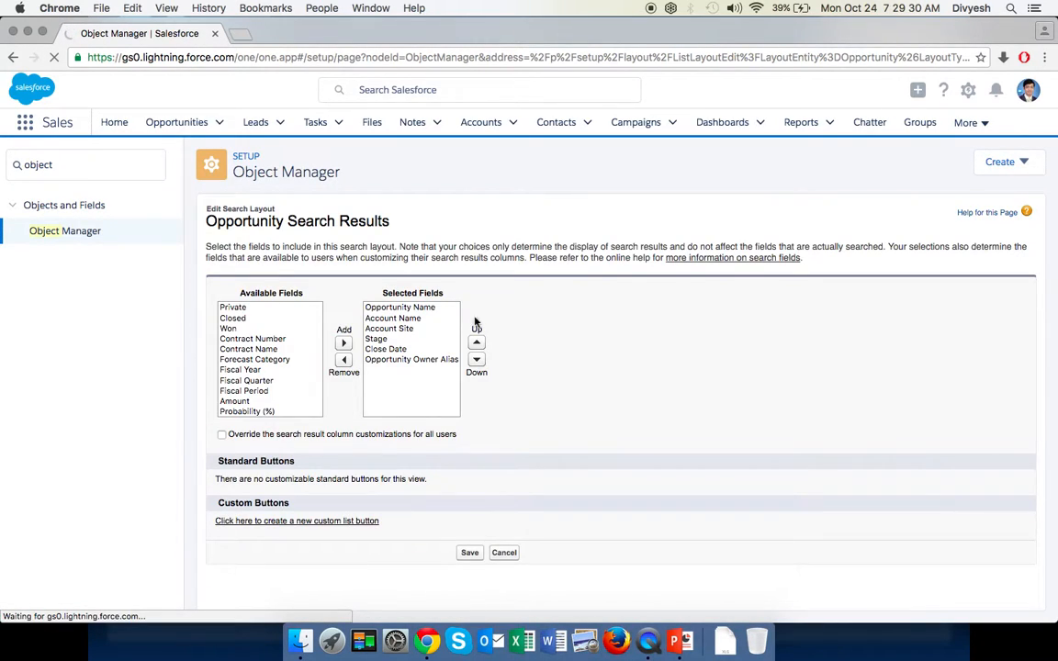
pyautogui.click(390, 327)
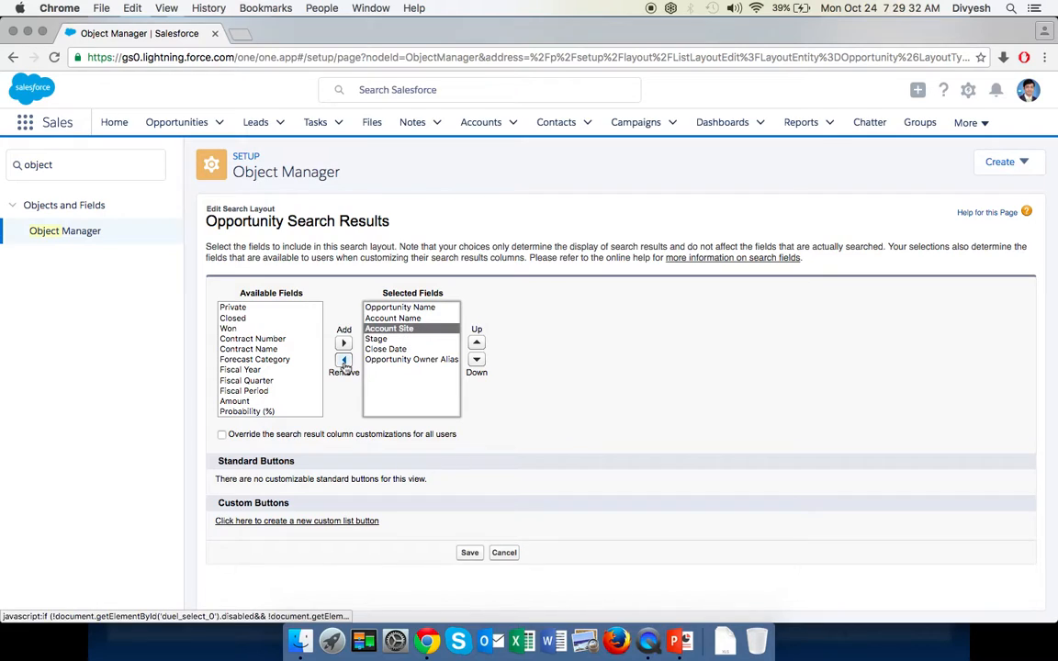
pyautogui.click(343, 359)
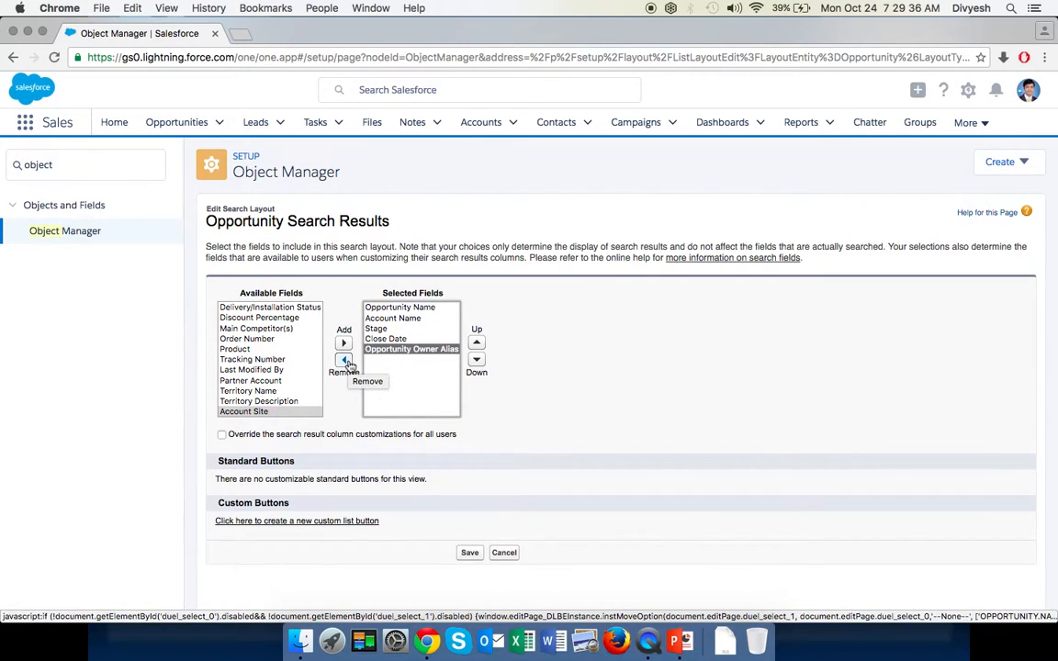
pyautogui.click(343, 358)
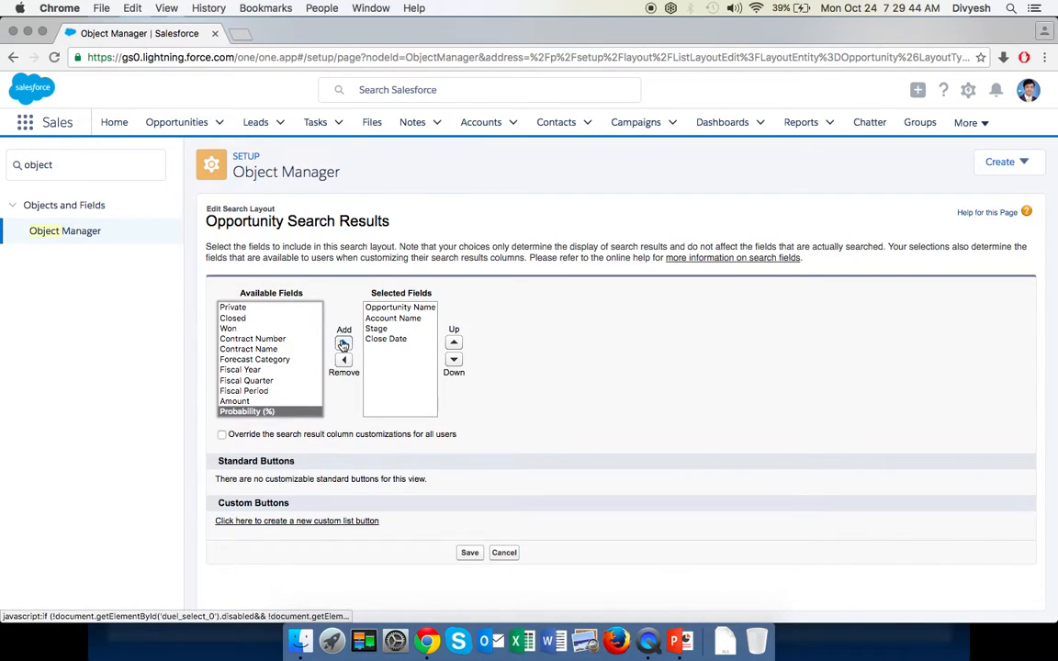
# Step: Add Probability (%) above Close Date, then Owner Full Name and Created Date to the columns
pyautogui.click(343, 343)
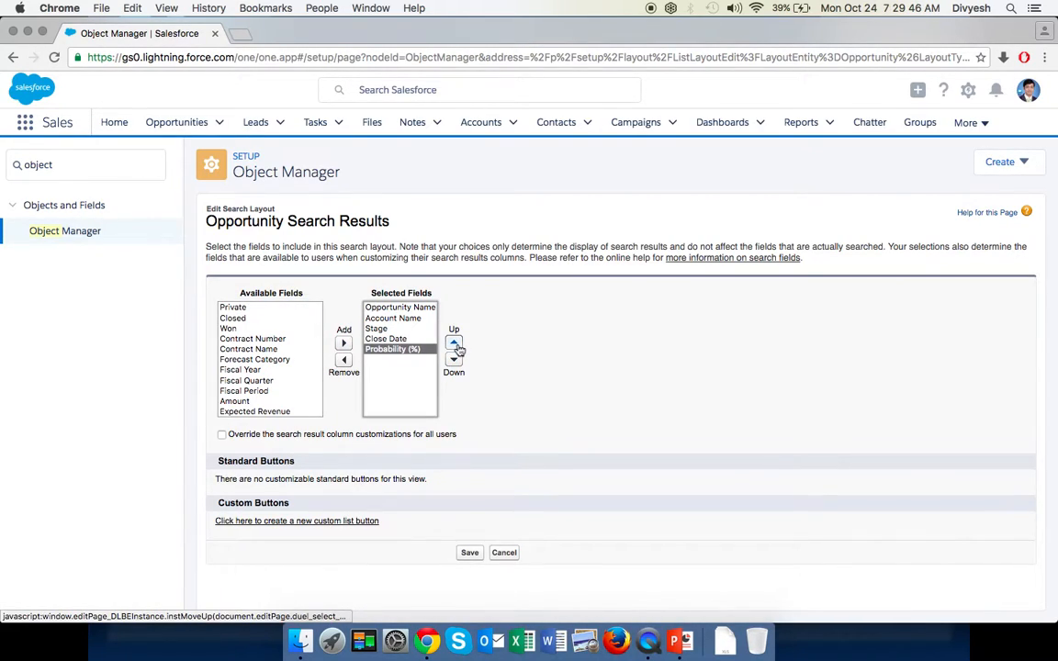
pyautogui.click(454, 344)
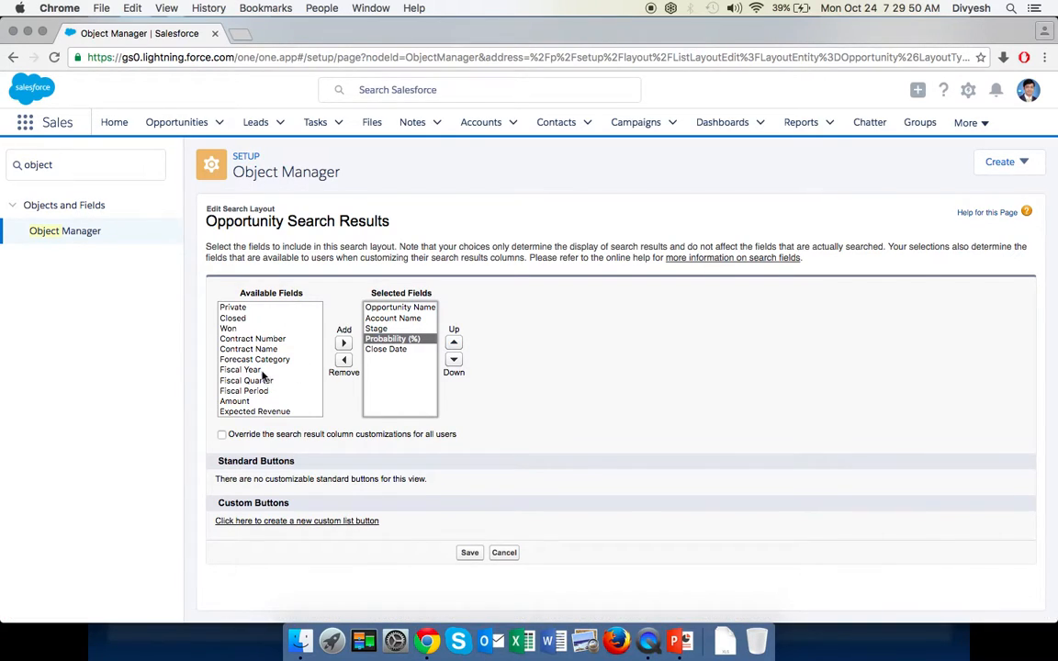
pyautogui.click(234, 318)
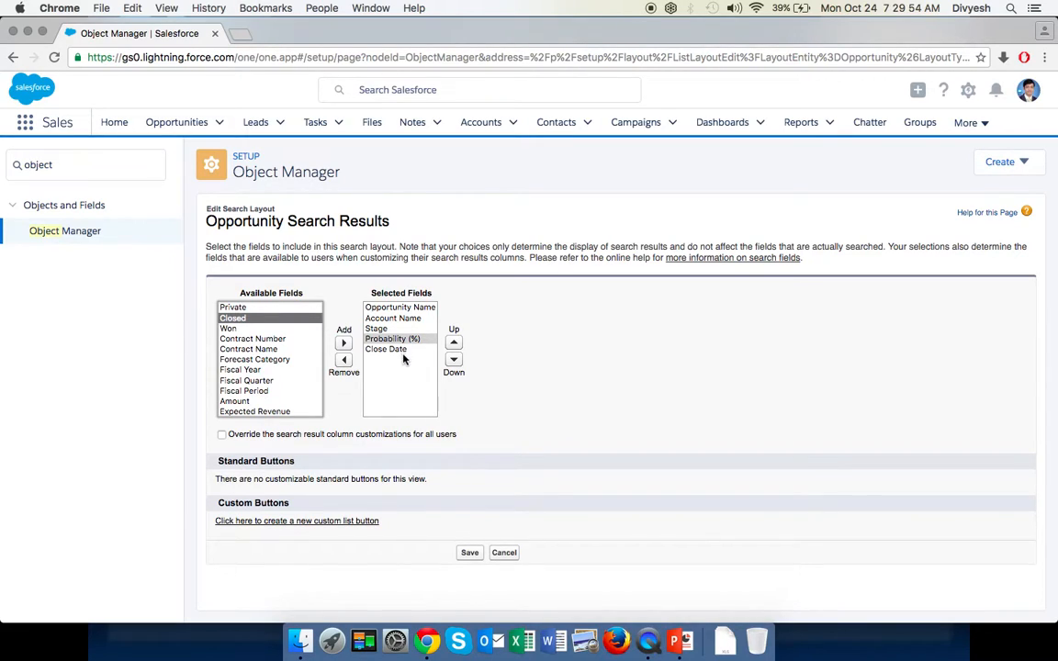
pyautogui.click(386, 349)
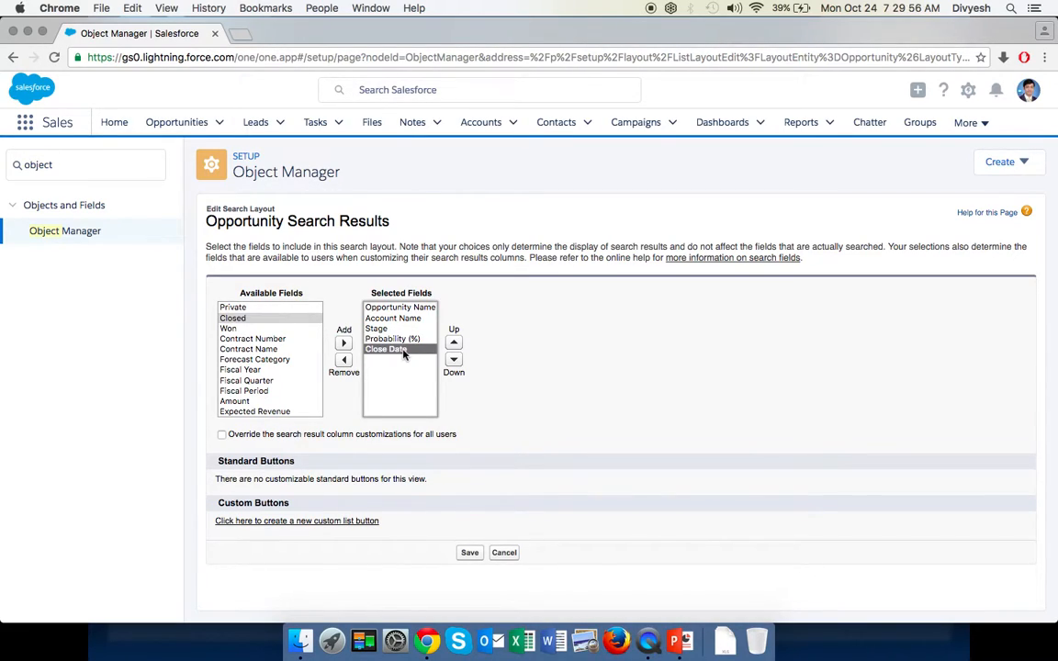
pyautogui.click(252, 338)
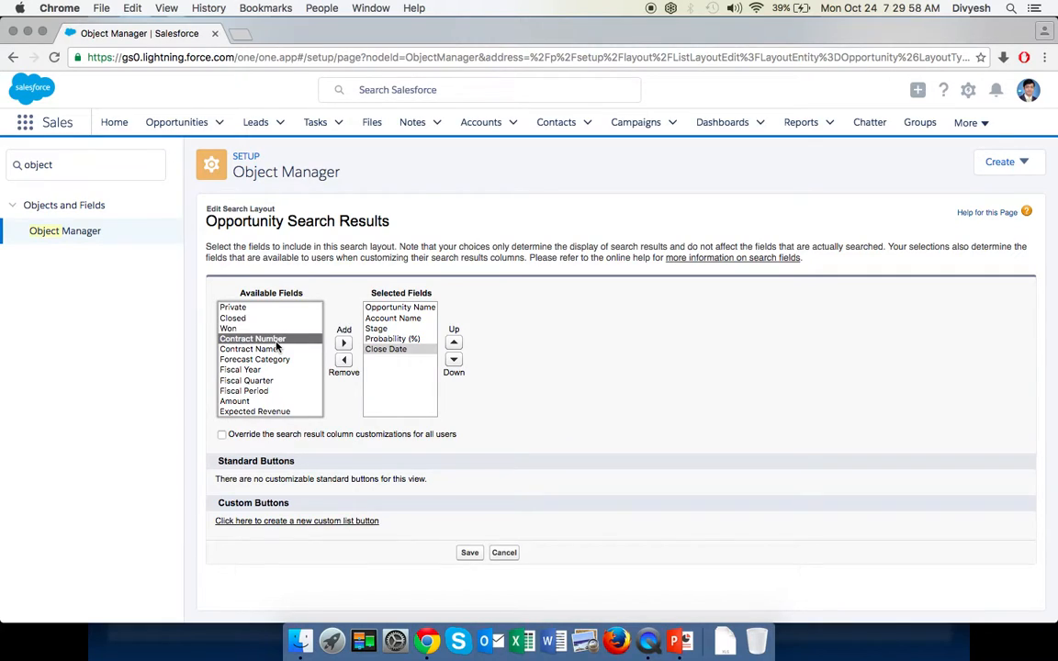
pyautogui.scroll(-3)
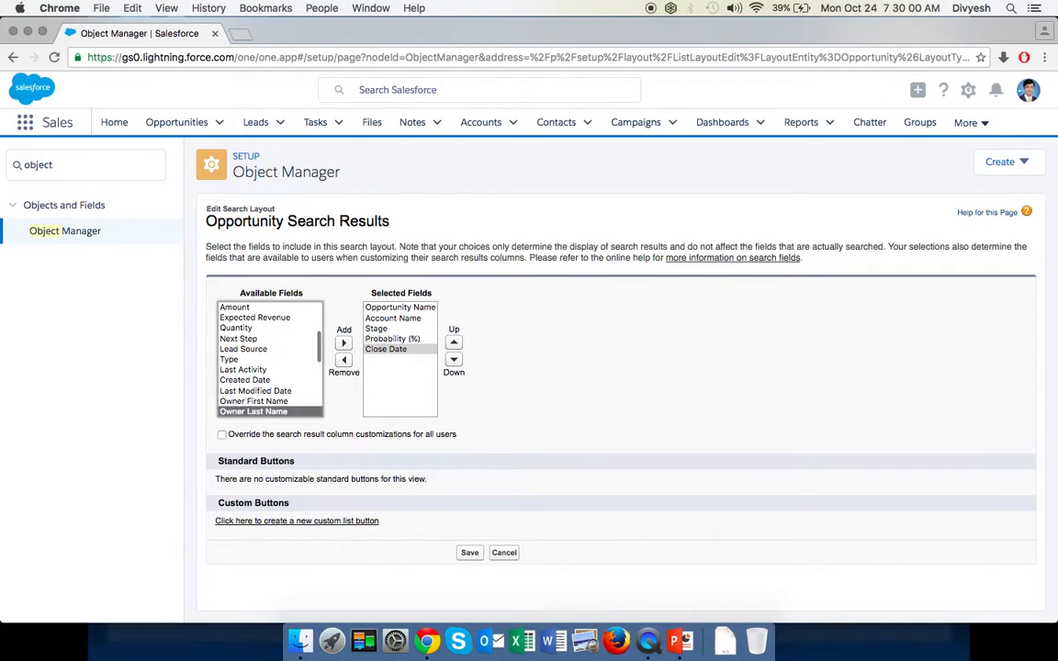
pyautogui.scroll(-3)
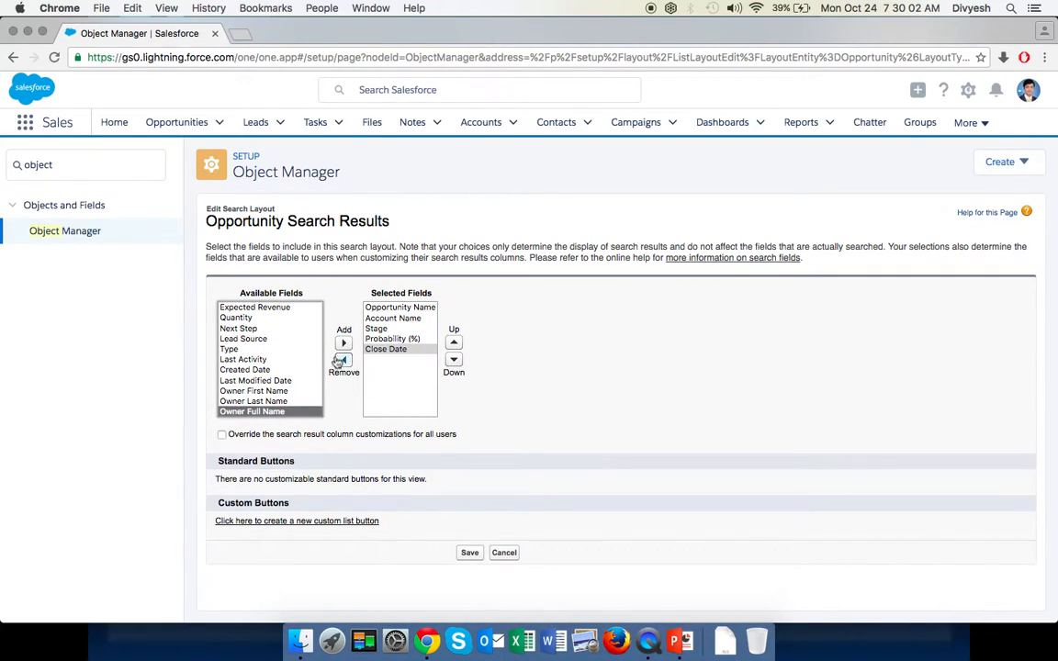
pyautogui.click(344, 341)
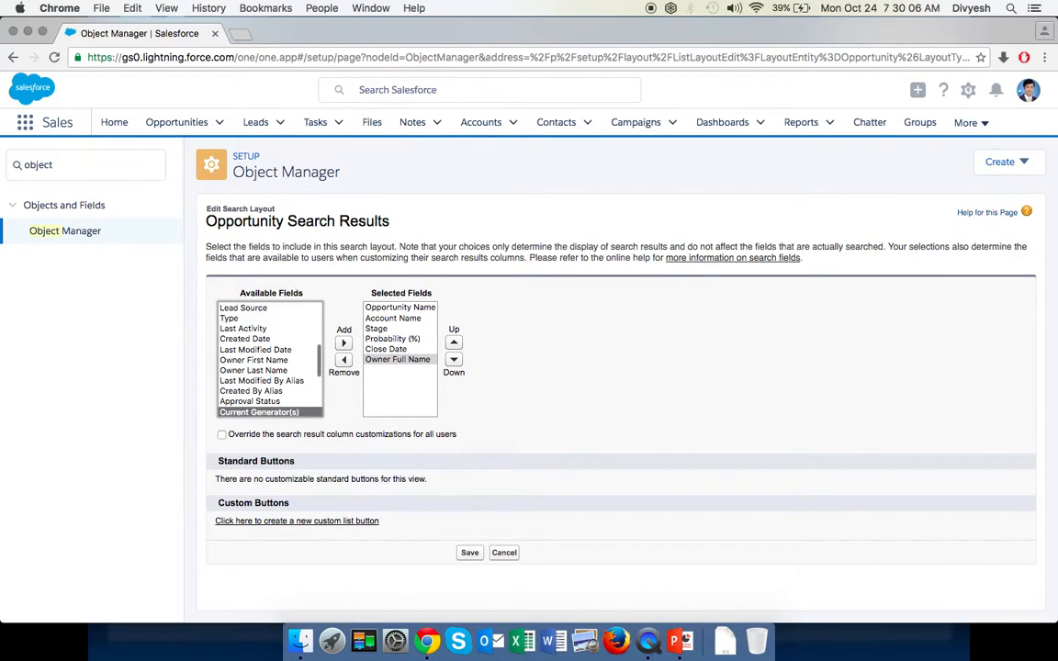
pyautogui.click(248, 338)
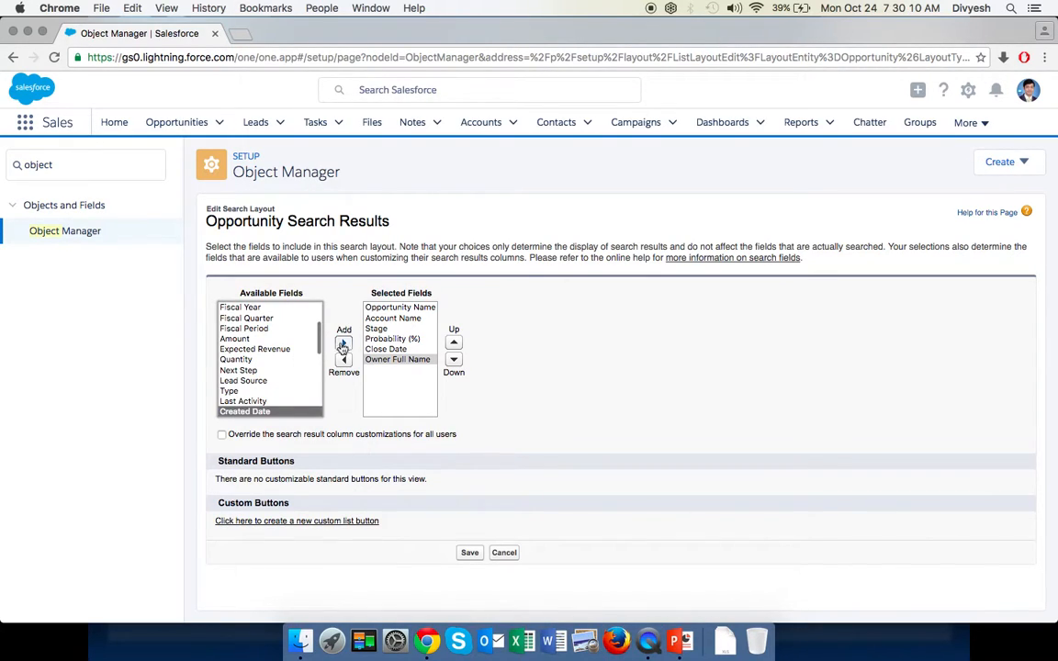
pyautogui.click(344, 343)
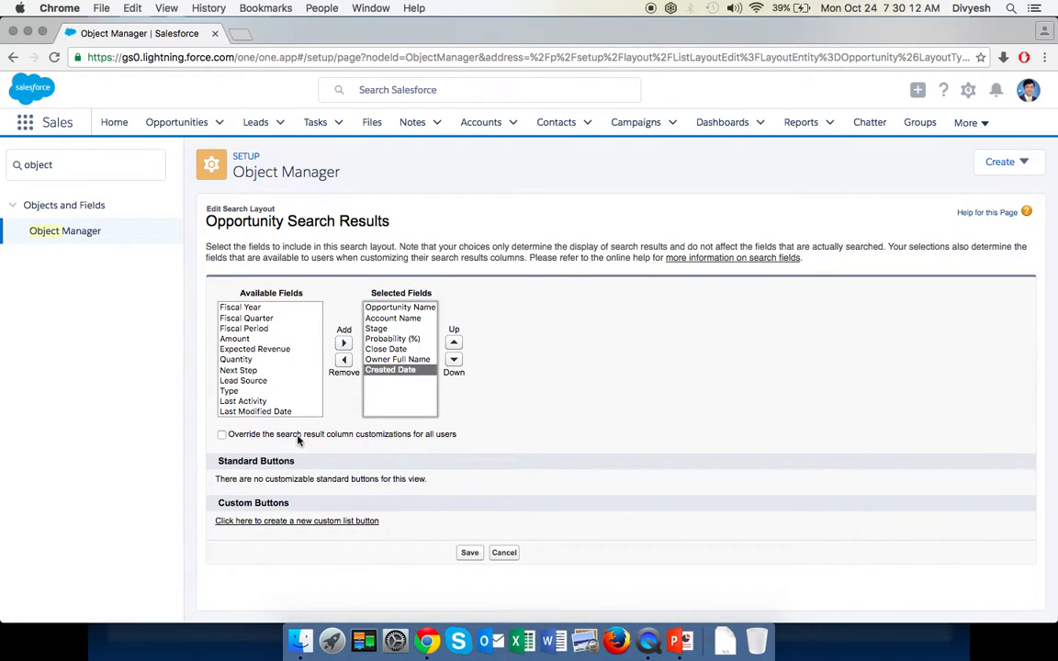
# Step: Override the search result columns for all users and save the layout
pyautogui.click(220, 433)
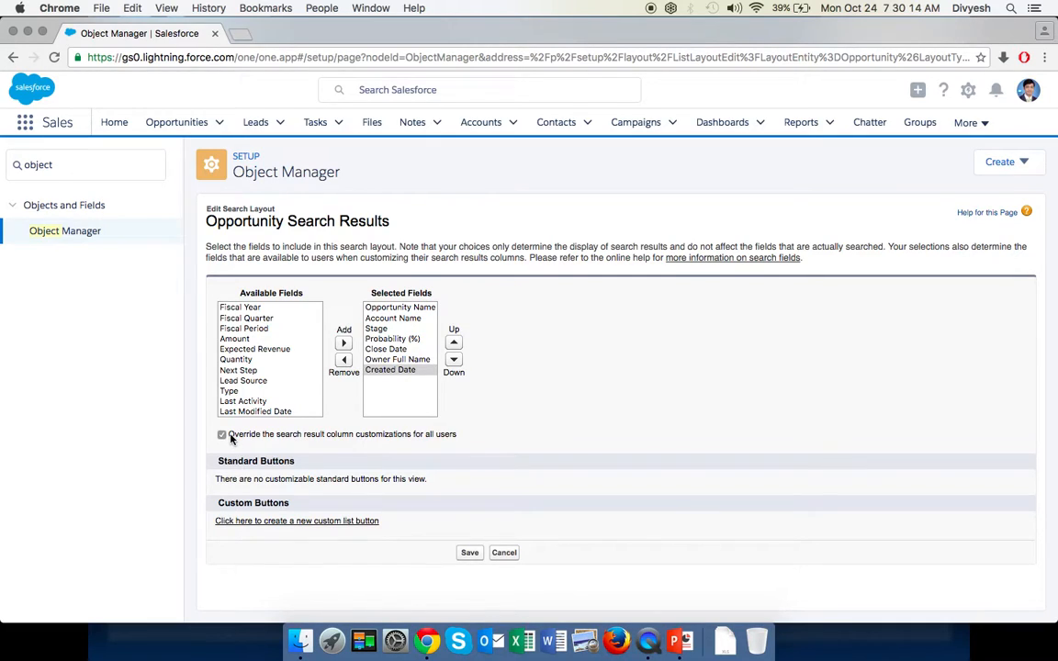
pyautogui.moveTo(326, 441)
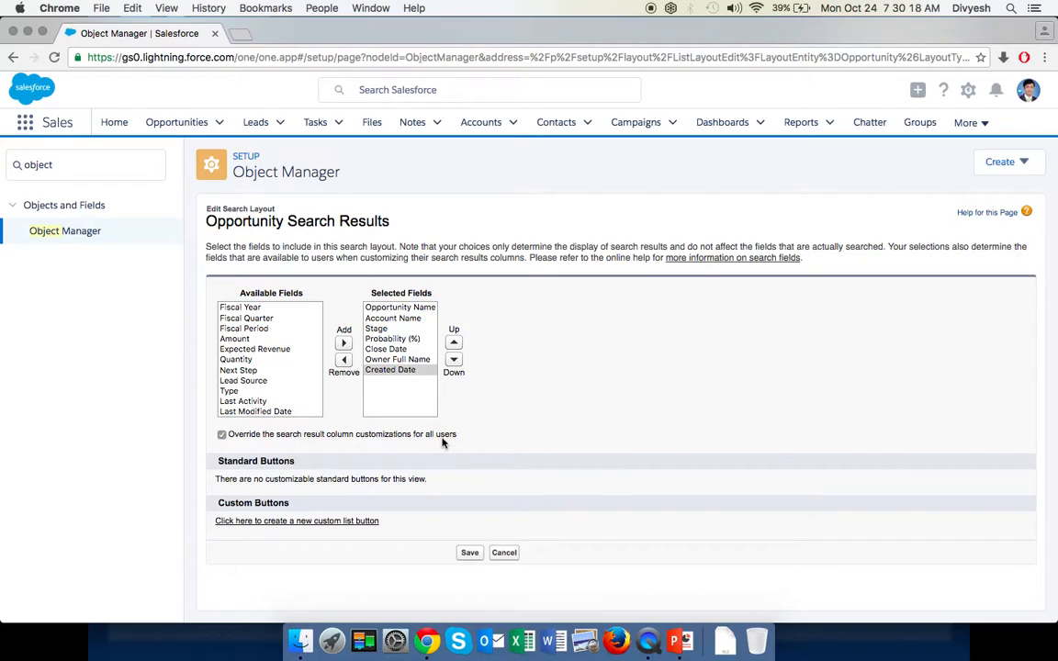
pyautogui.moveTo(461, 547)
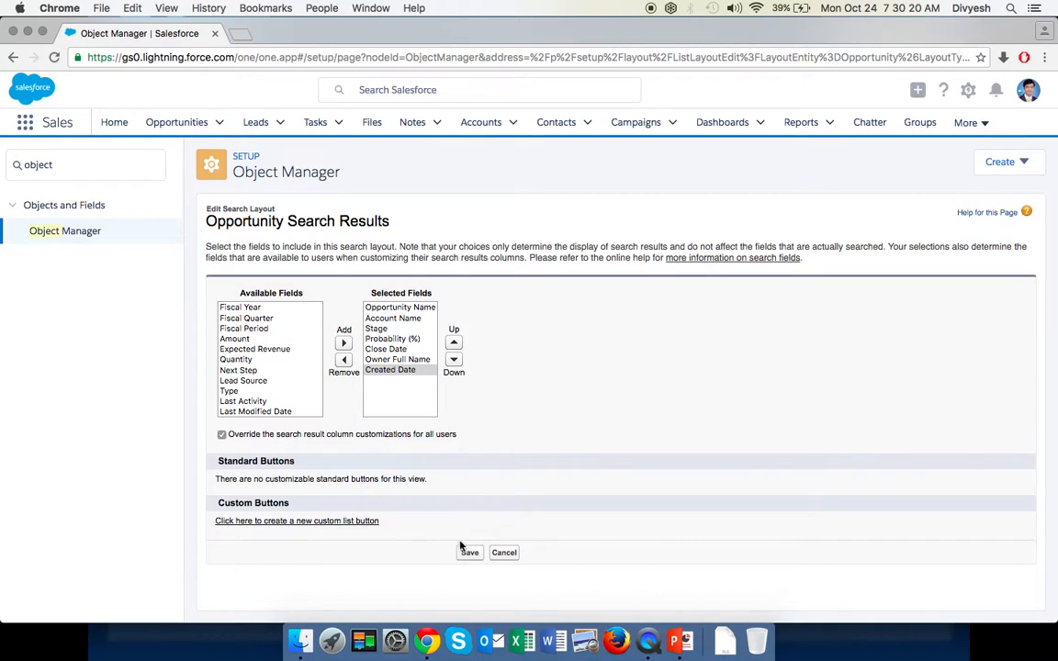
pyautogui.click(470, 551)
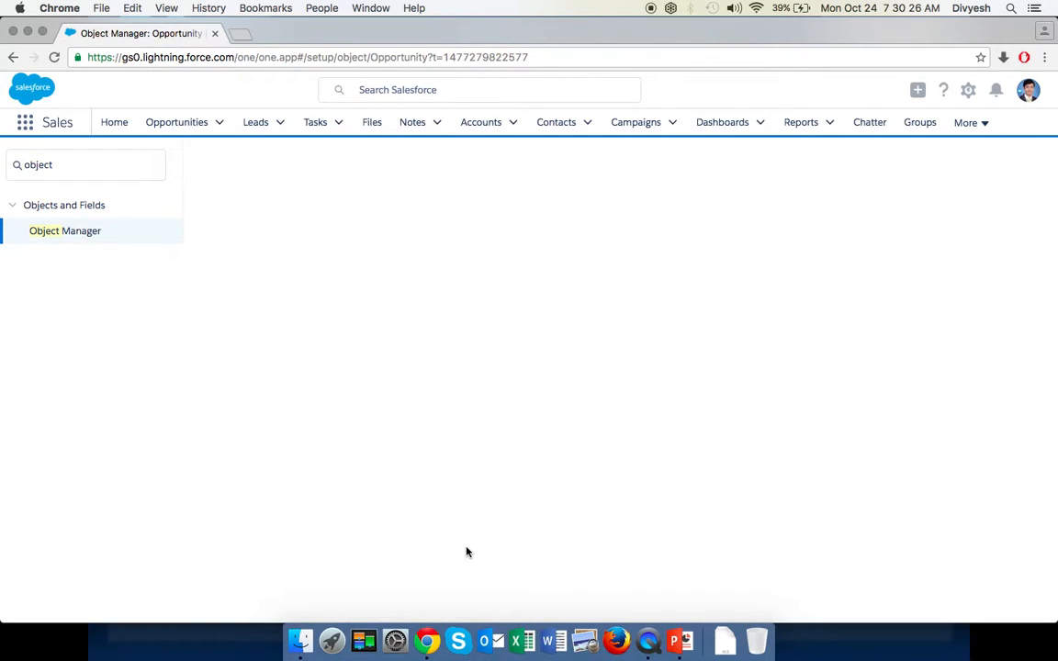
pyautogui.moveTo(544, 346)
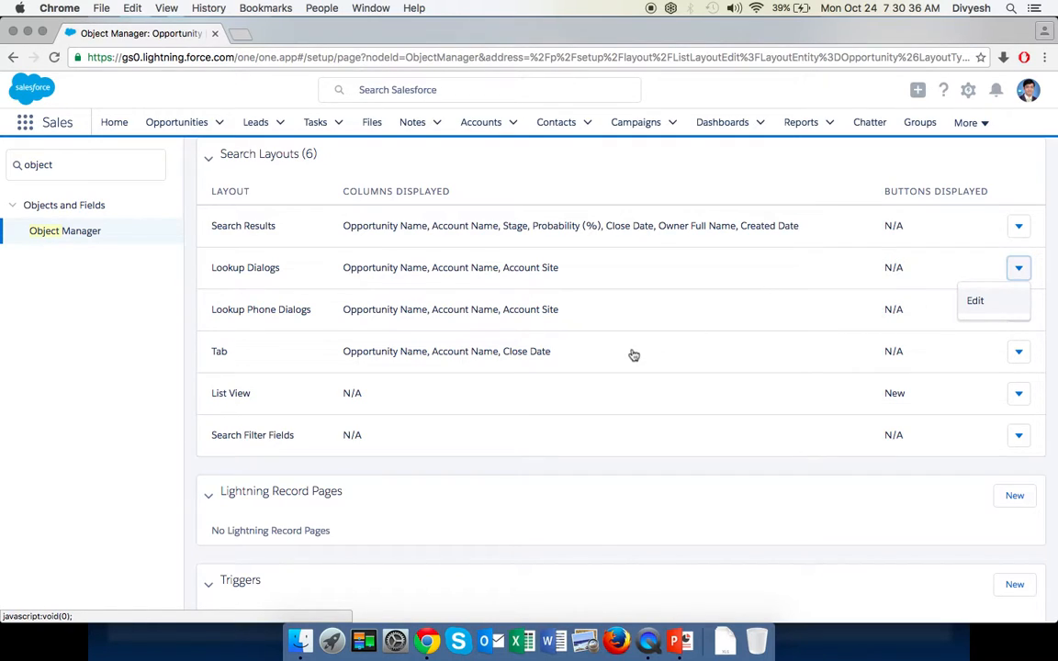
pyautogui.moveTo(897, 297)
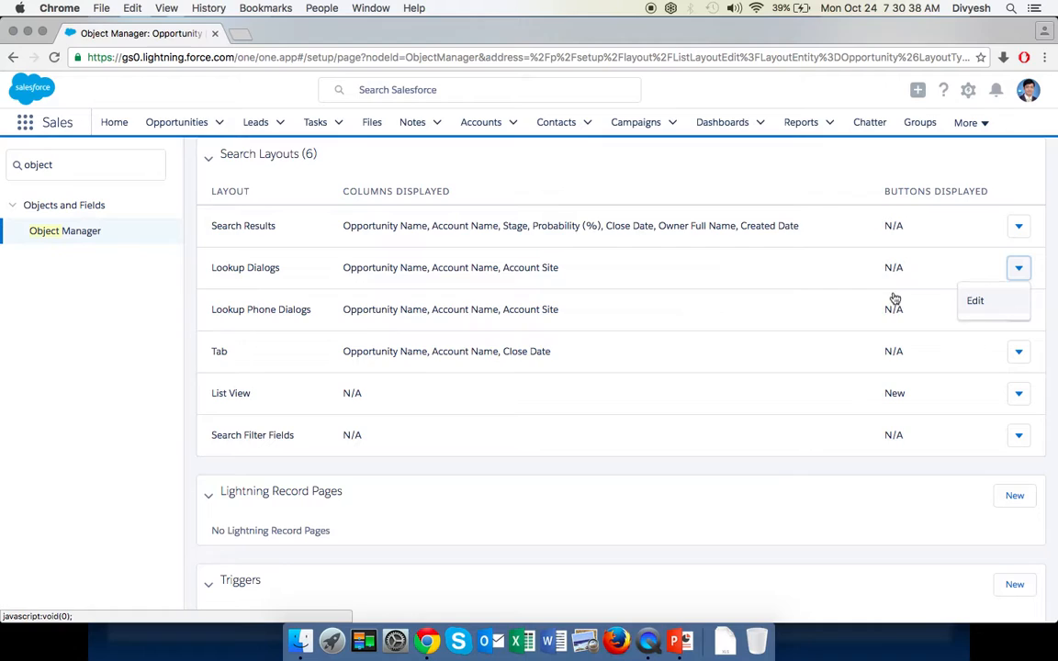
# Step: Start editing the Opportunity Lookup Dialogs search layout
pyautogui.click(973, 302)
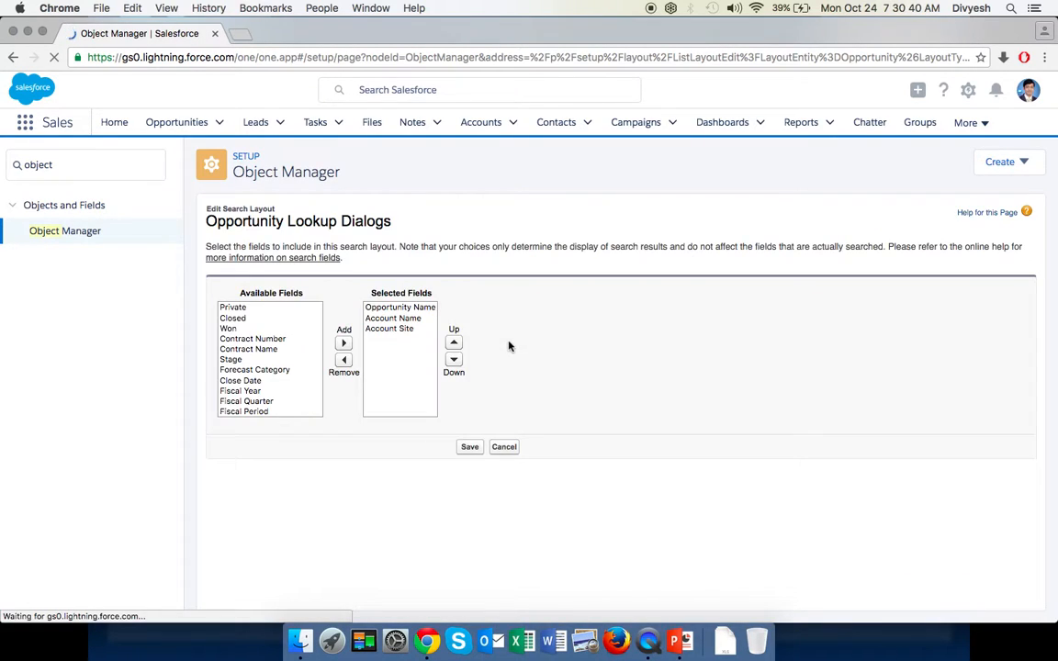
# Step: Replace Account Site with Stage, Probability (%), Close Date and Owner Full Name, and save the lookup layout
pyautogui.click(343, 358)
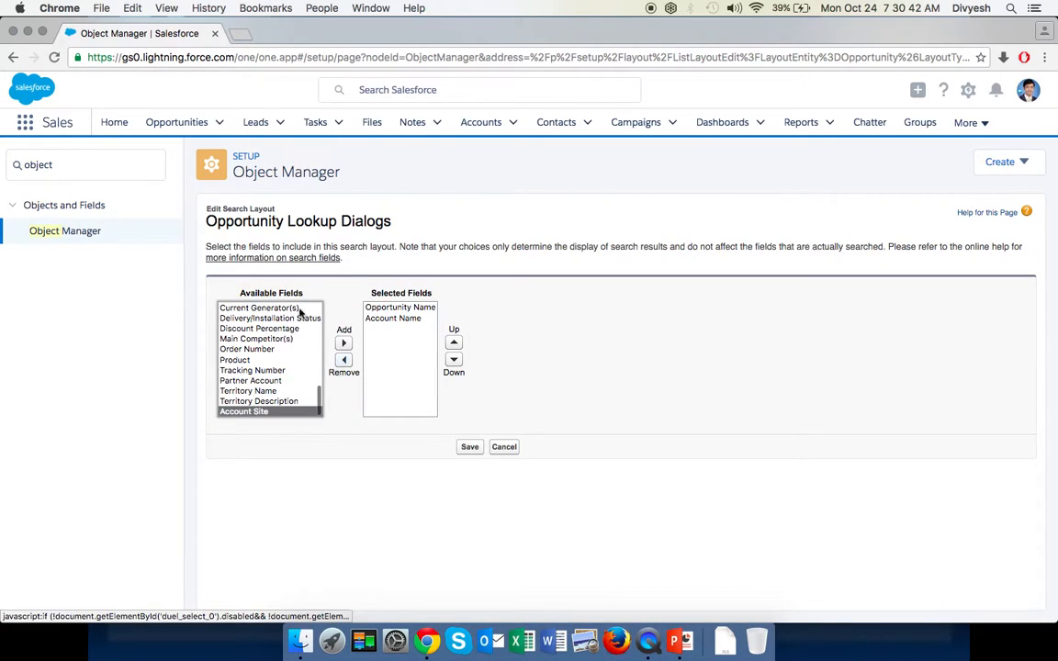
pyautogui.click(270, 317)
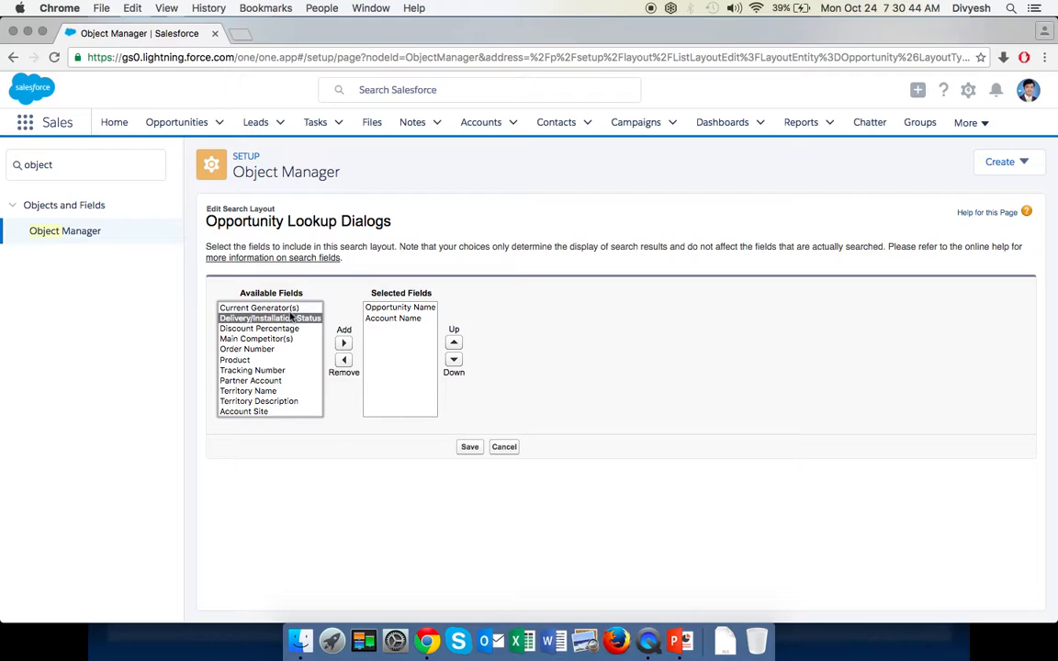
pyautogui.click(343, 342)
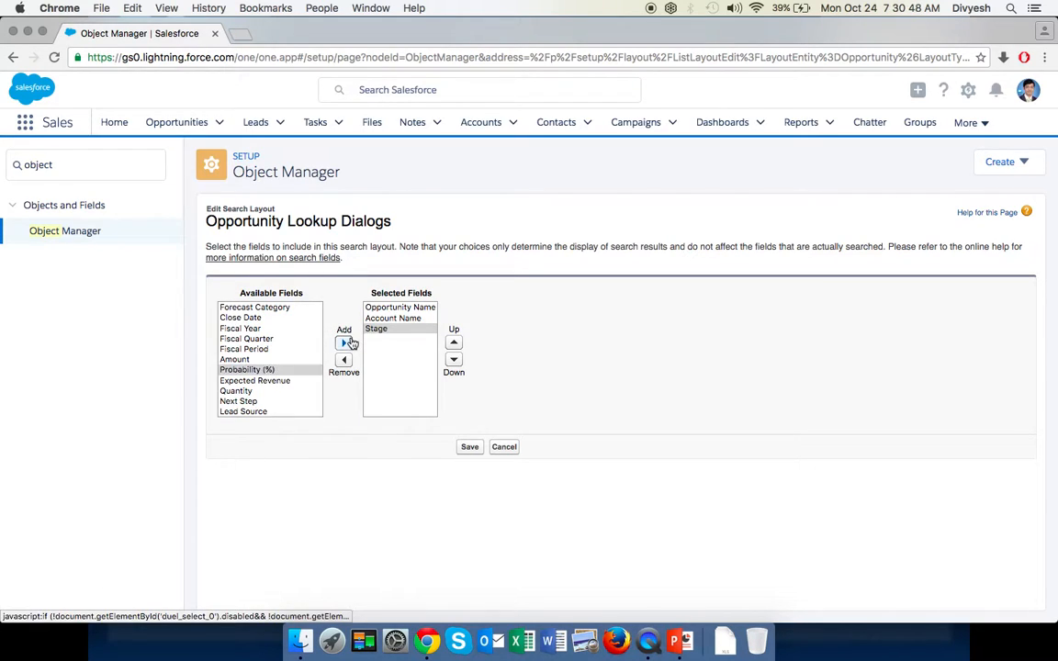
pyautogui.click(343, 344)
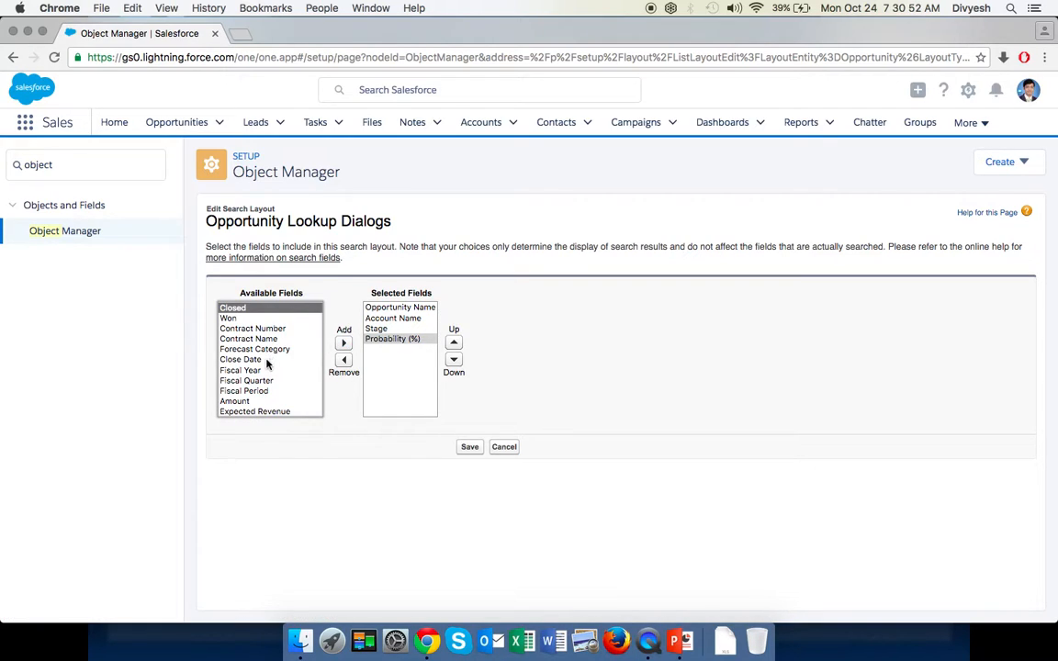
pyautogui.click(343, 344)
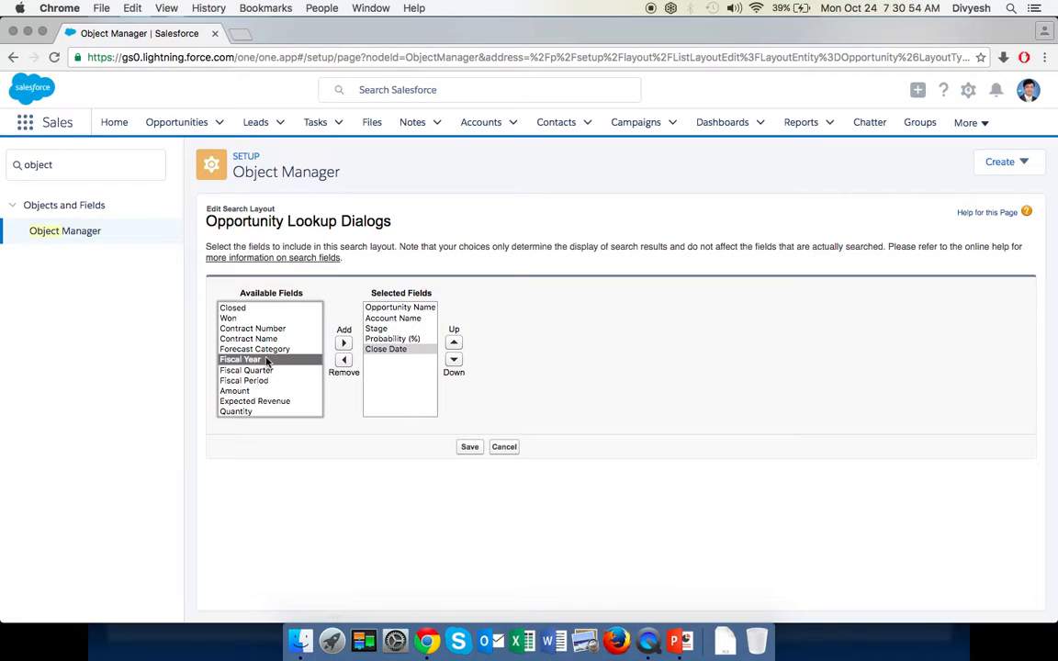
pyautogui.scroll(-3)
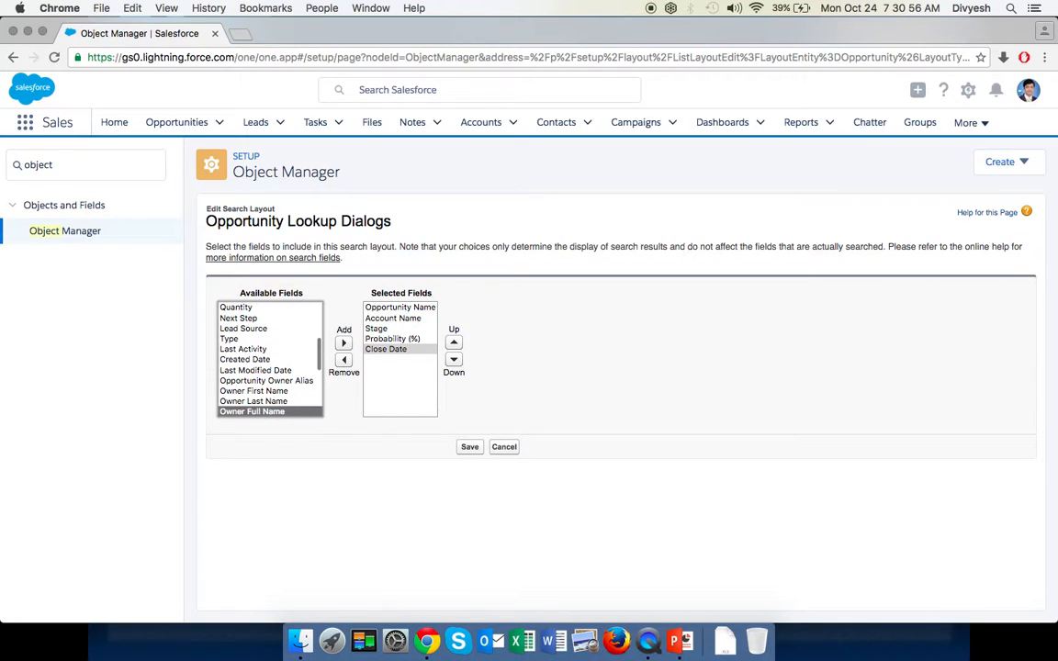
pyautogui.click(344, 344)
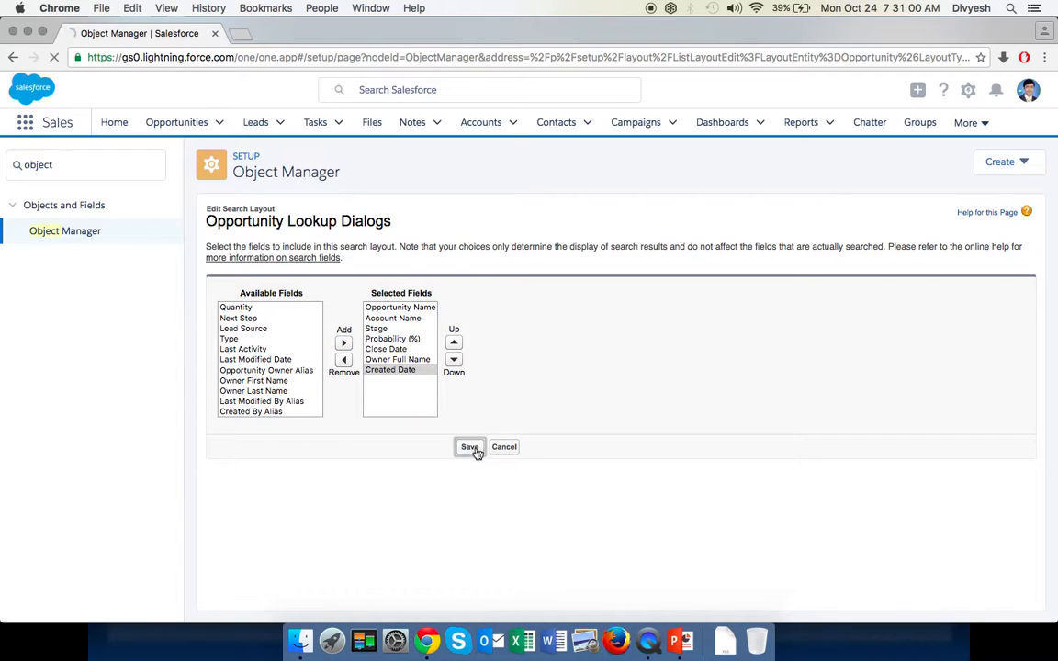
pyautogui.click(470, 448)
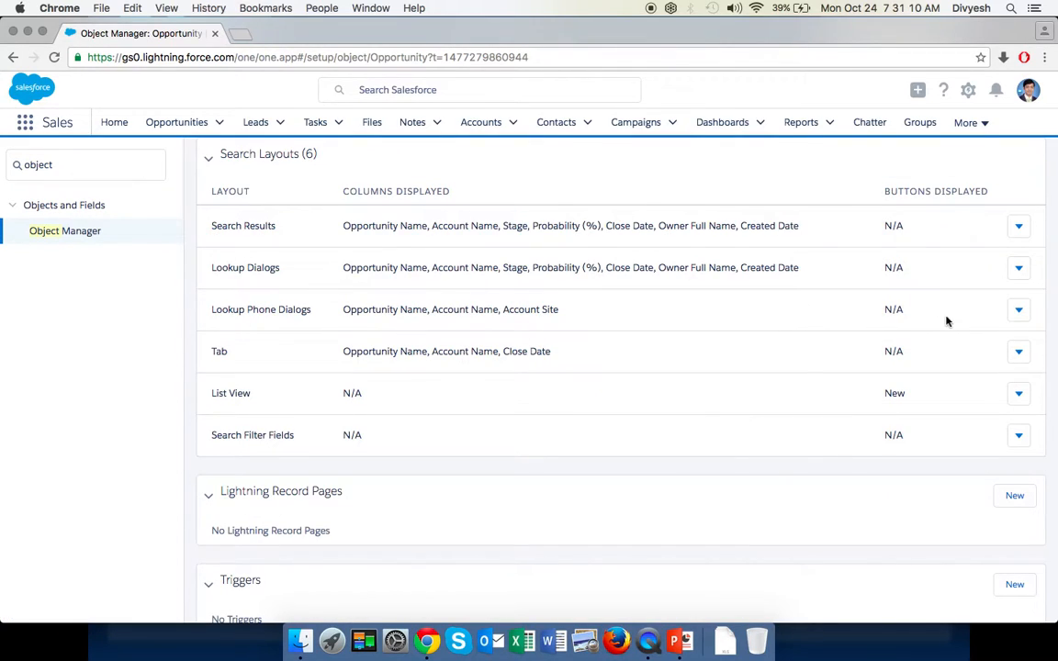
# Step: Show the edit option for the Lookup Phone Dialogs search layout
pyautogui.click(1017, 309)
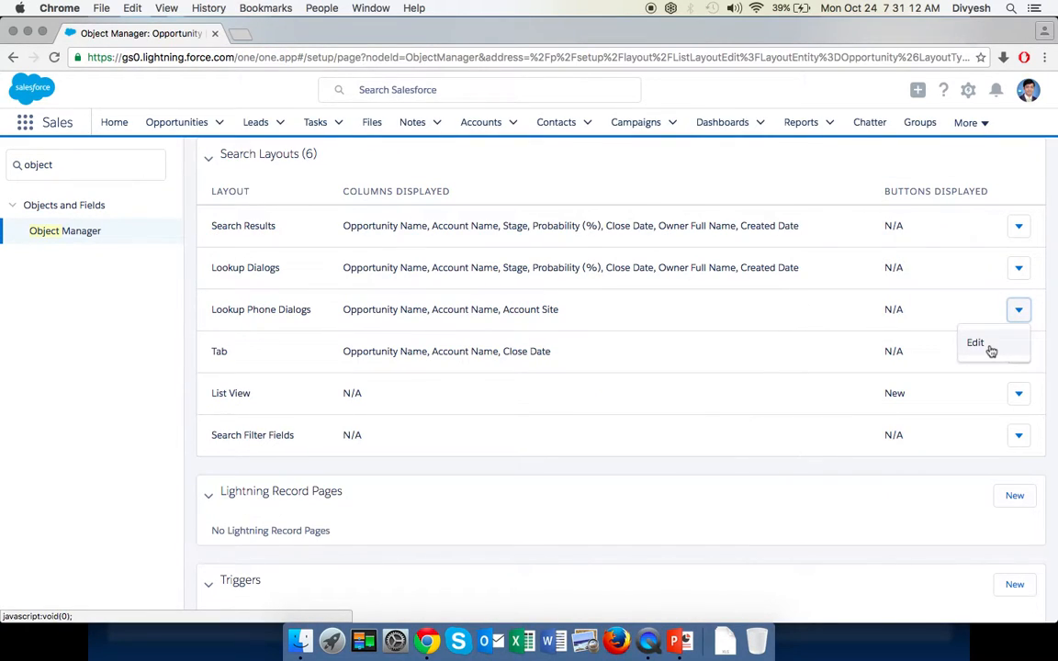
pyautogui.moveTo(598, 414)
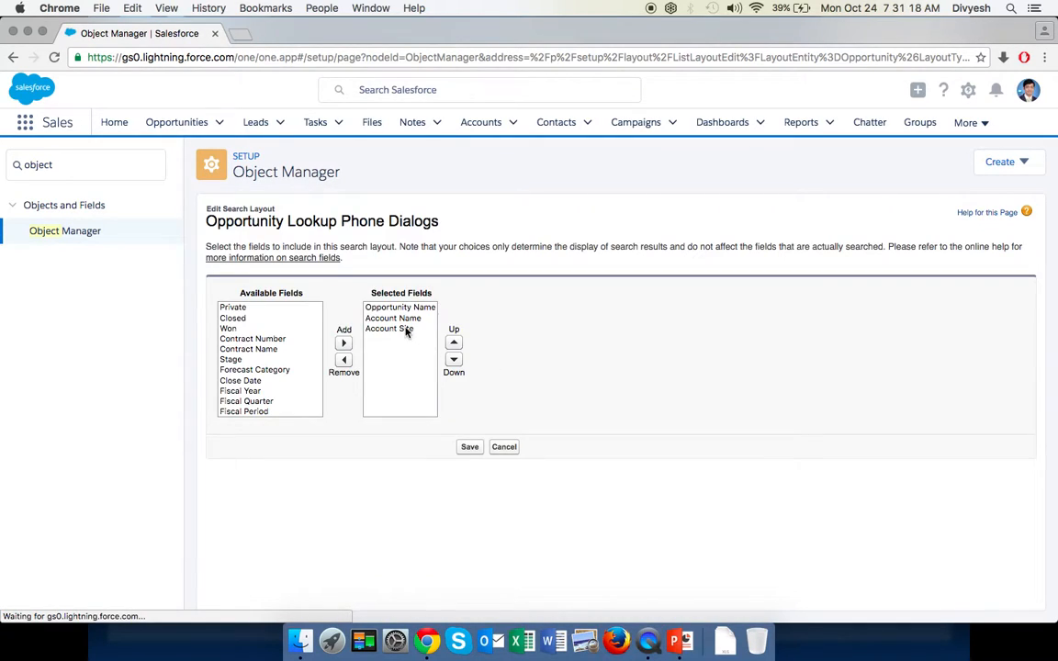
# Step: Replace Account Site with Stage, Probability (%), Close Date, Owner Full Name and Created Date, and save the phone lookup layout
pyautogui.click(344, 358)
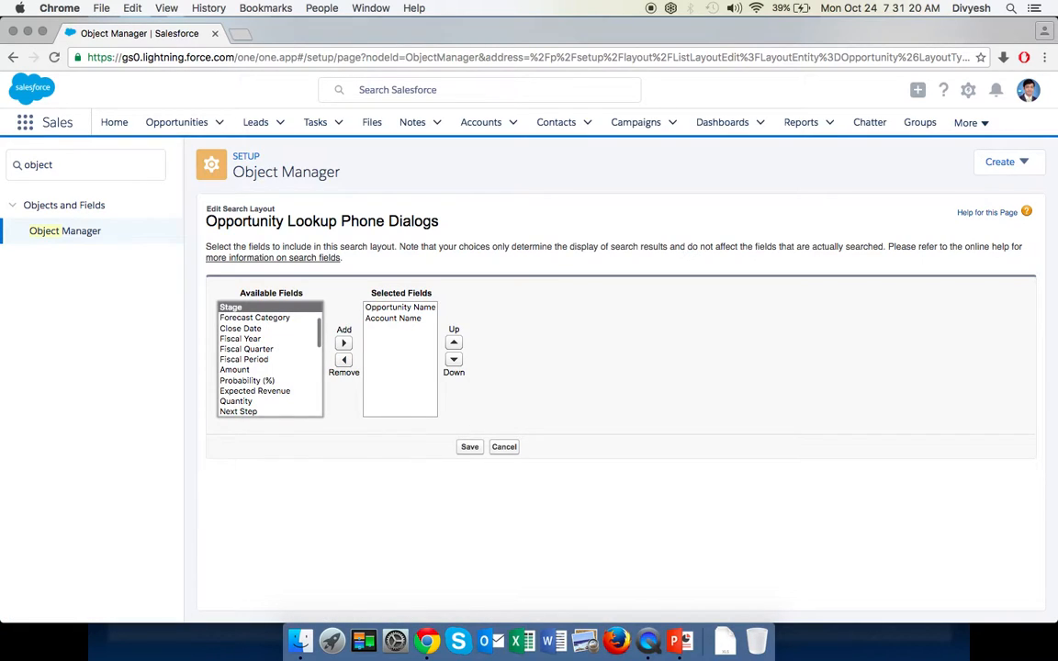
pyautogui.click(343, 344)
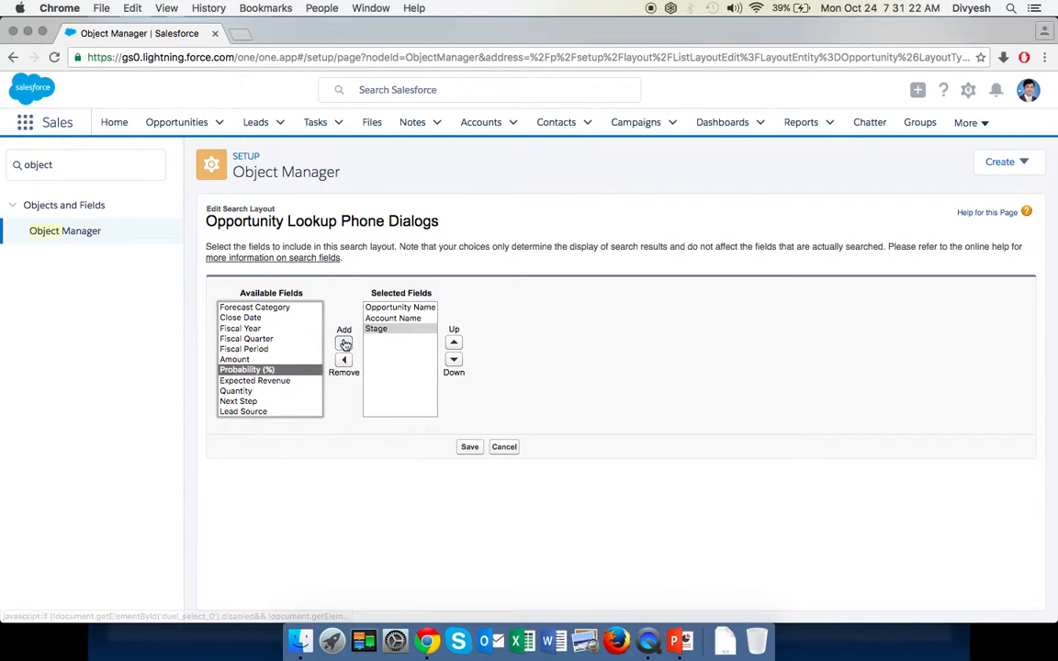
pyautogui.click(343, 343)
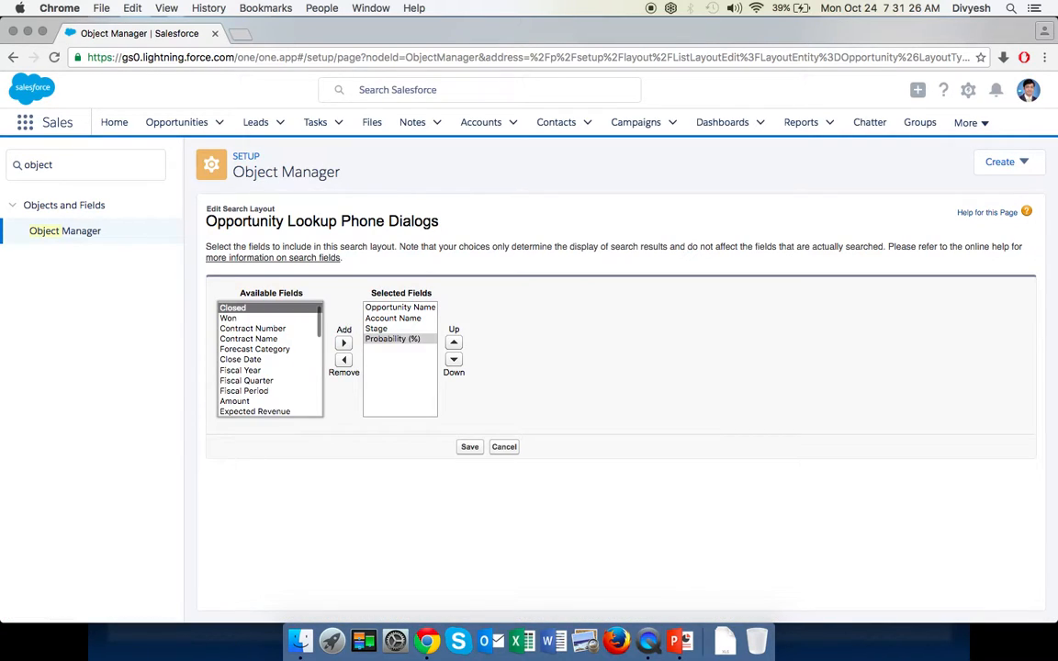
pyautogui.click(239, 358)
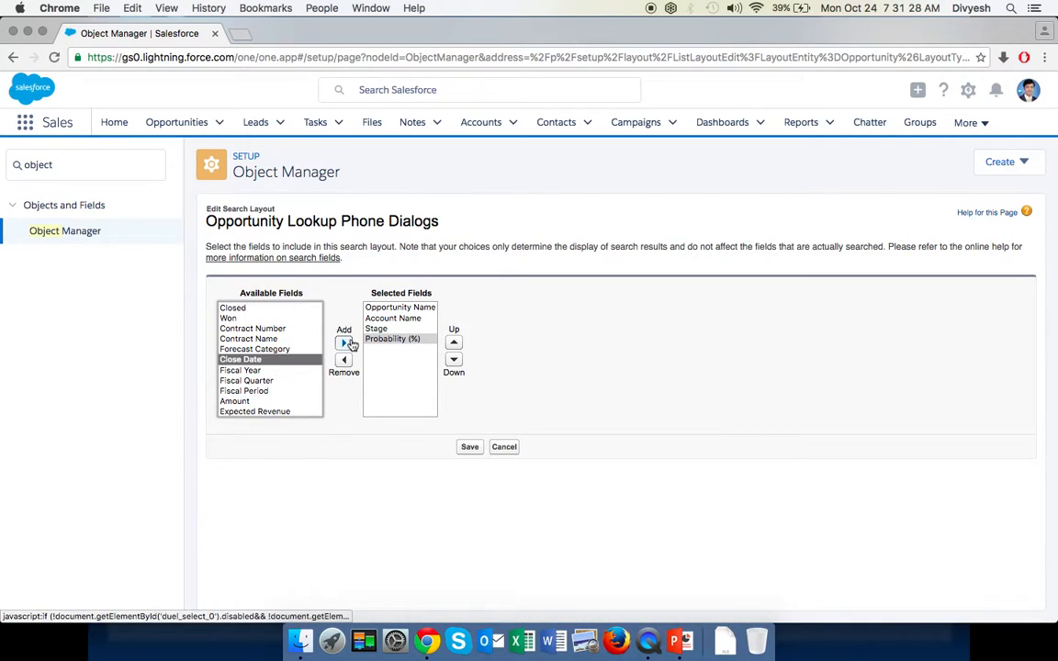
pyautogui.click(343, 341)
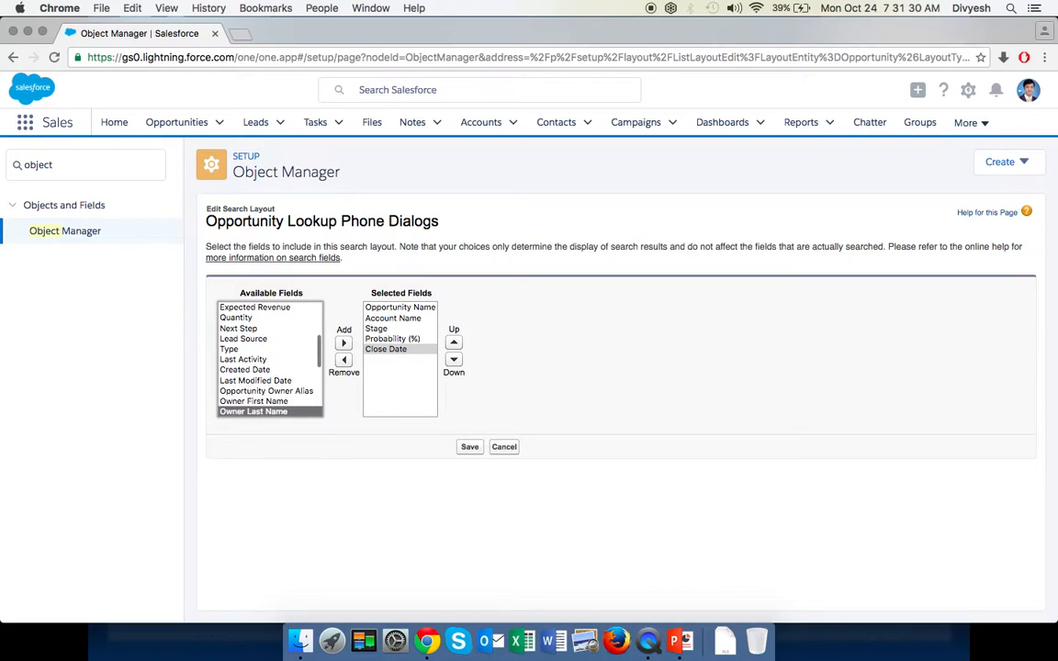
pyautogui.click(343, 343)
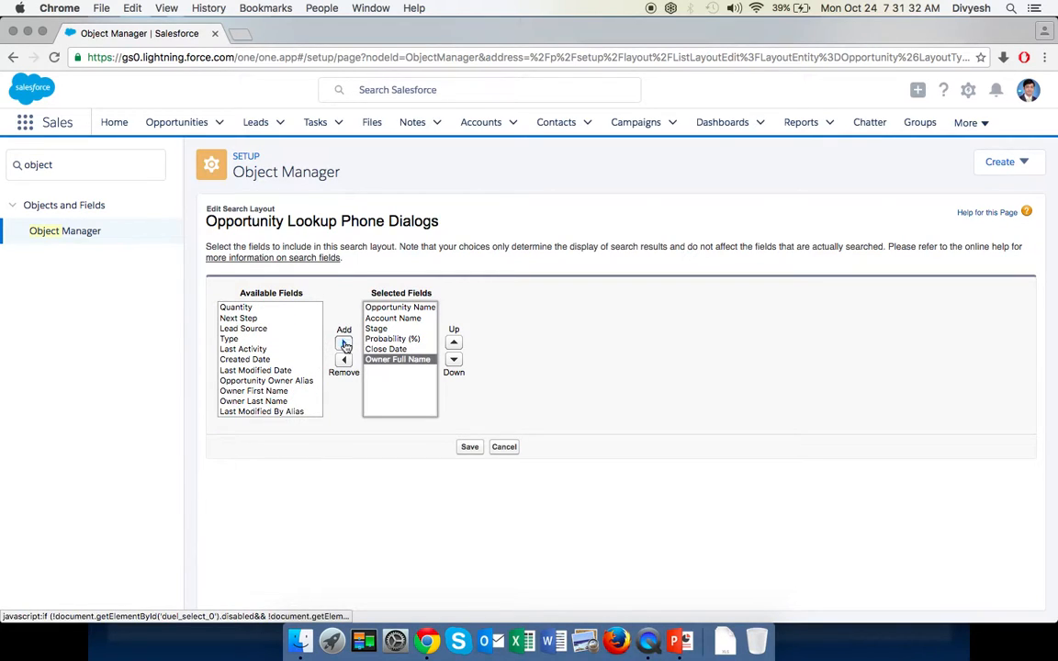
pyautogui.click(344, 341)
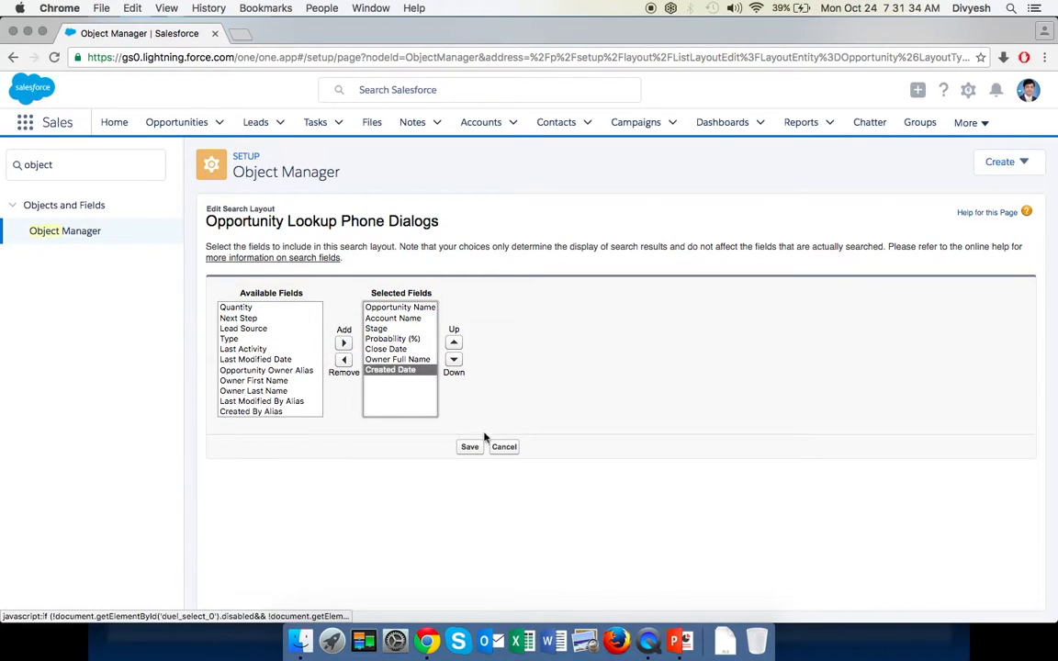
pyautogui.click(470, 446)
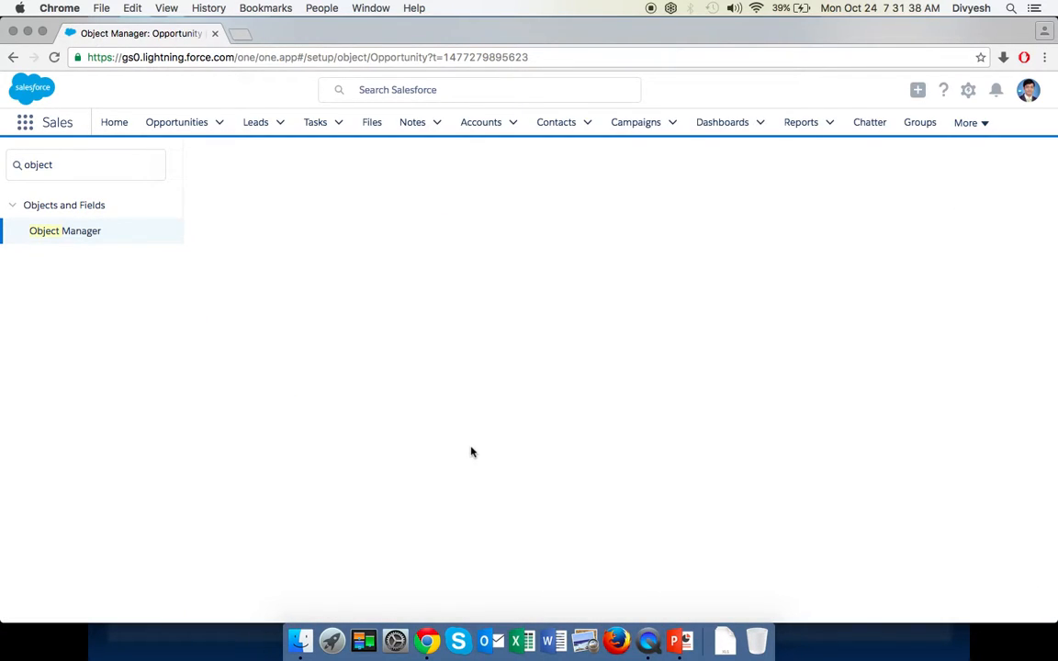
pyautogui.moveTo(679, 331)
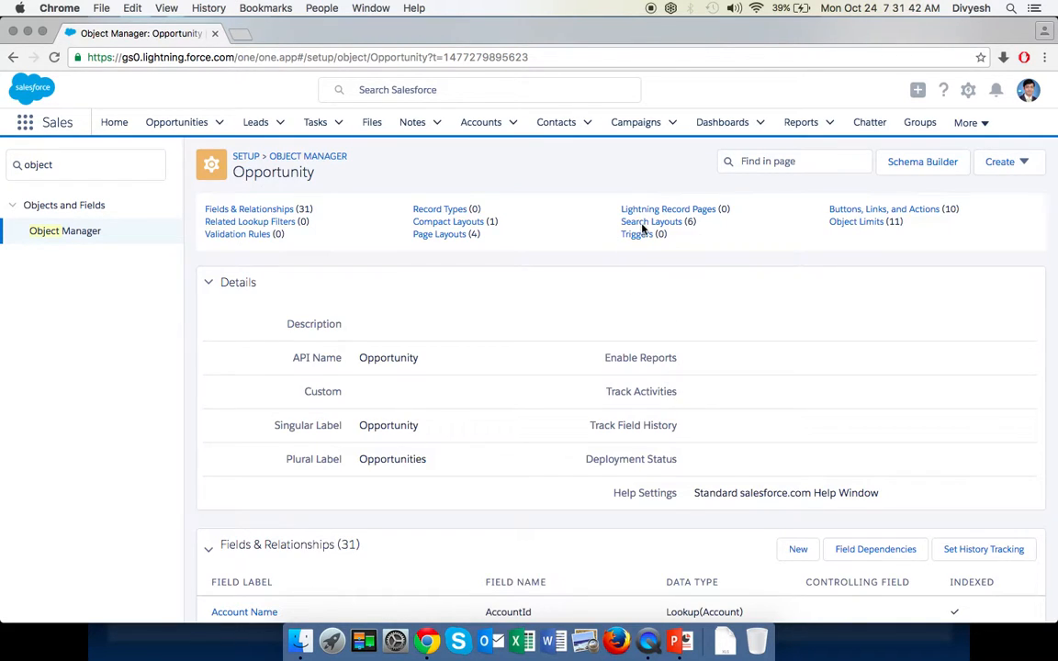
# Step: Start editing the empty Search Filter Fields layout from its row actions
pyautogui.scroll(-3)
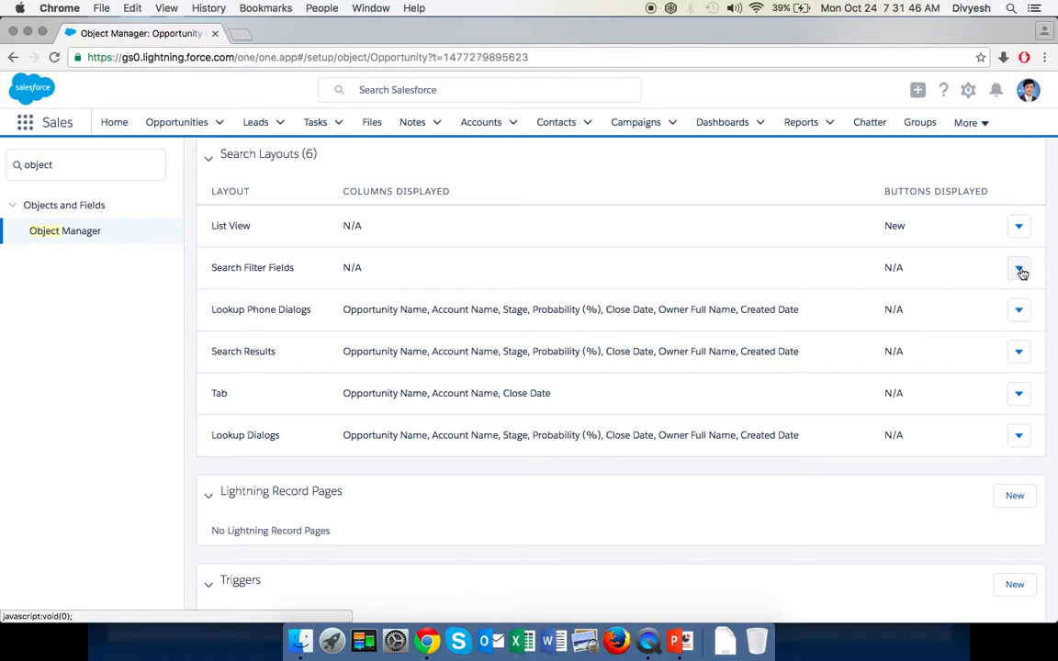
pyautogui.click(1018, 268)
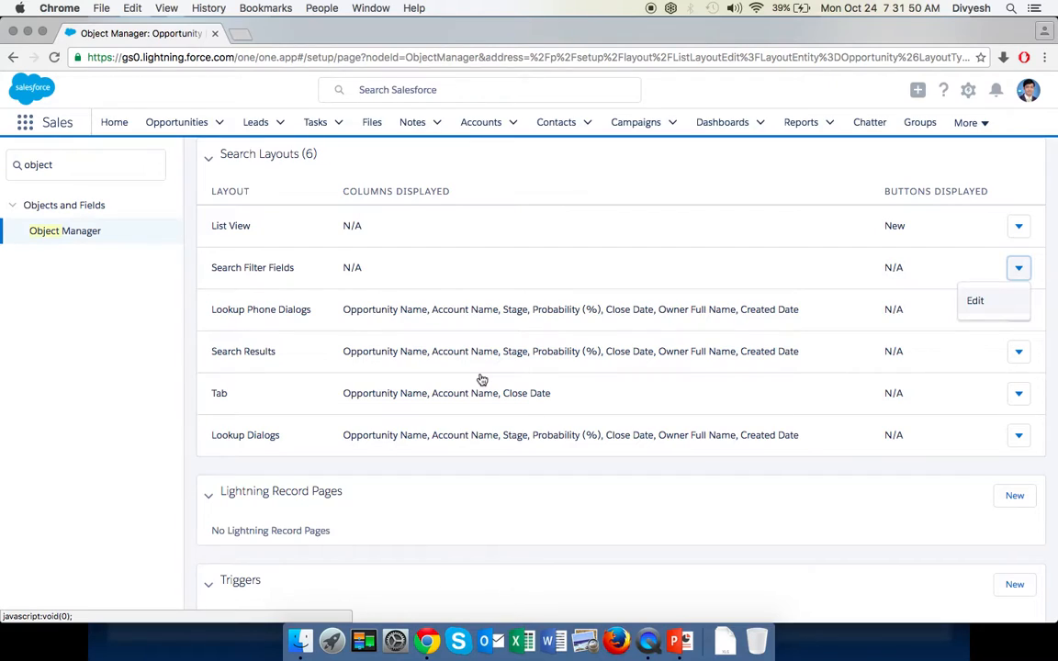
pyautogui.click(973, 301)
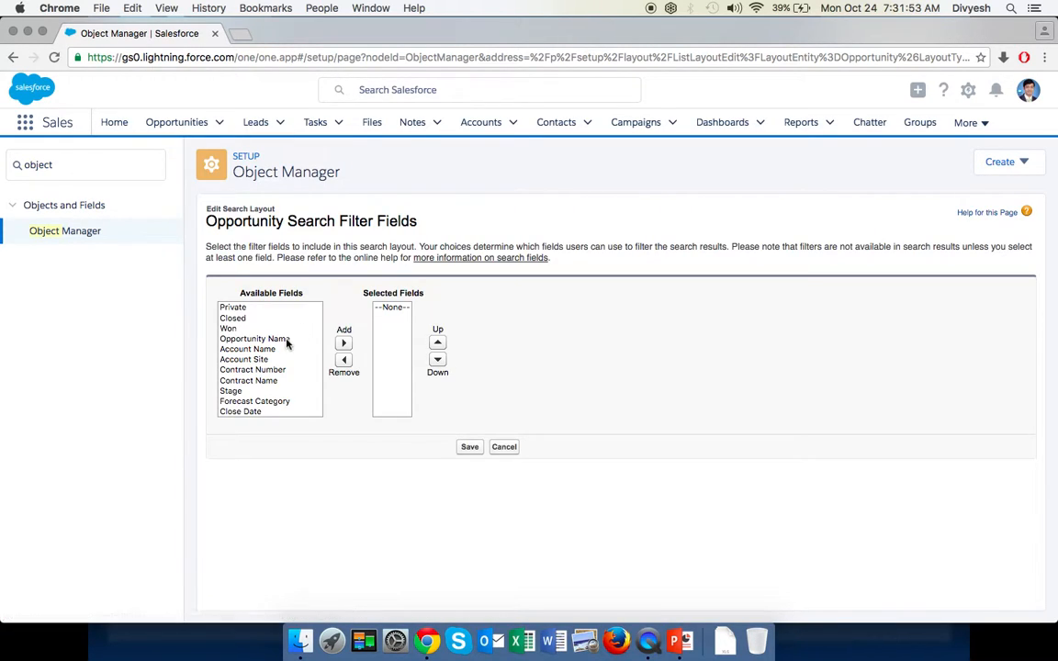
# Step: Move Opportunity Name, Account Name, Stage, Probability (%) and Close Date into the selected filter fields
pyautogui.click(344, 343)
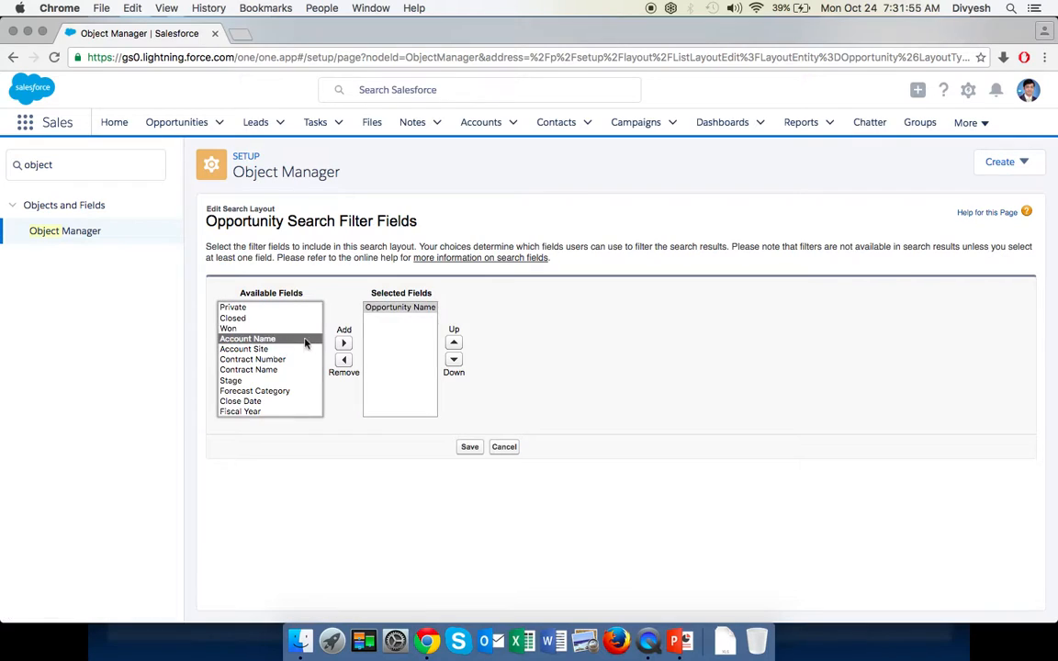
pyautogui.click(344, 343)
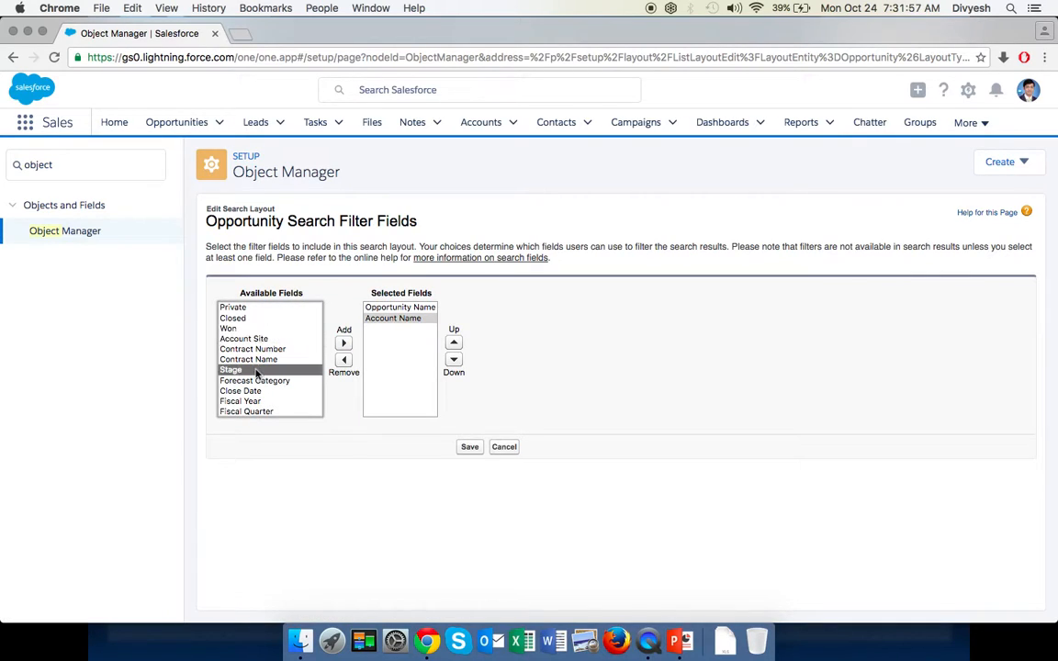
pyautogui.click(343, 344)
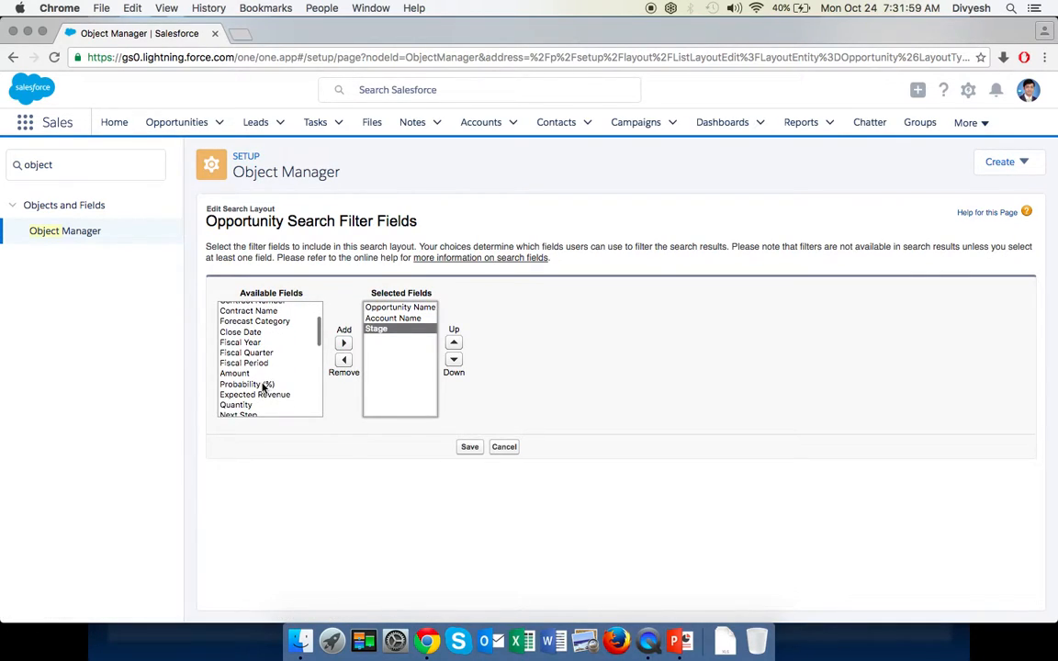
pyautogui.click(343, 343)
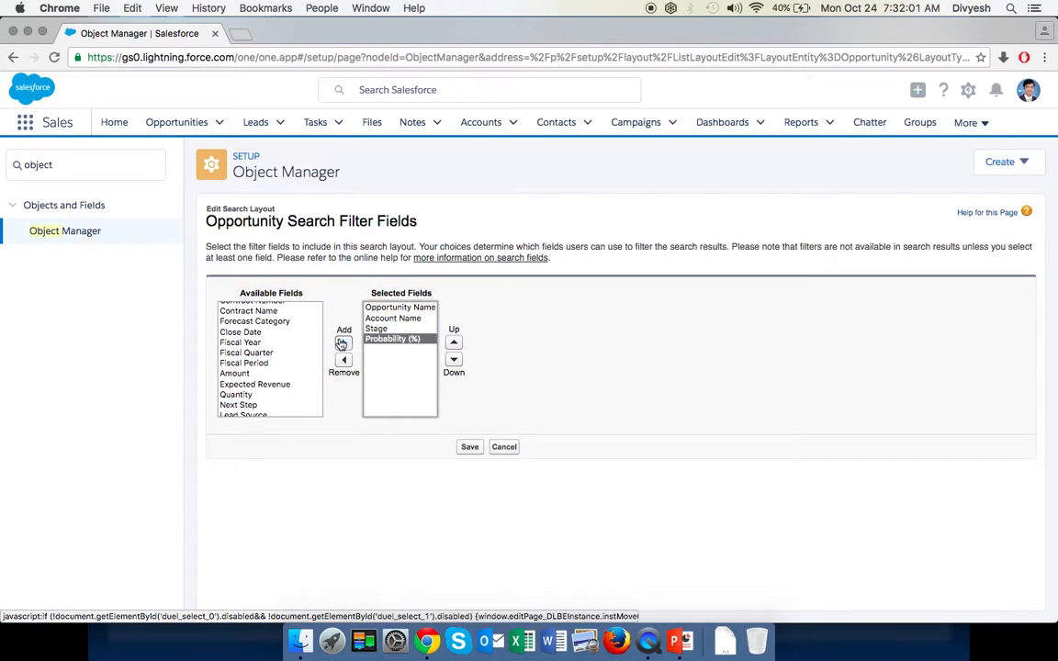
pyautogui.click(343, 344)
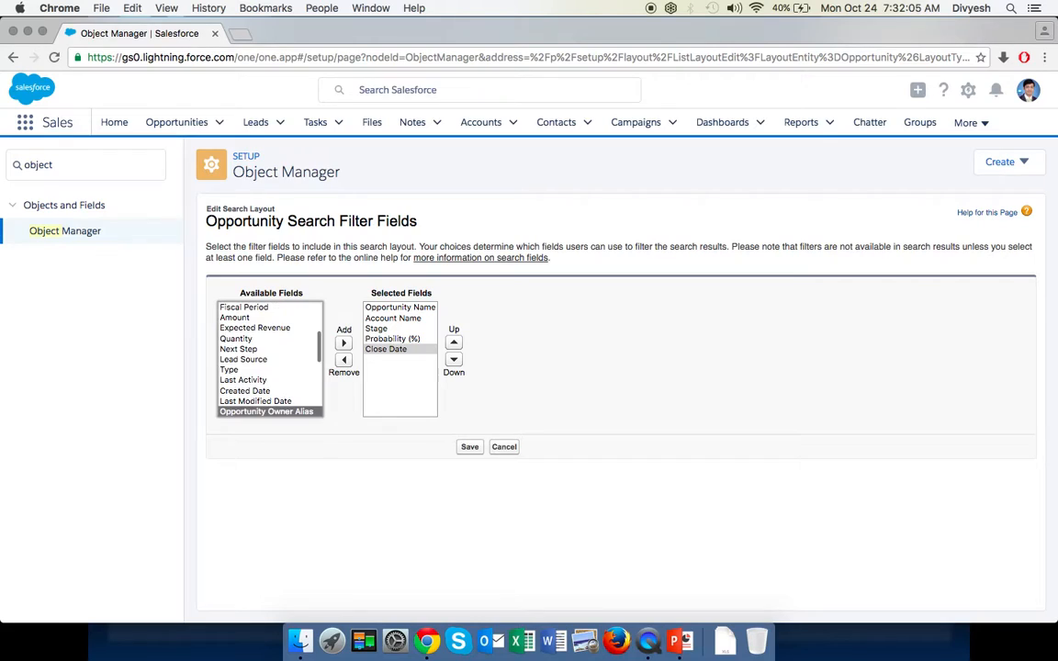
pyautogui.scroll(-3)
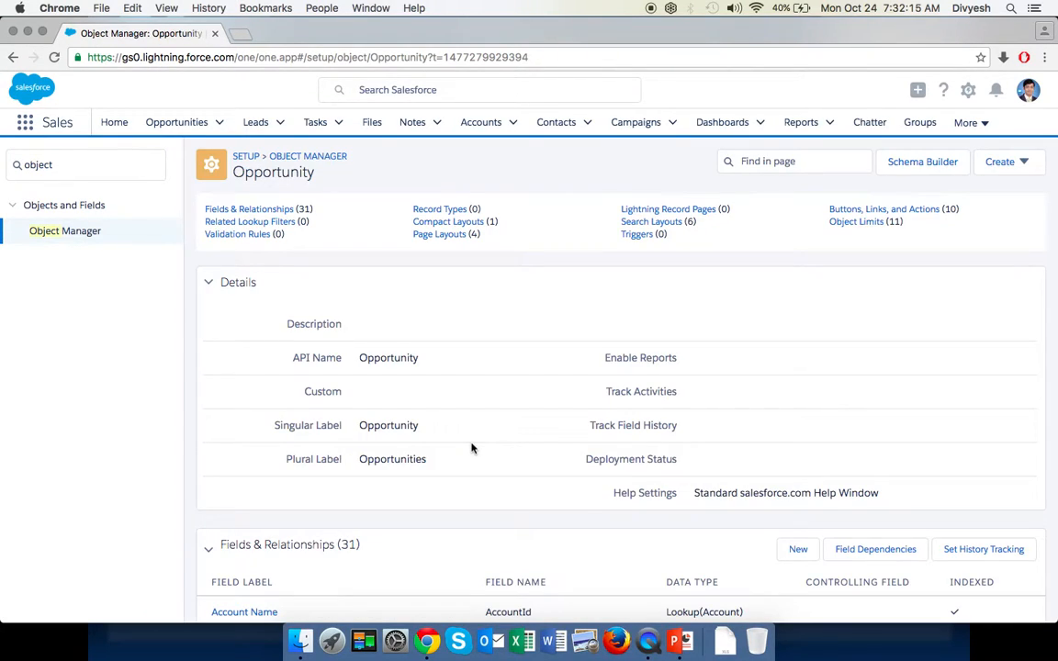
# Step: Scroll to Search Layouts and show the Tab layout's row actions
pyautogui.scroll(-3)
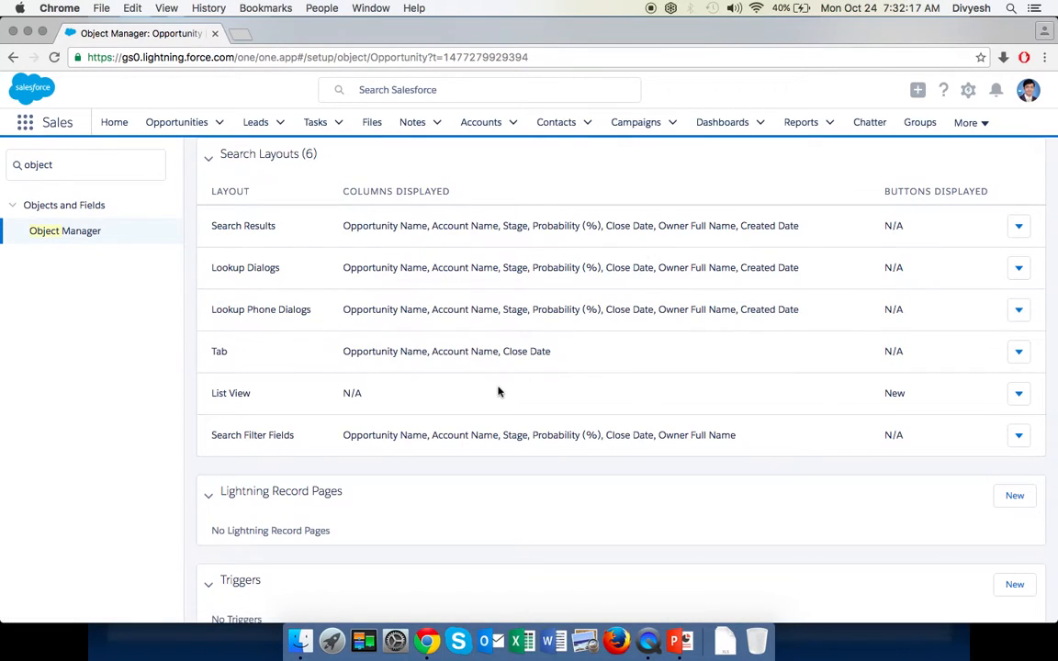
pyautogui.moveTo(915, 367)
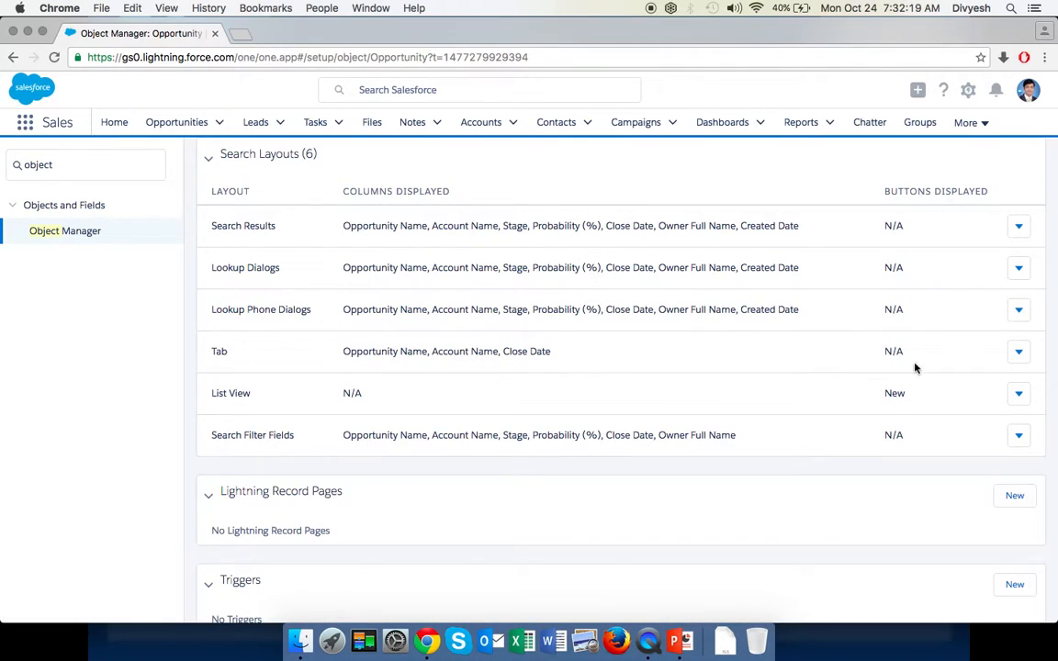
pyautogui.click(1018, 351)
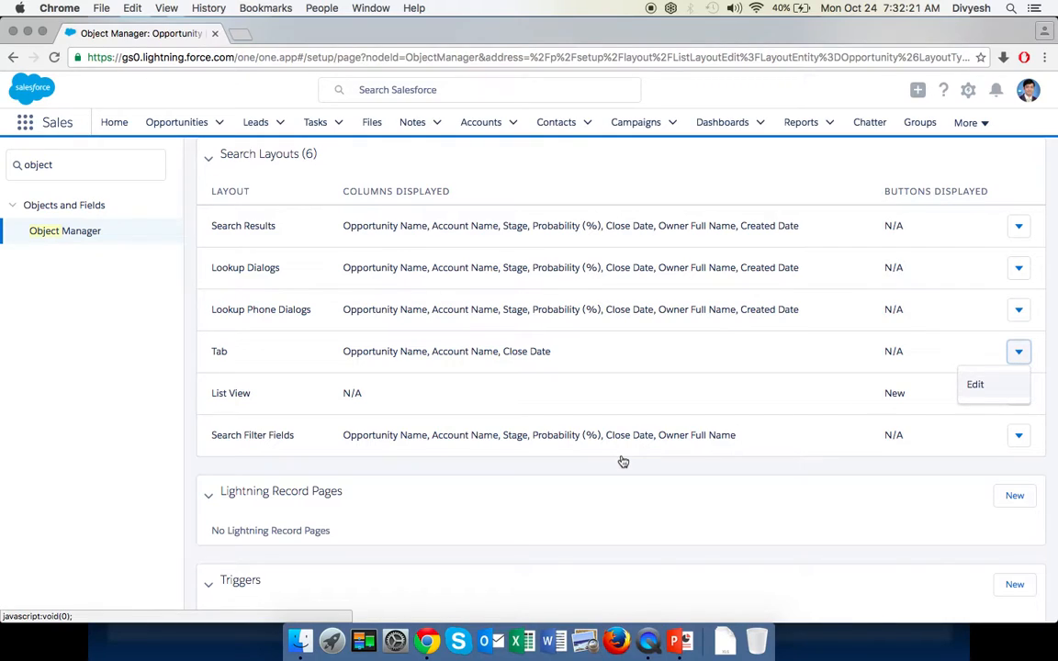
pyautogui.moveTo(503, 371)
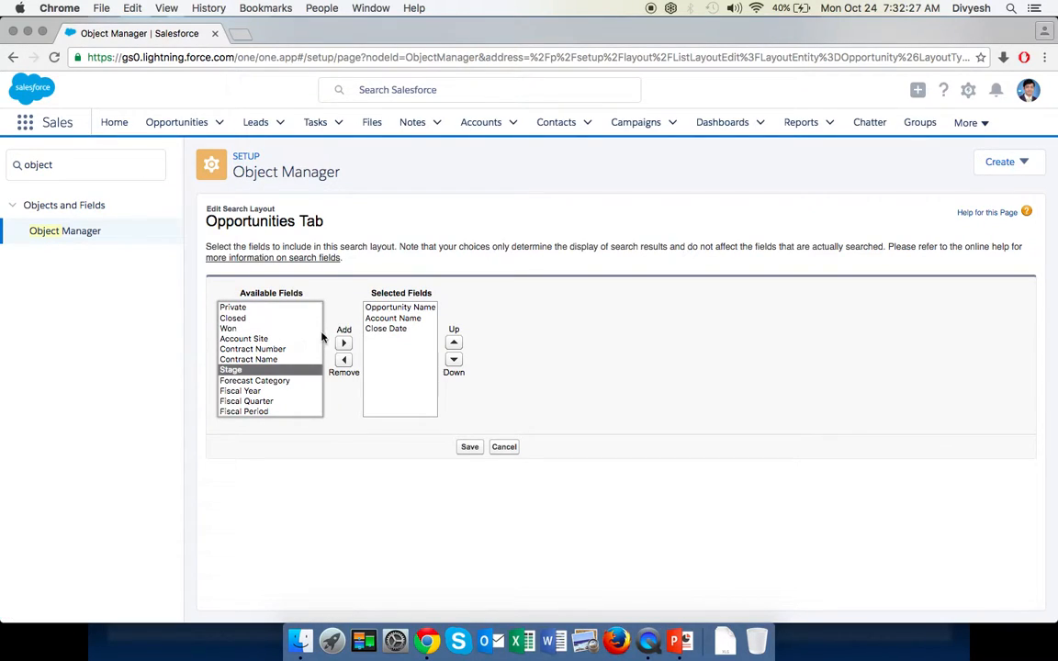
# Step: Add Stage and Probability (%) to the tab layout and move them above Close Date
pyautogui.click(344, 343)
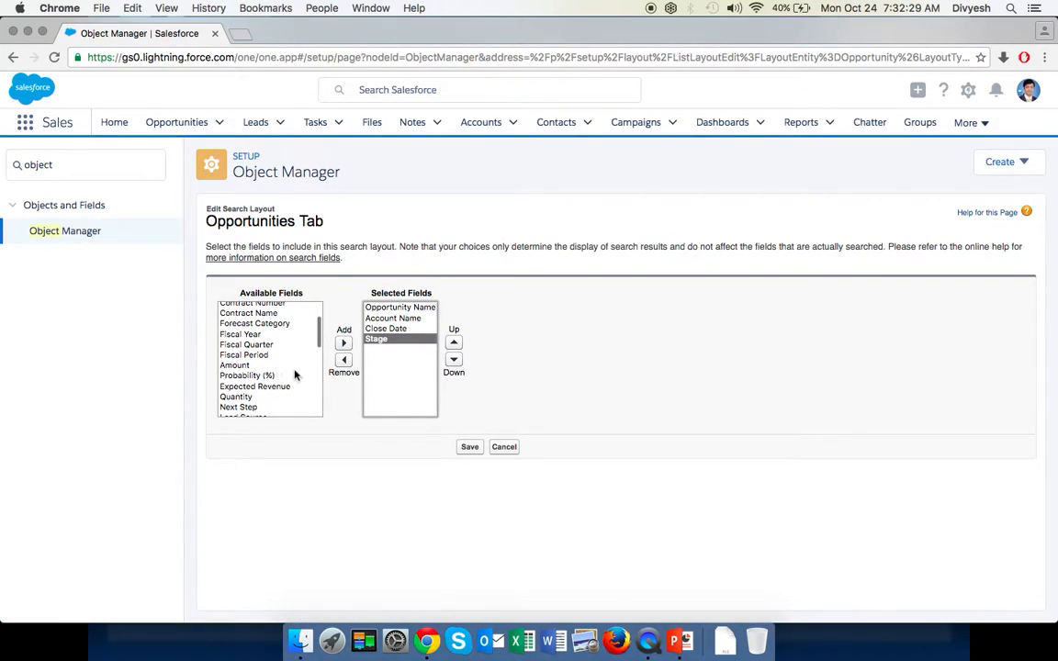
pyautogui.click(246, 375)
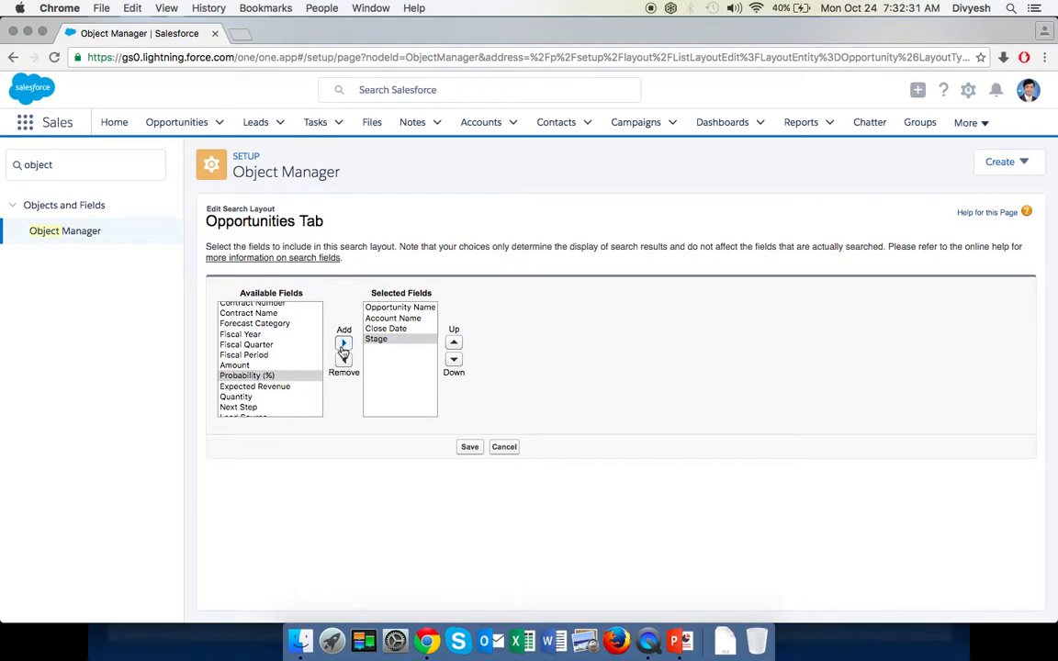
pyautogui.click(343, 343)
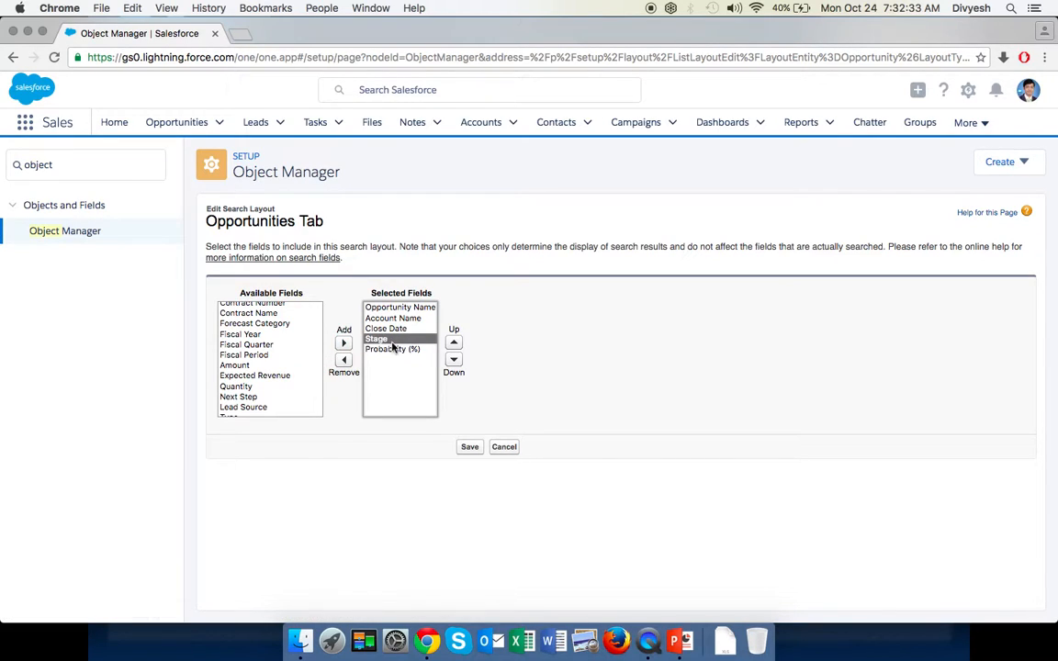
pyautogui.click(453, 341)
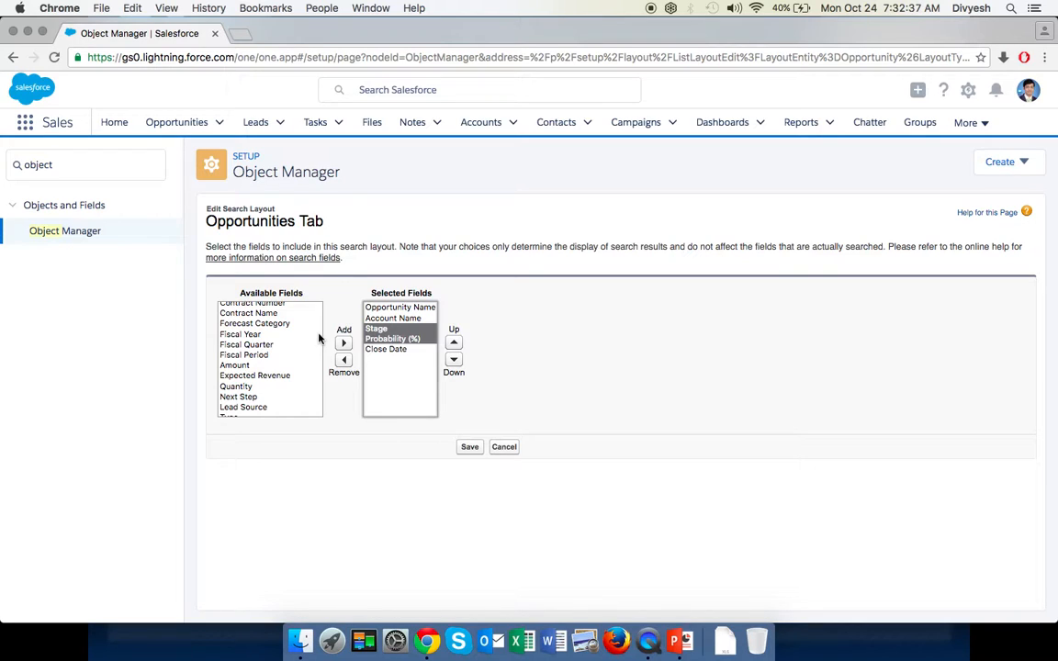
pyautogui.moveTo(305, 371)
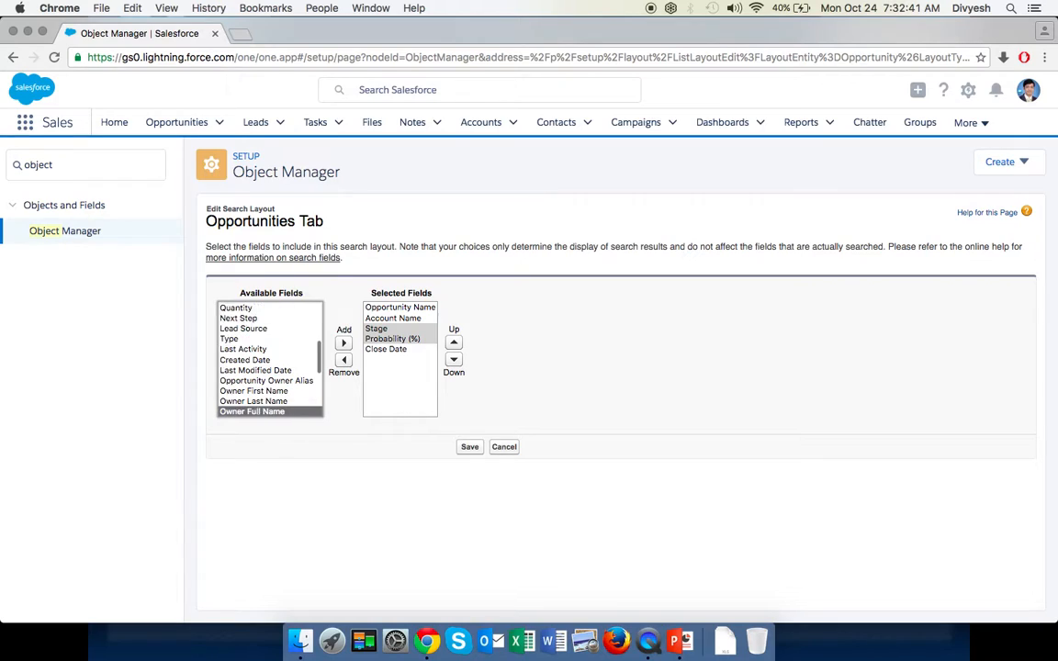
# Step: Add Owner Full Name and Created Date to the tab layout columns
pyautogui.click(343, 343)
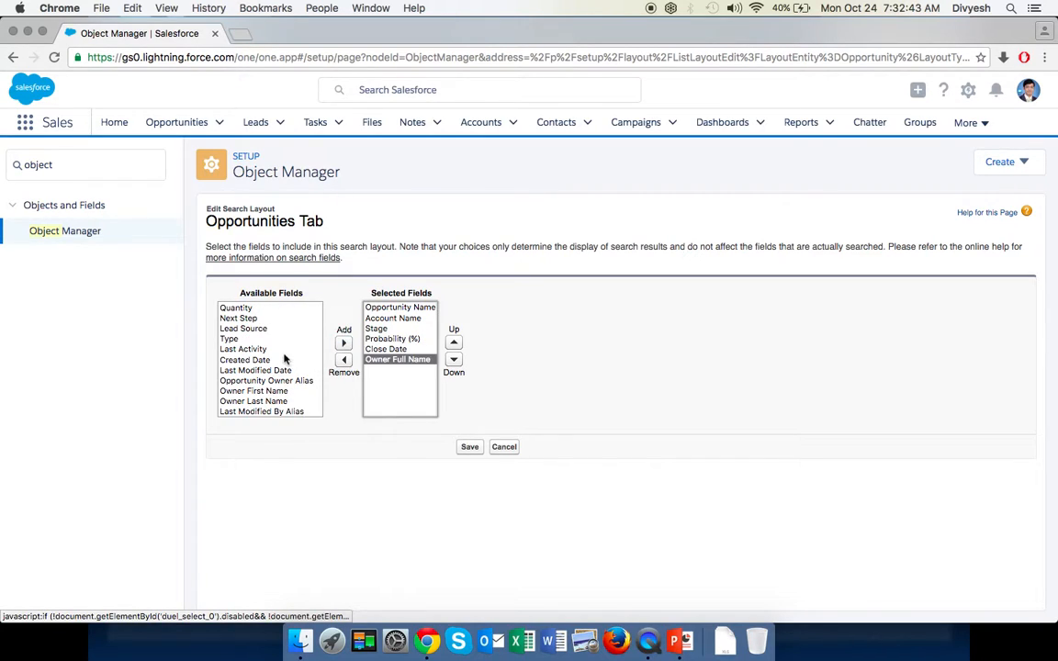
pyautogui.click(247, 358)
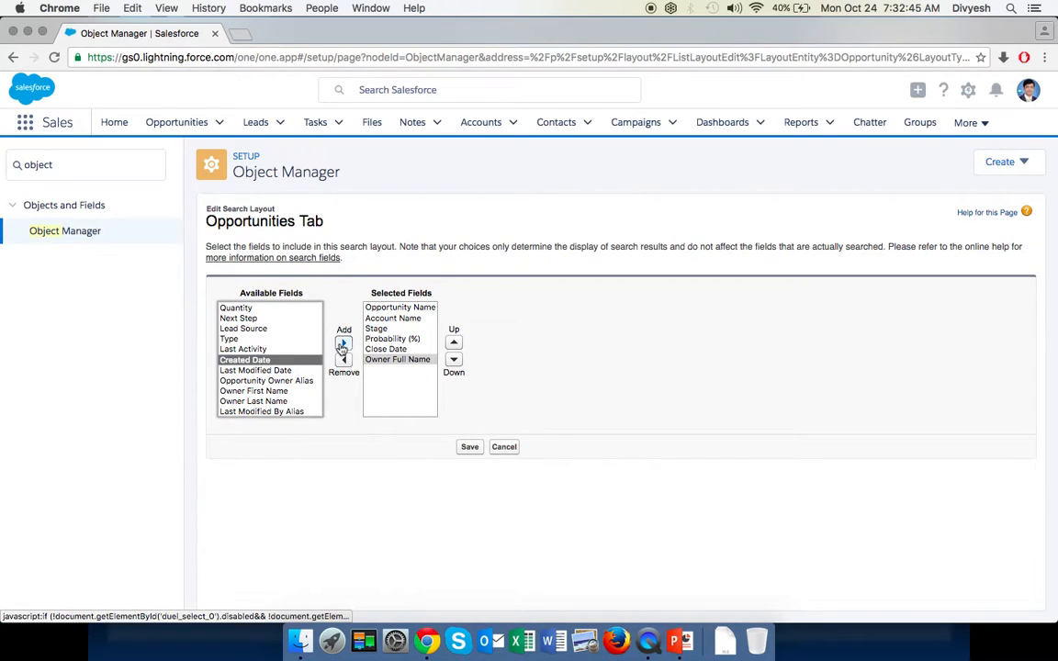
pyautogui.click(470, 449)
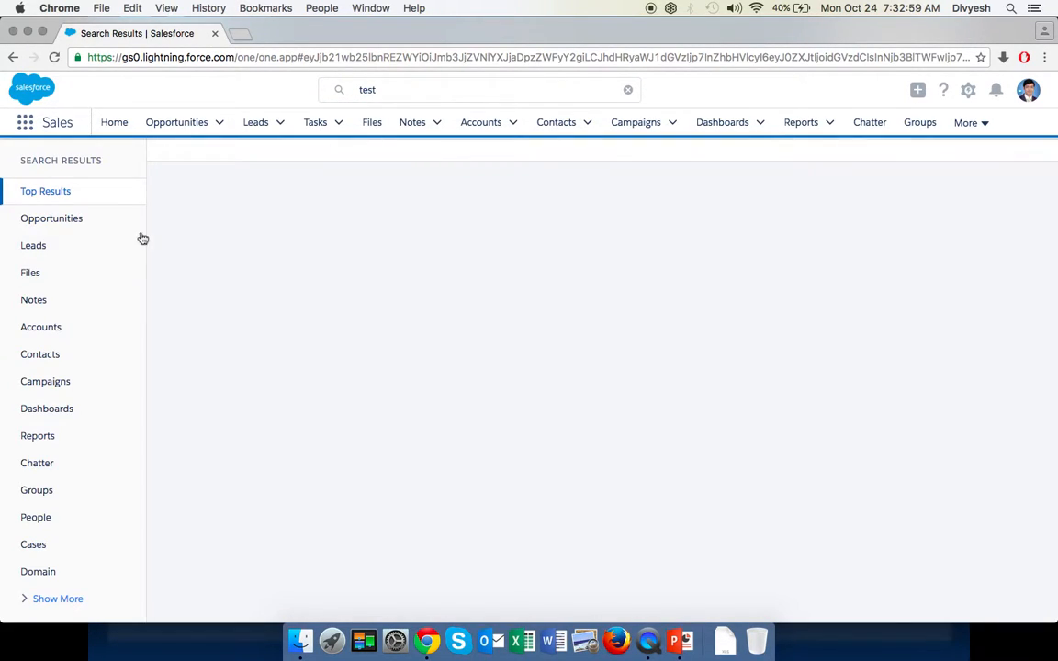
# Step: Filter the 'test' results to Opportunities and review the Stage, Probability, Close Date, Owner and Created Date columns
pyautogui.click(51, 216)
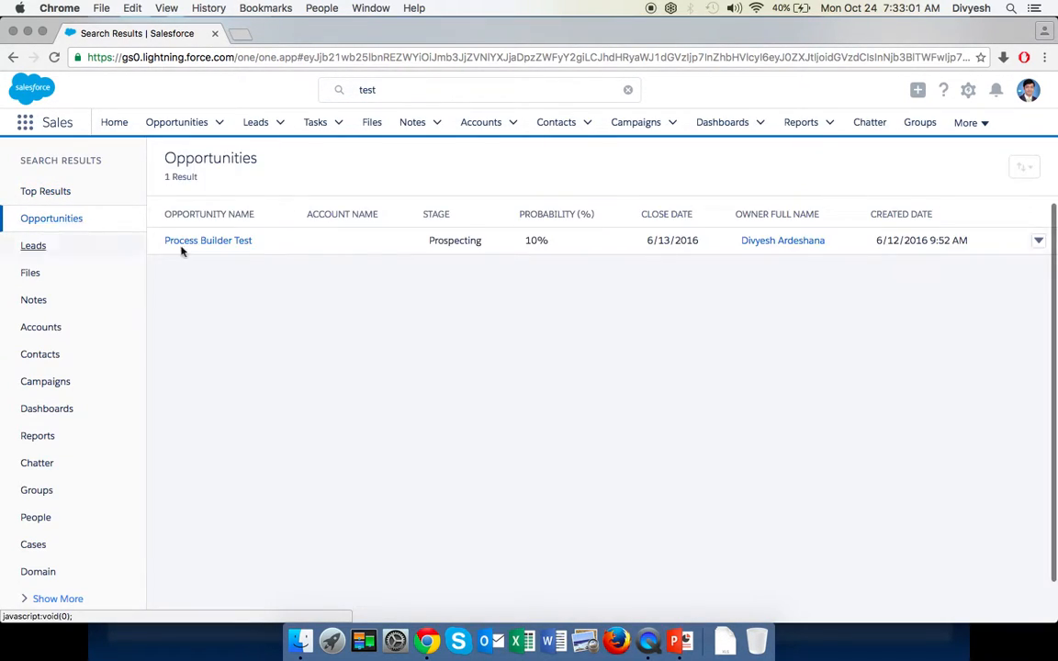
pyautogui.click(341, 213)
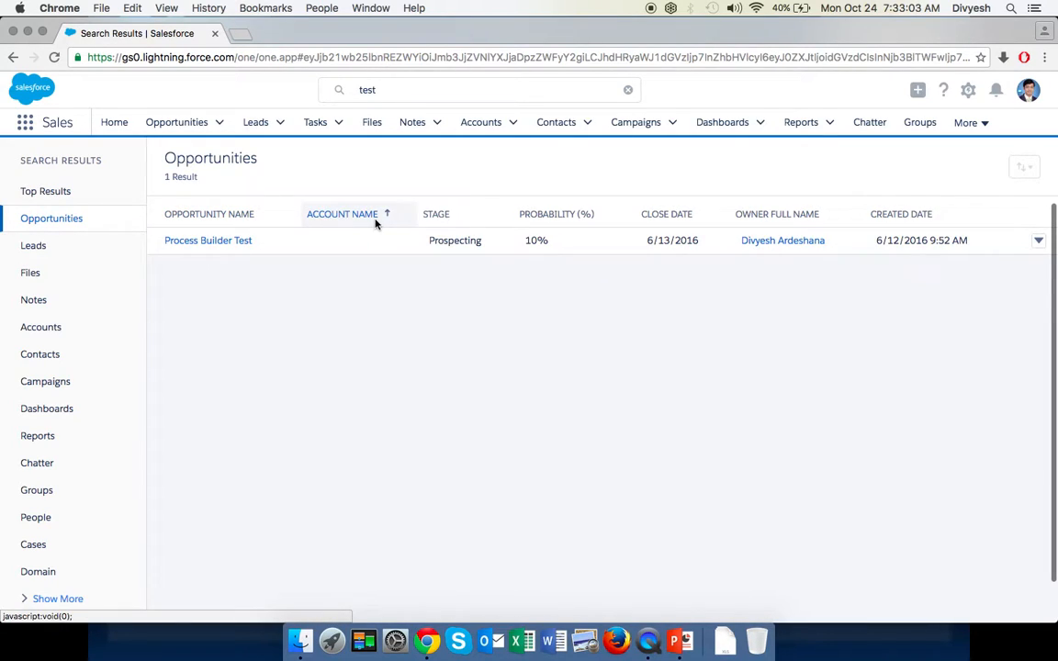
pyautogui.click(547, 213)
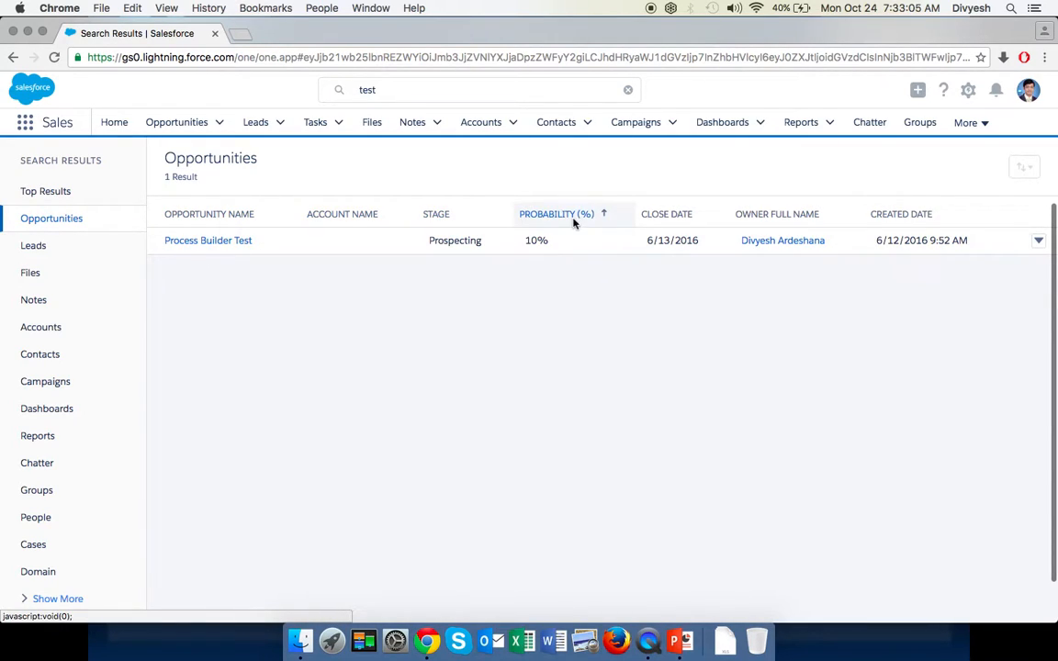
pyautogui.click(777, 213)
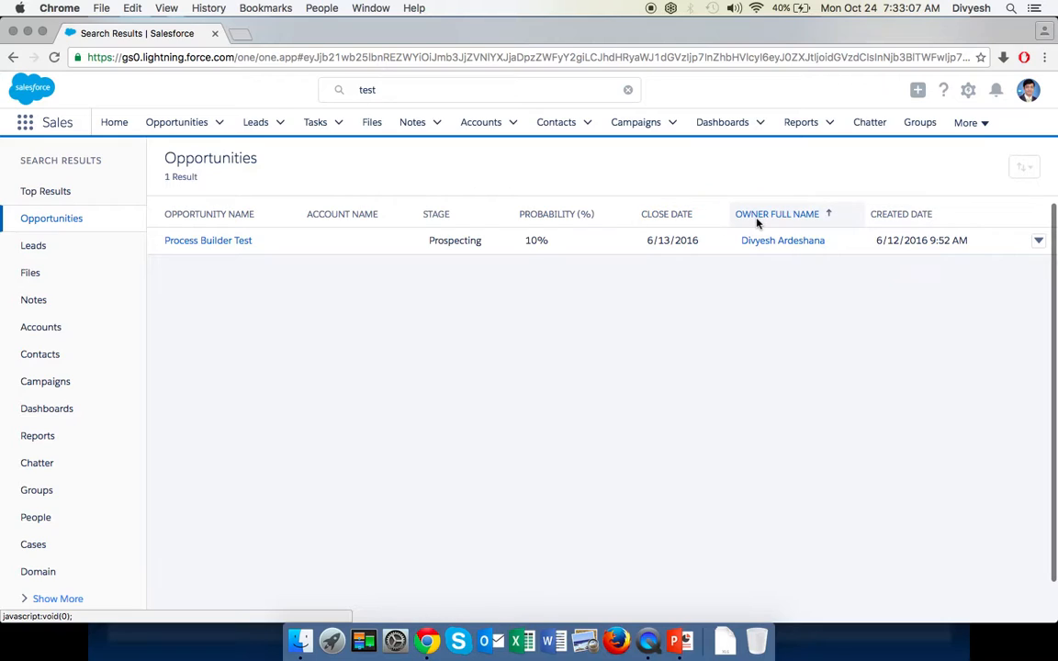
pyautogui.click(900, 213)
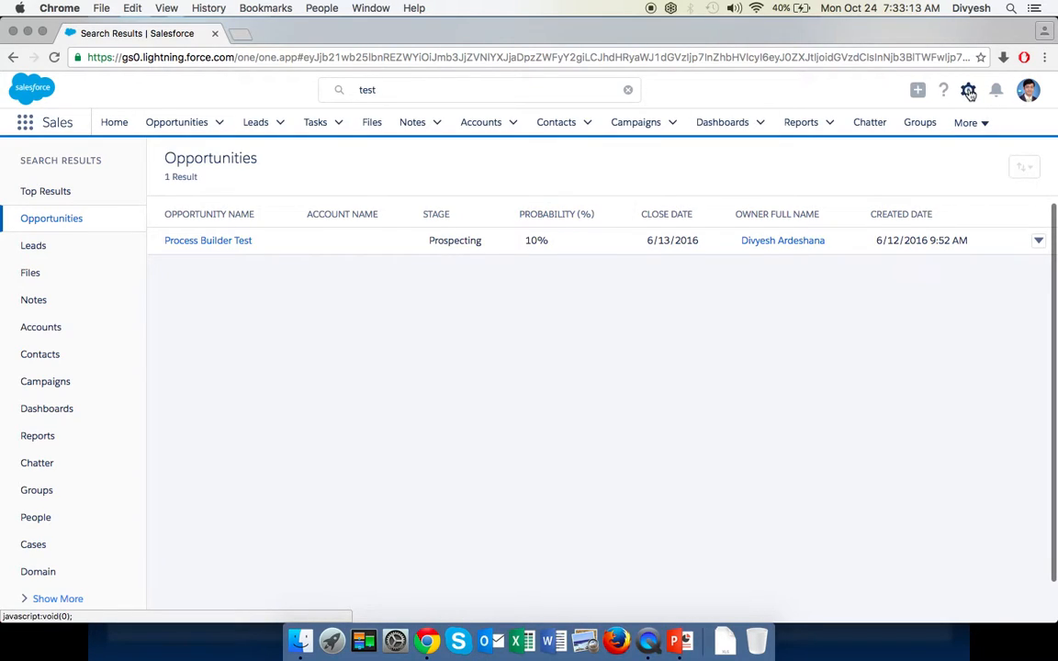
# Step: Go to Setup Home and find 'object' in Quick Find
pyautogui.click(966, 90)
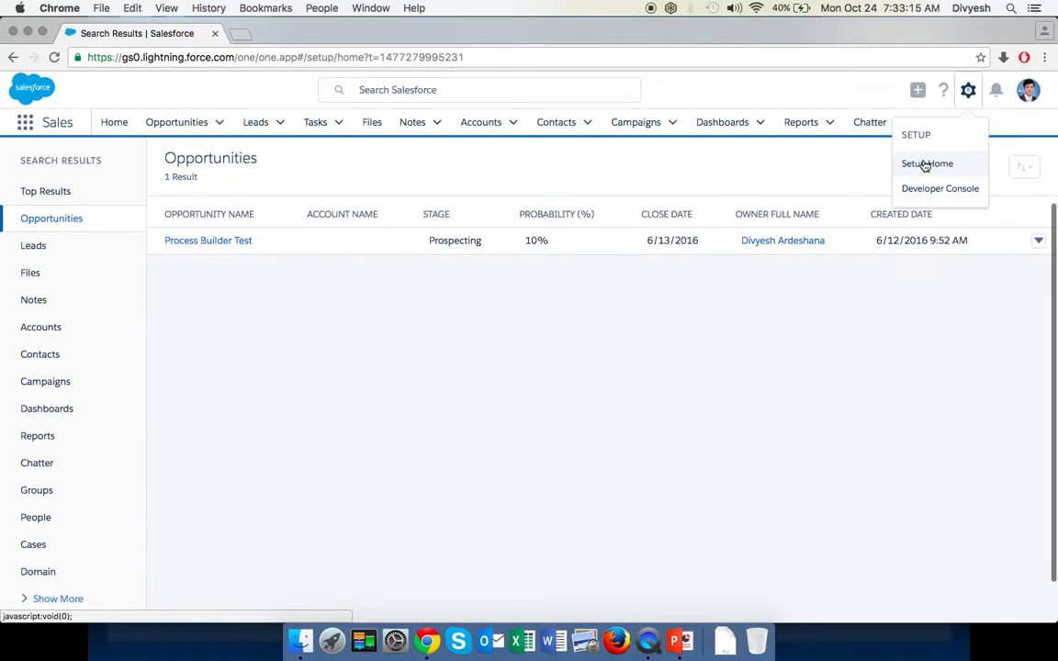
pyautogui.click(926, 163)
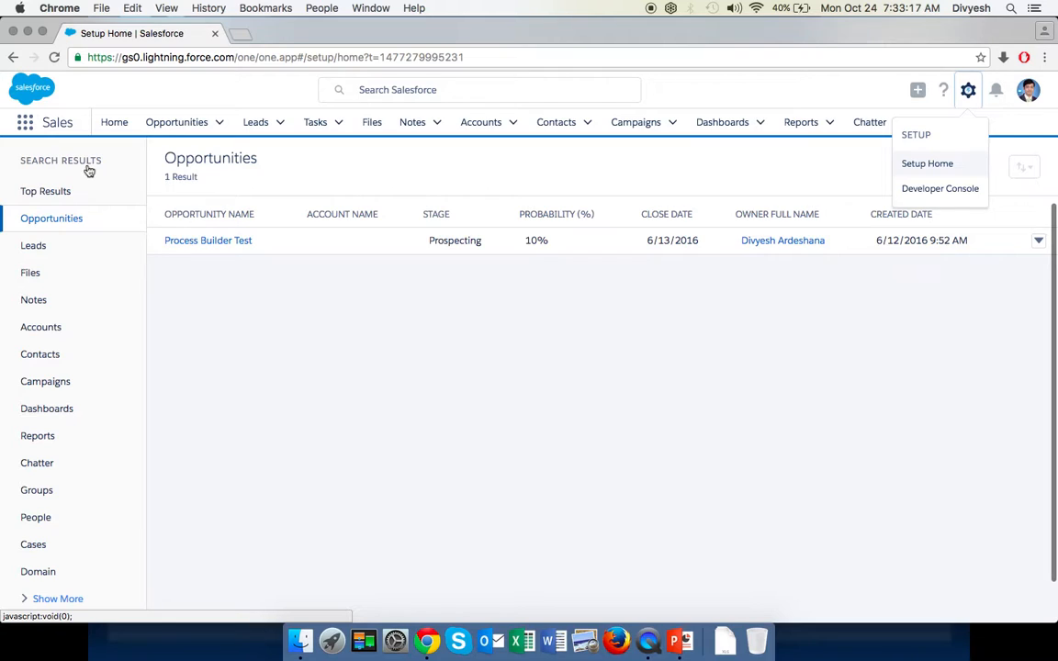
pyautogui.click(926, 164)
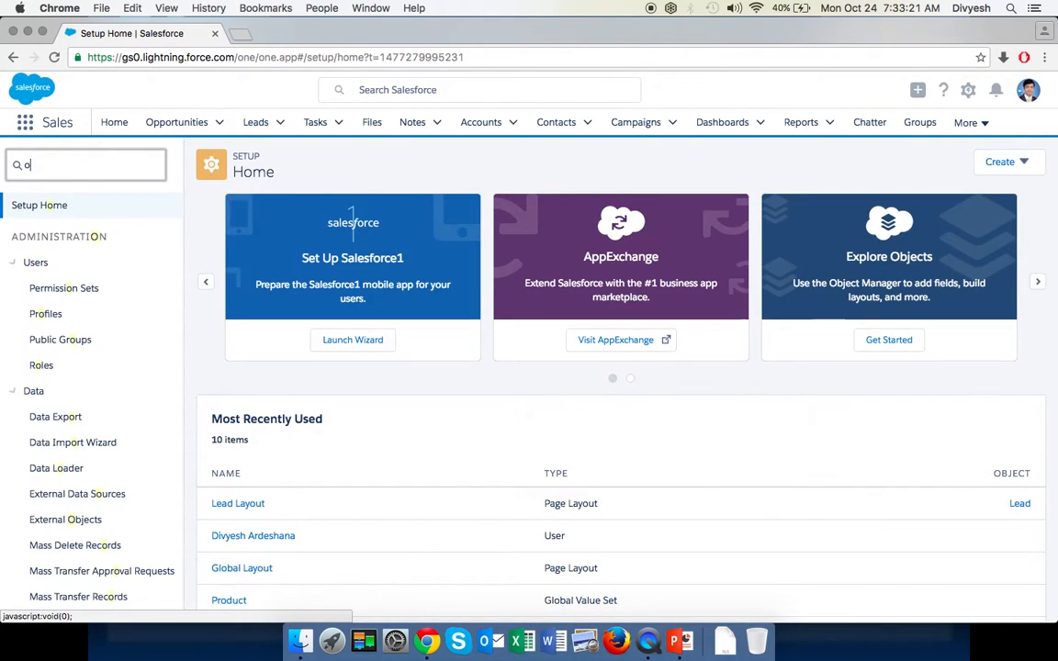
pyautogui.write('object')
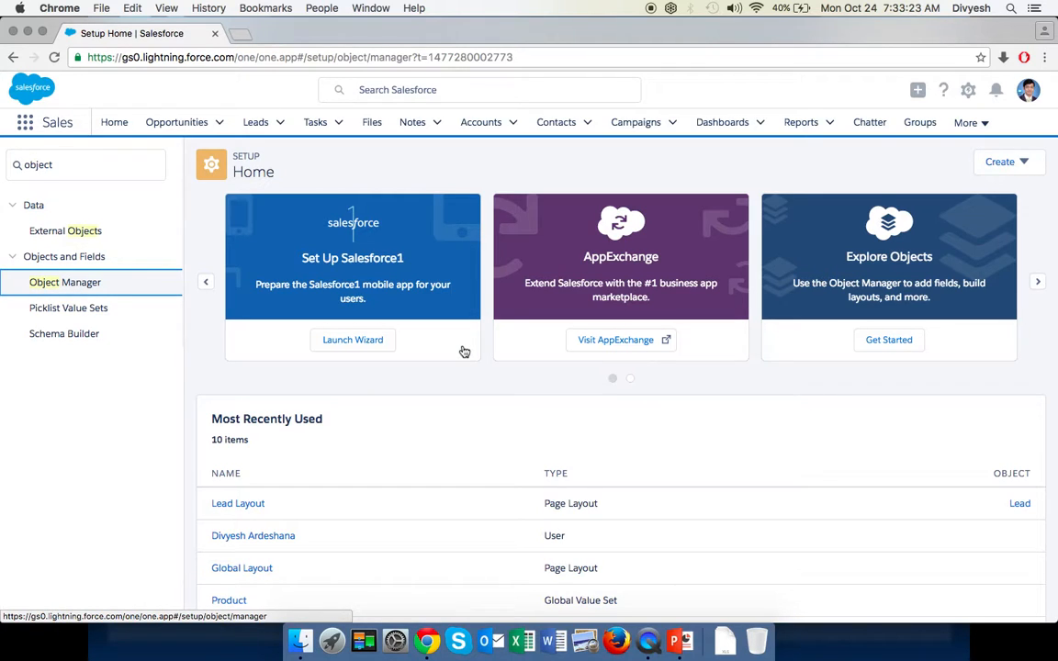
# Step: From Object Manager, open the Opportunity object's setup details
pyautogui.click(65, 283)
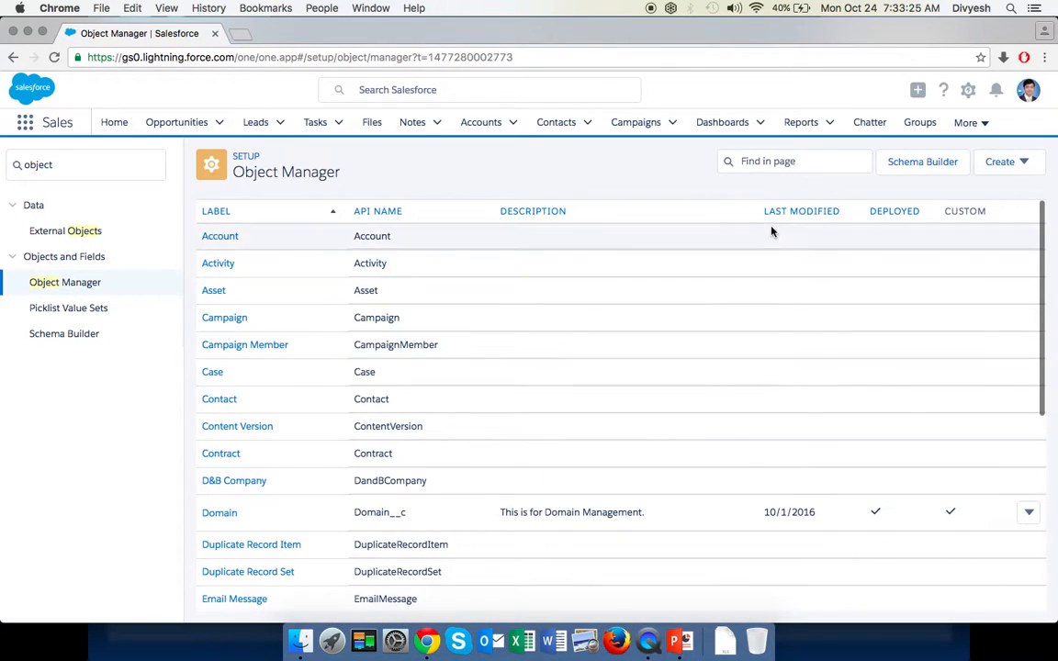
pyautogui.scroll(-3)
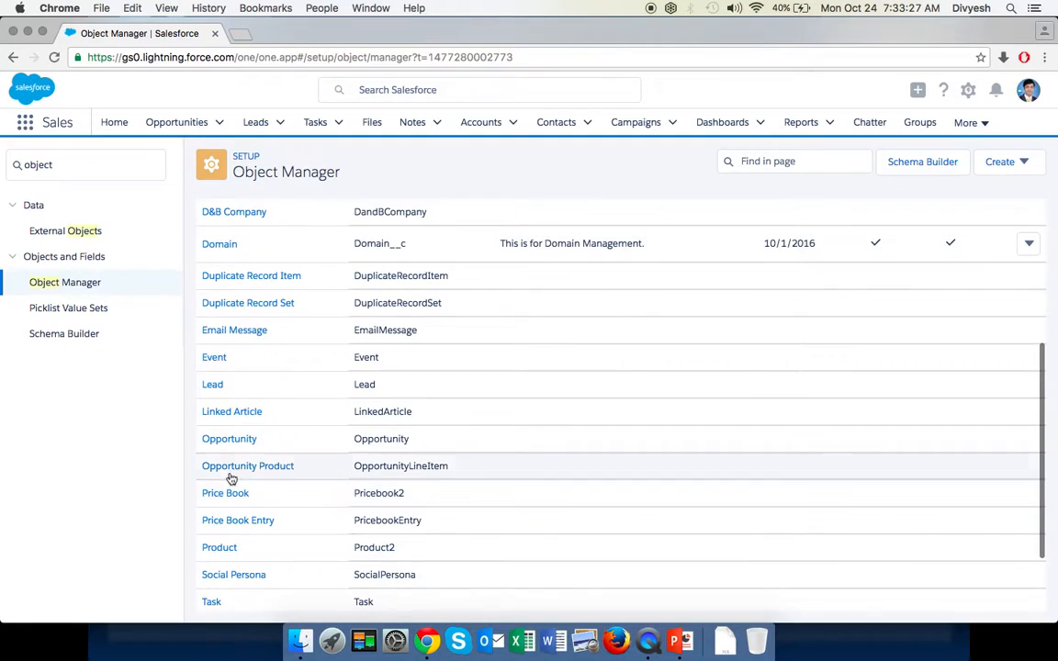
pyautogui.click(227, 437)
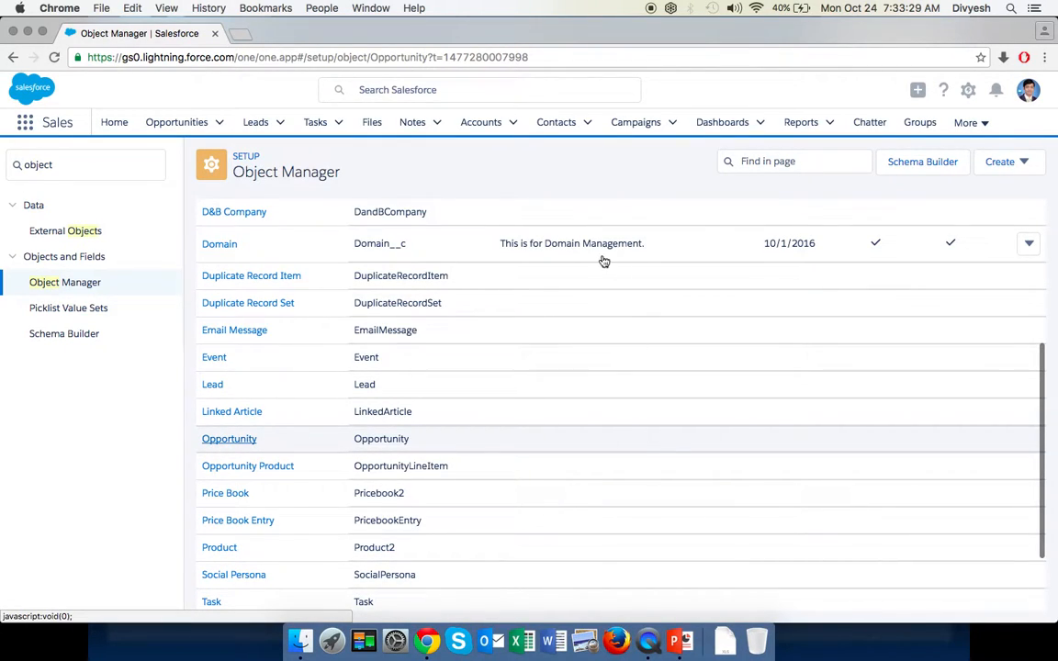
pyautogui.click(228, 437)
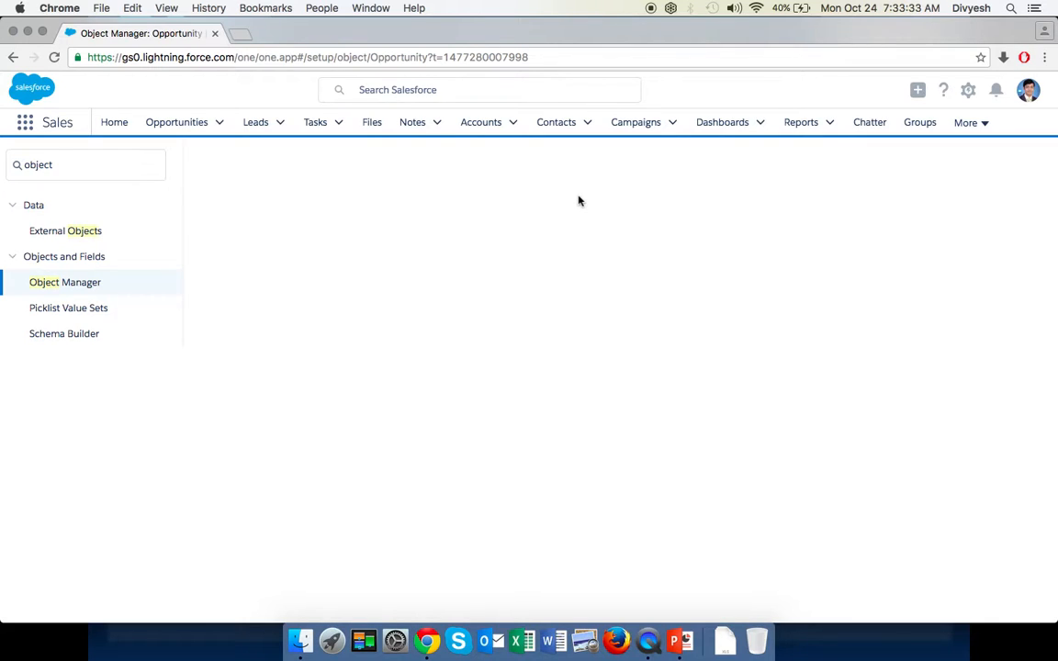
pyautogui.moveTo(586, 195)
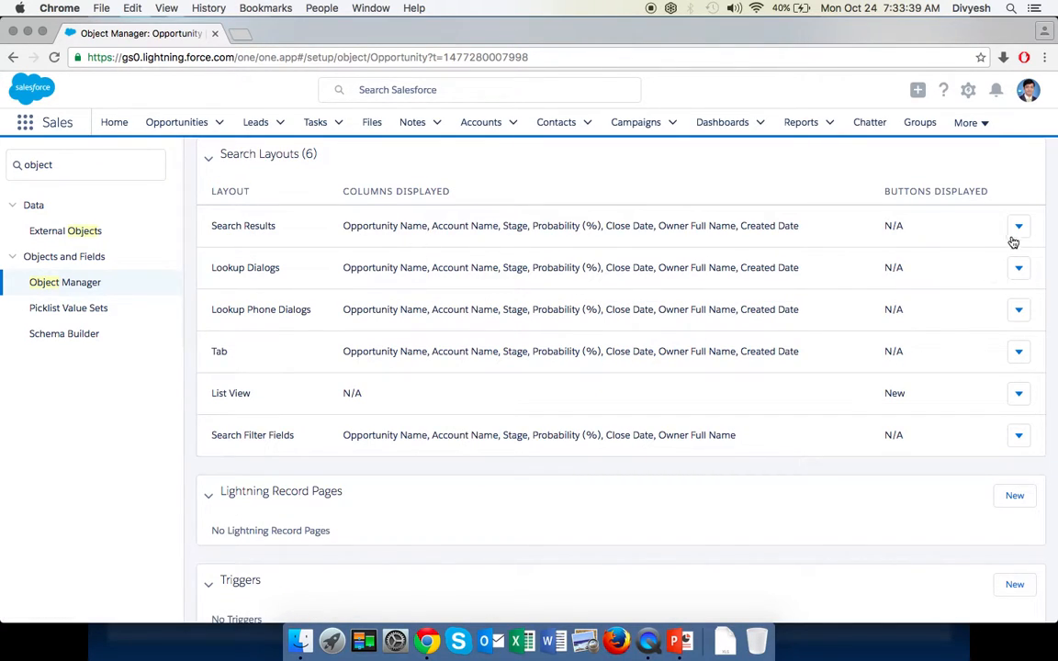
# Step: Edit the Search Results layout so Amount sits right after Stage, and save it
pyautogui.click(1017, 226)
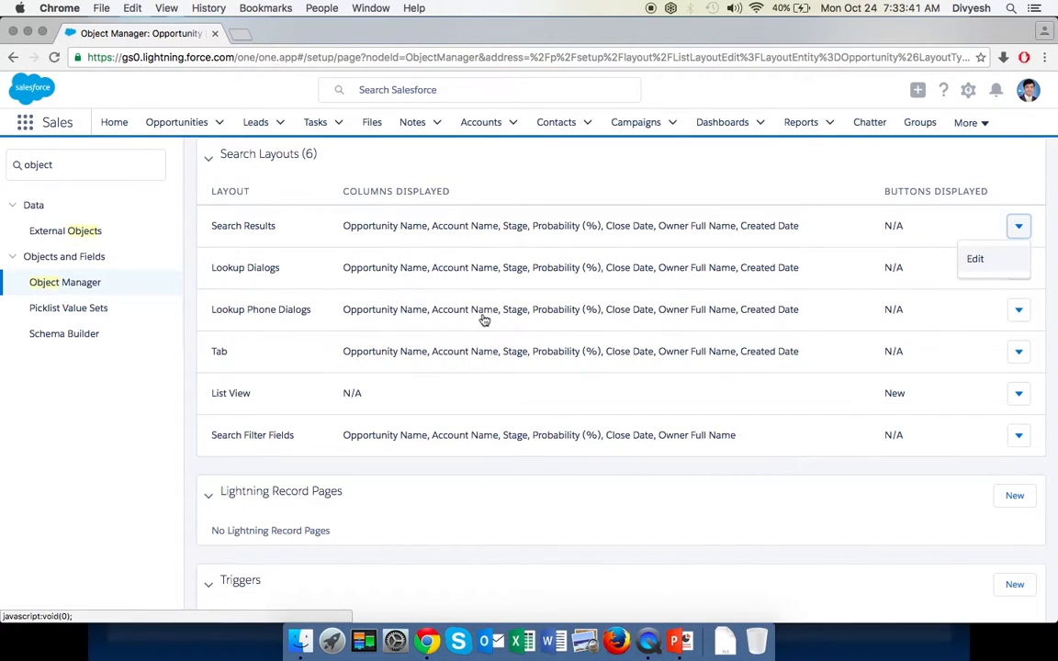
pyautogui.moveTo(294, 244)
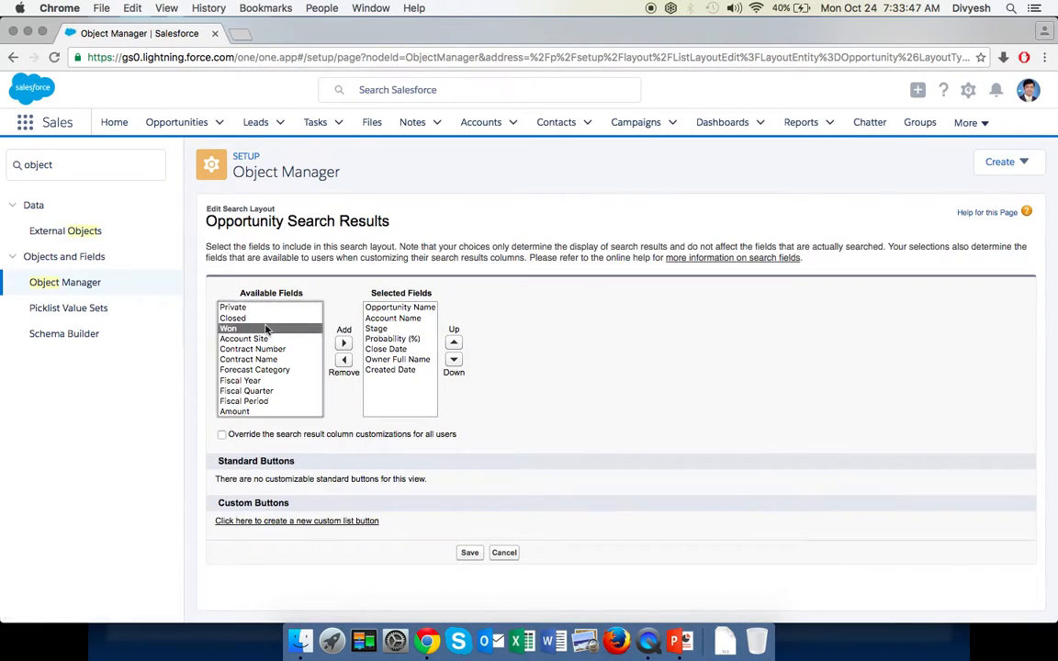
pyautogui.click(343, 344)
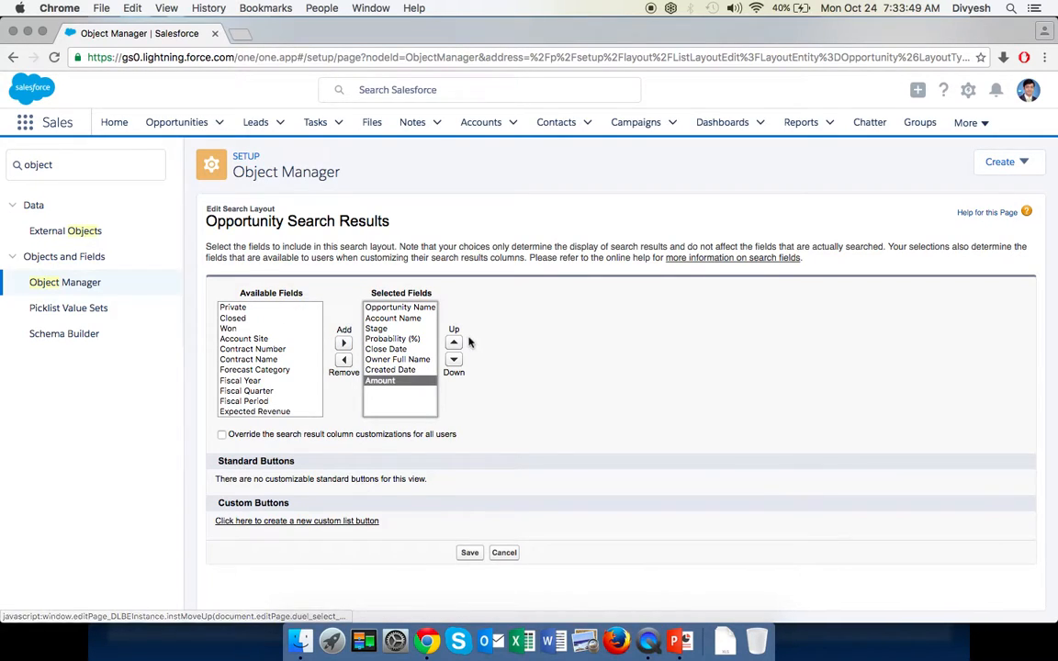
pyautogui.click(451, 341)
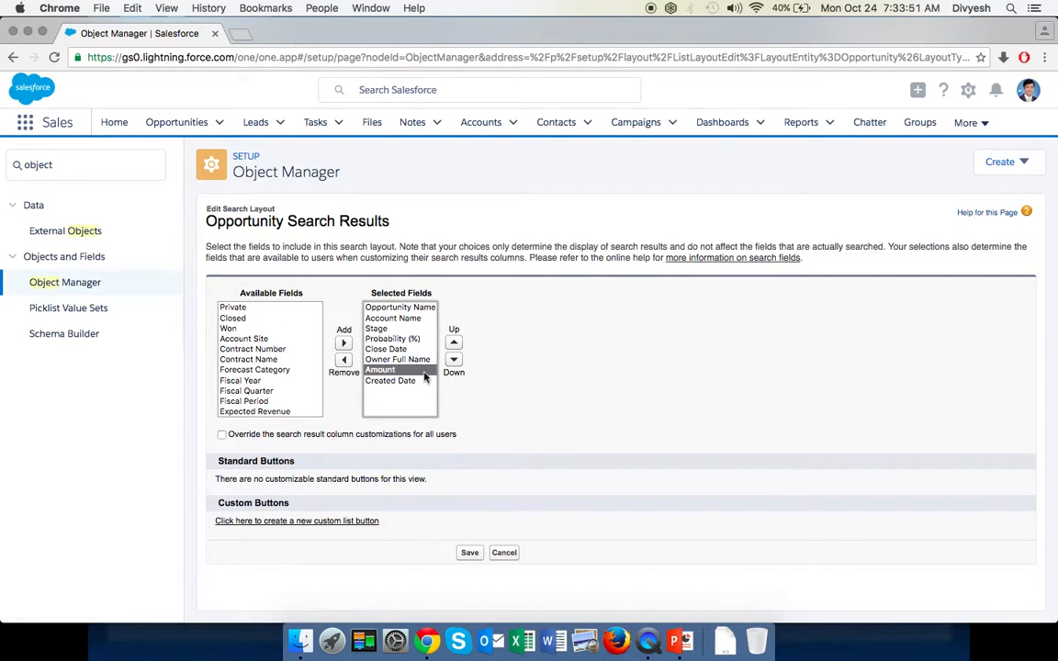
pyautogui.click(454, 341)
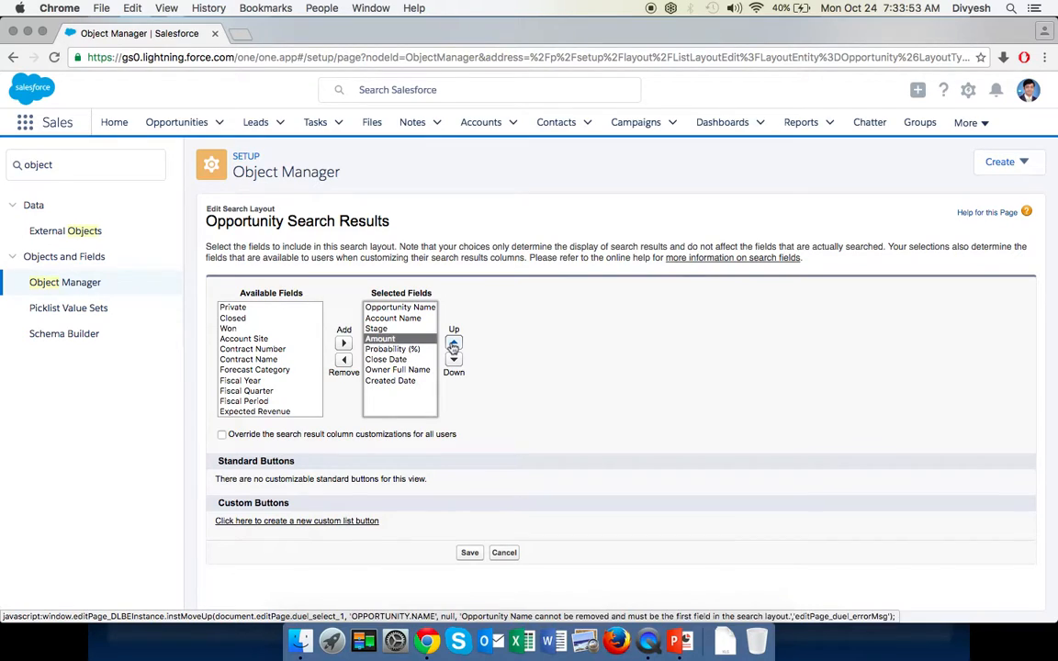
pyautogui.click(470, 551)
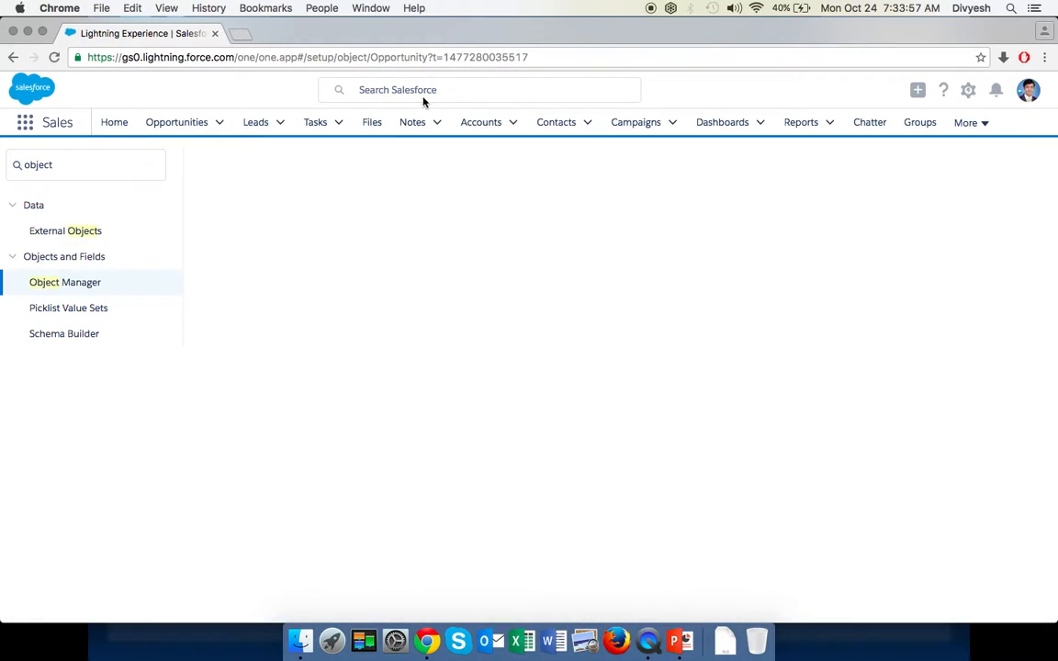
# Step: Run a global search for 'test' and expand the result categories
pyautogui.click(477, 88)
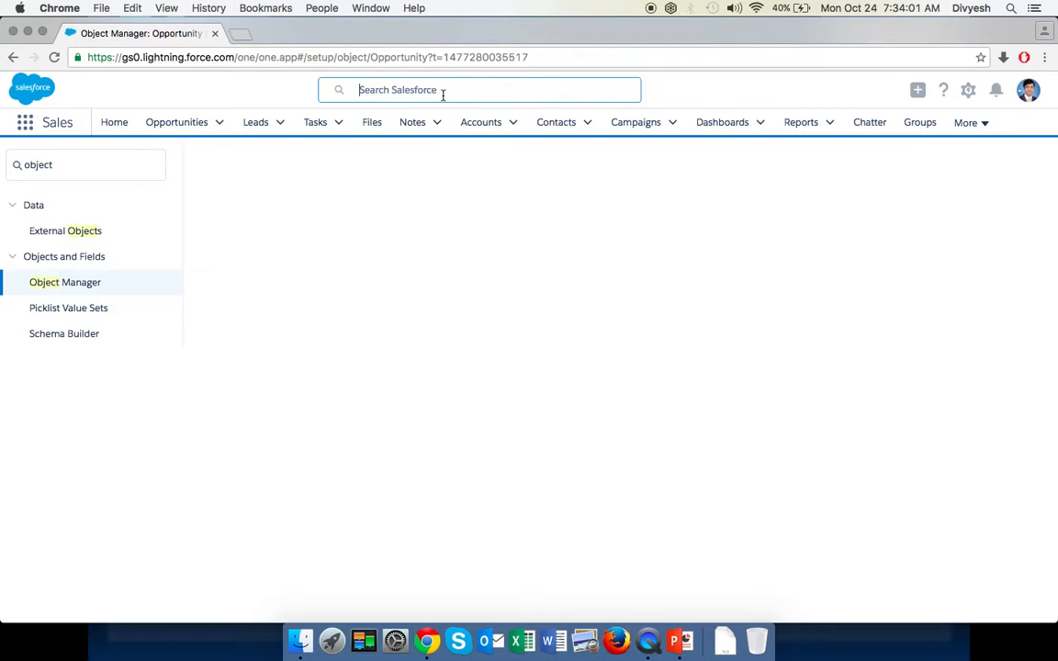
pyautogui.write('test')
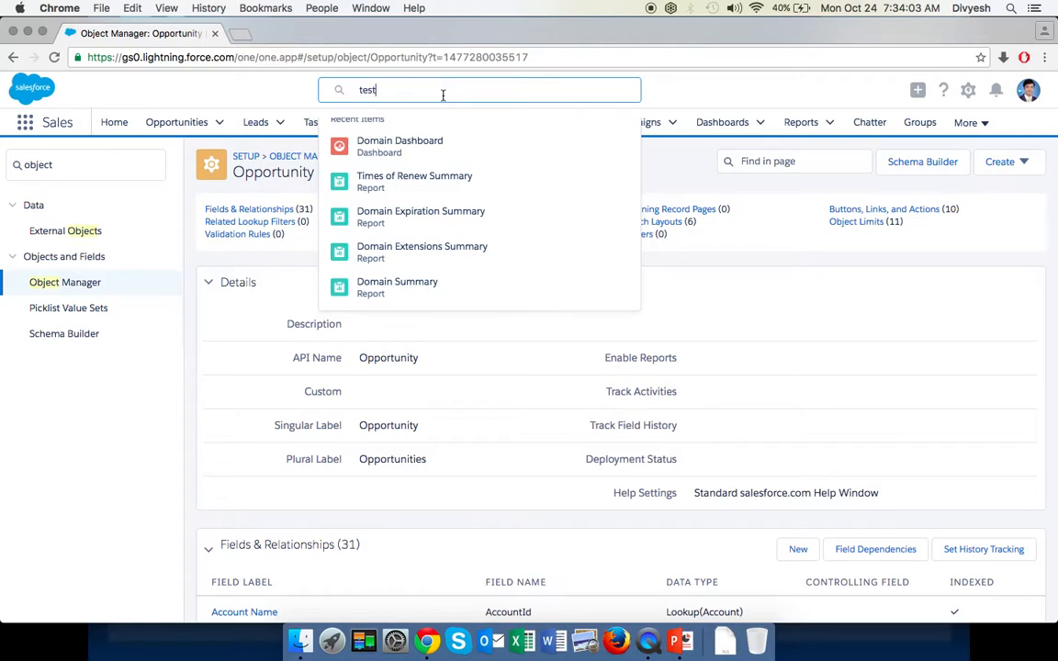
pyautogui.press('Return')
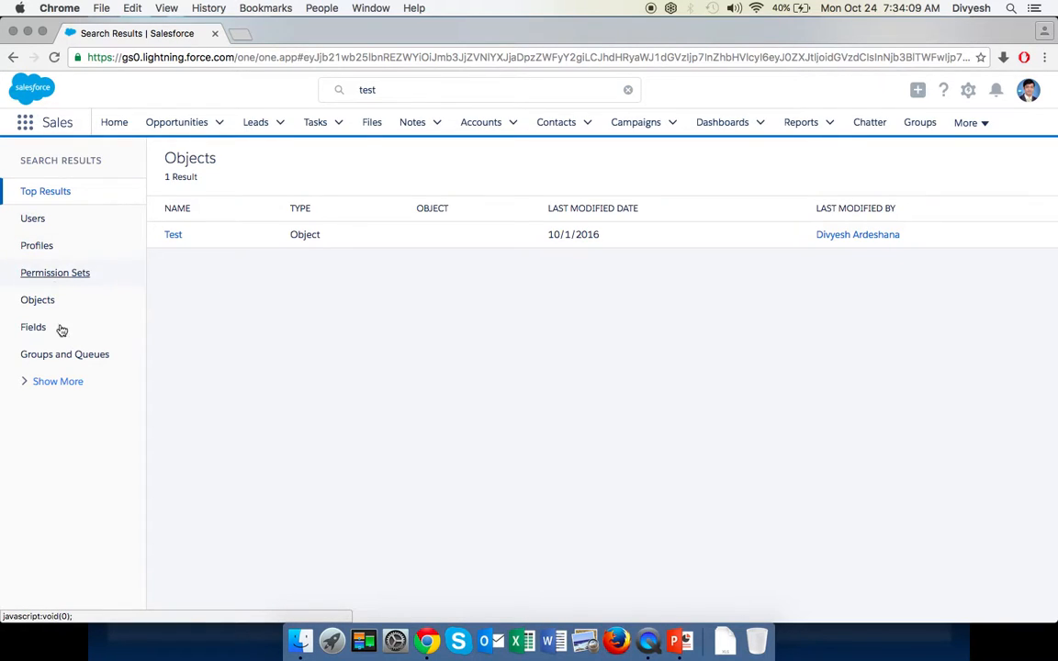
pyautogui.click(478, 89)
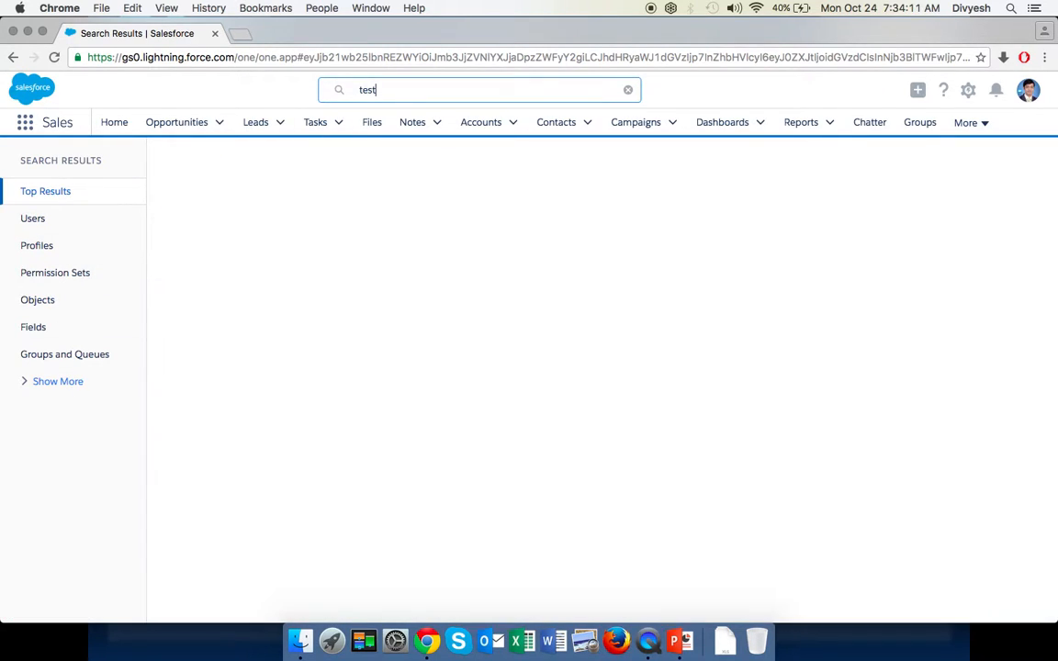
pyautogui.click(59, 380)
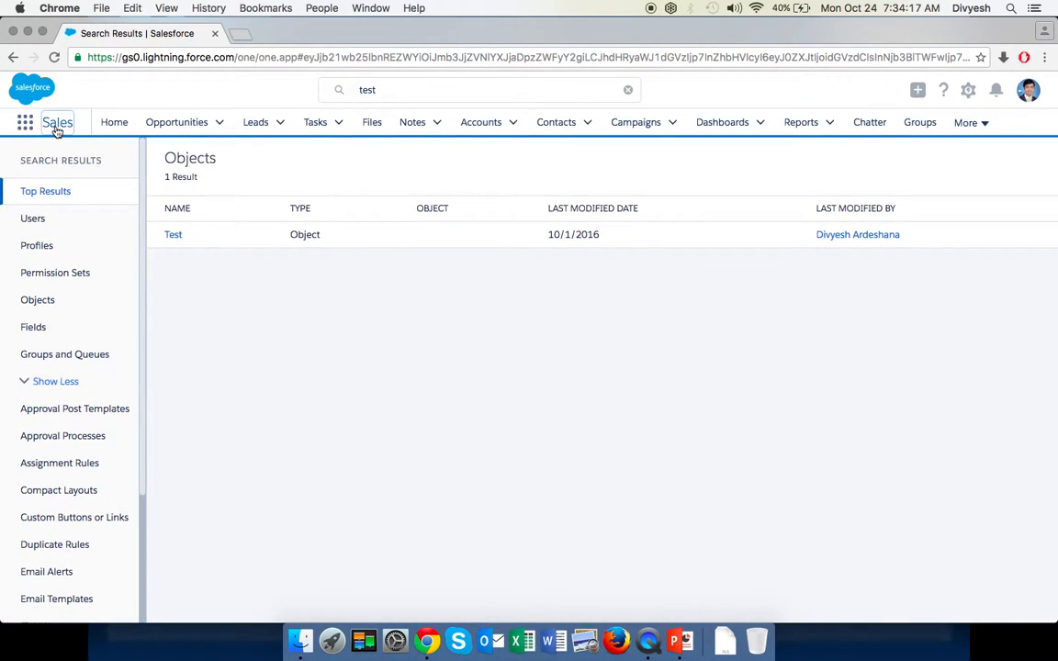
# Step: Search 'test' again and filter to Opportunities to confirm Amount appears in the columns
pyautogui.click(26, 121)
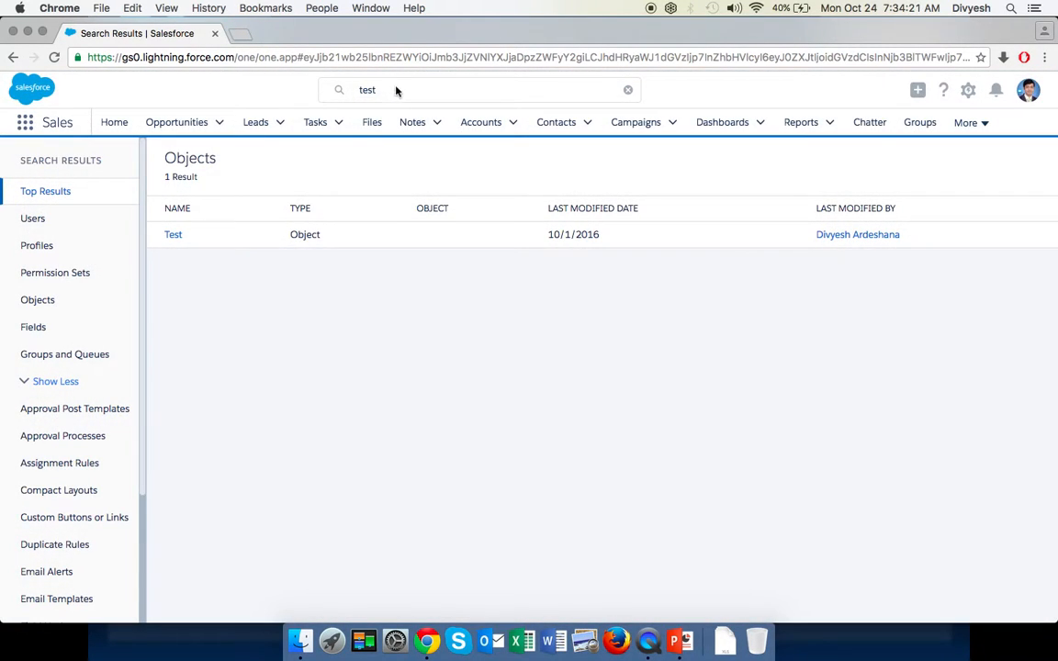
pyautogui.click(176, 121)
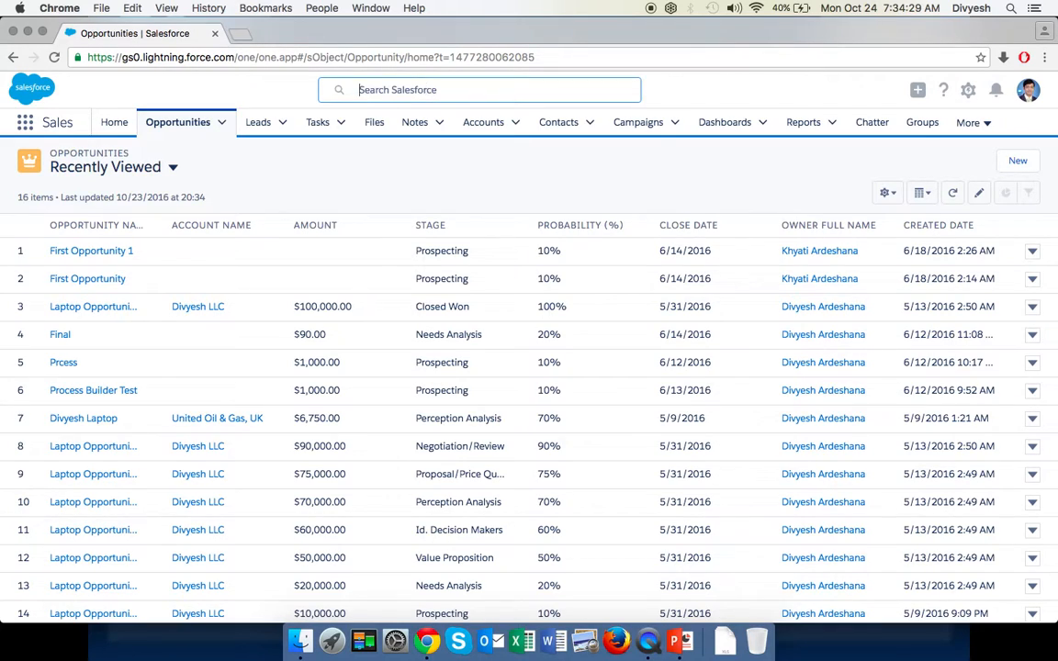
pyautogui.write('test')
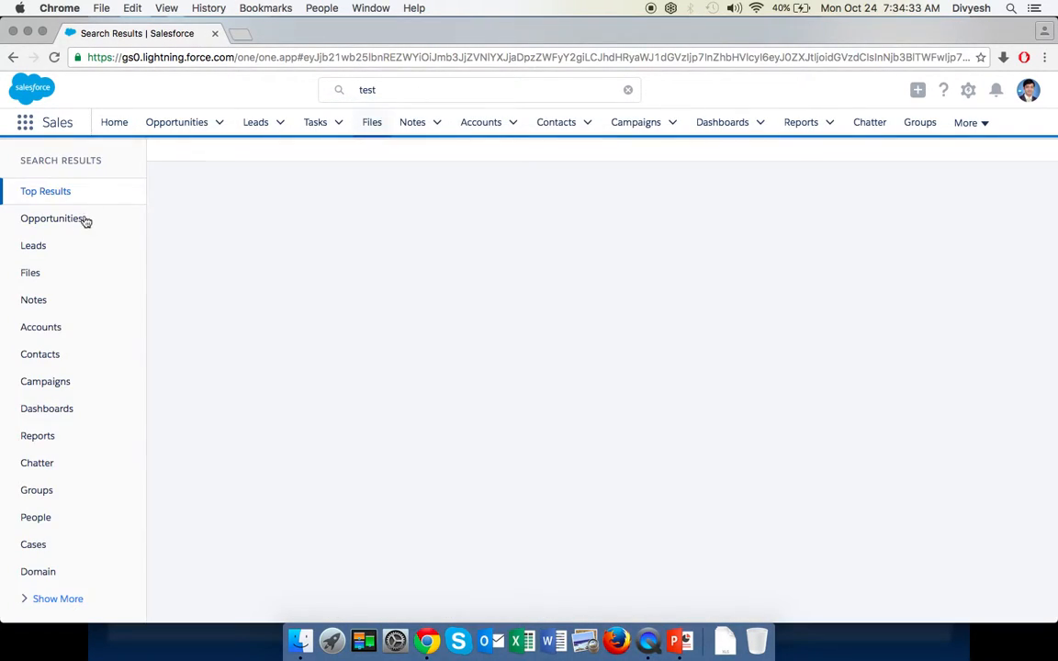
pyautogui.click(51, 216)
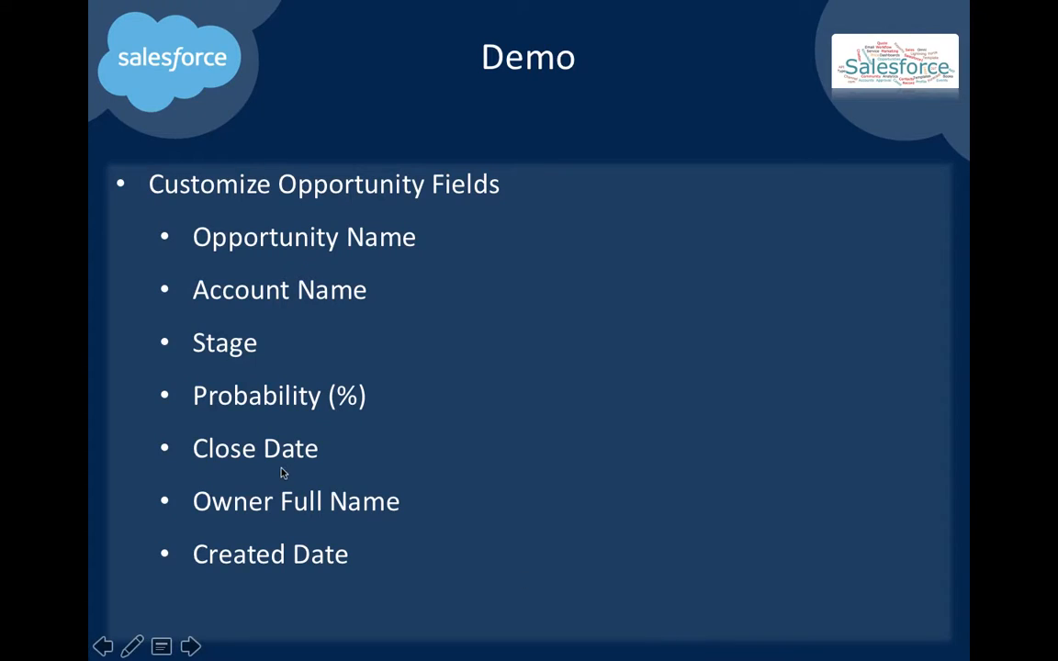
pyautogui.moveTo(209, 587)
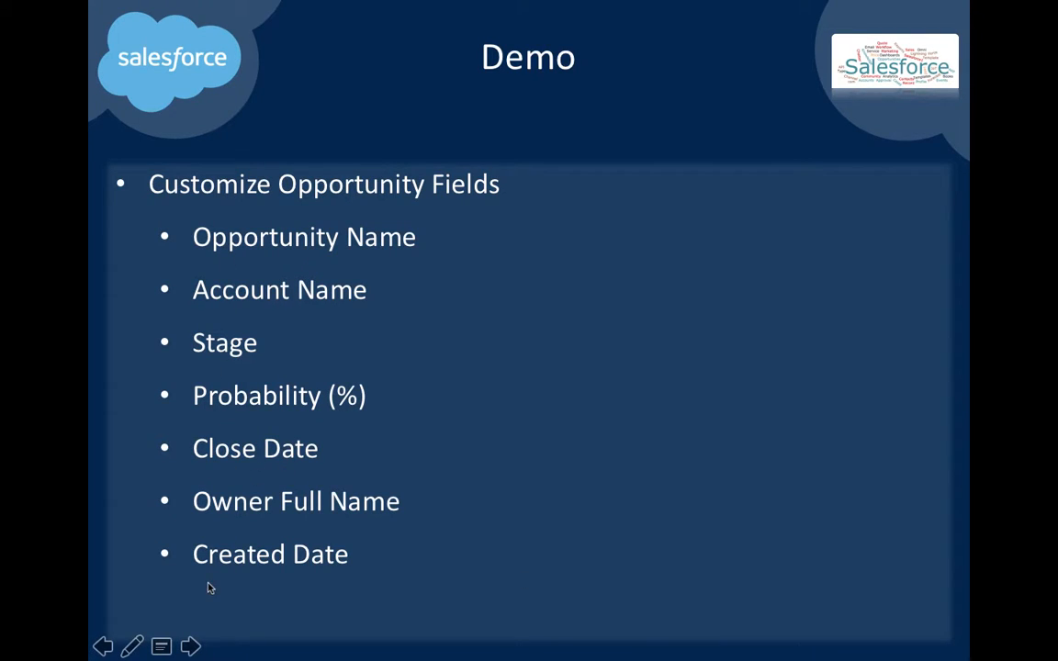
pyautogui.moveTo(205, 525)
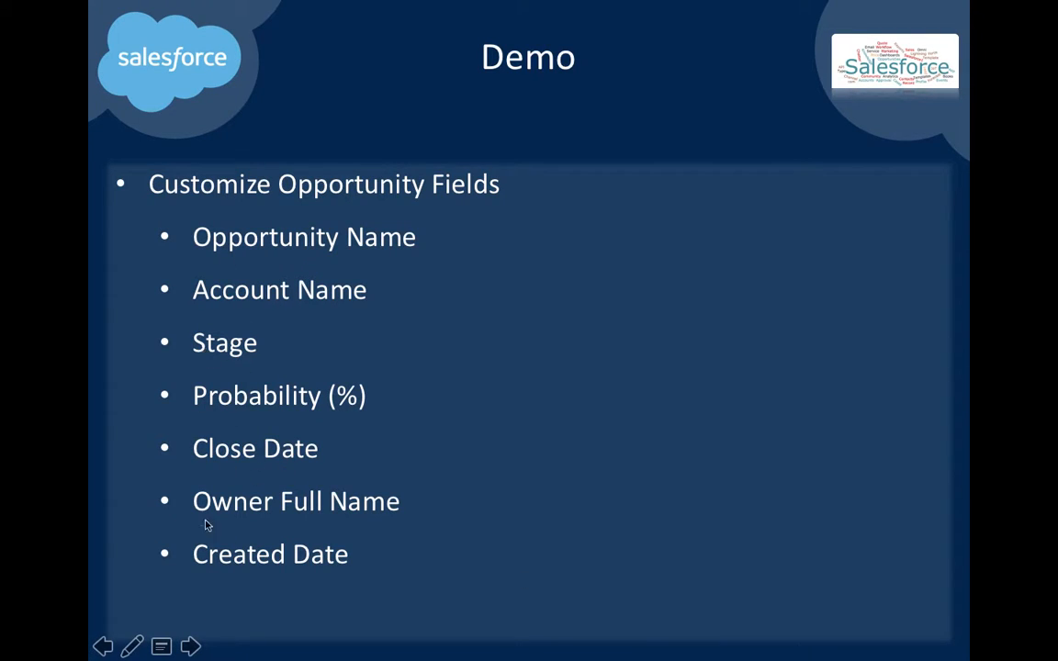
# Step: Advance the slideshow from the Demo slide to the Contact Me slide
pyautogui.click(191, 647)
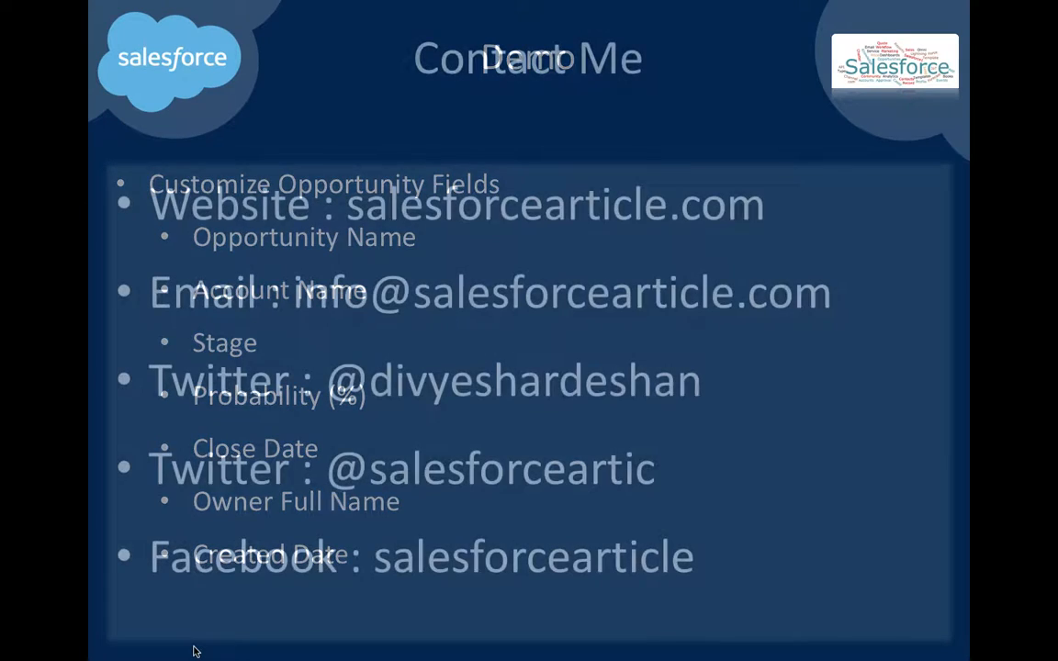